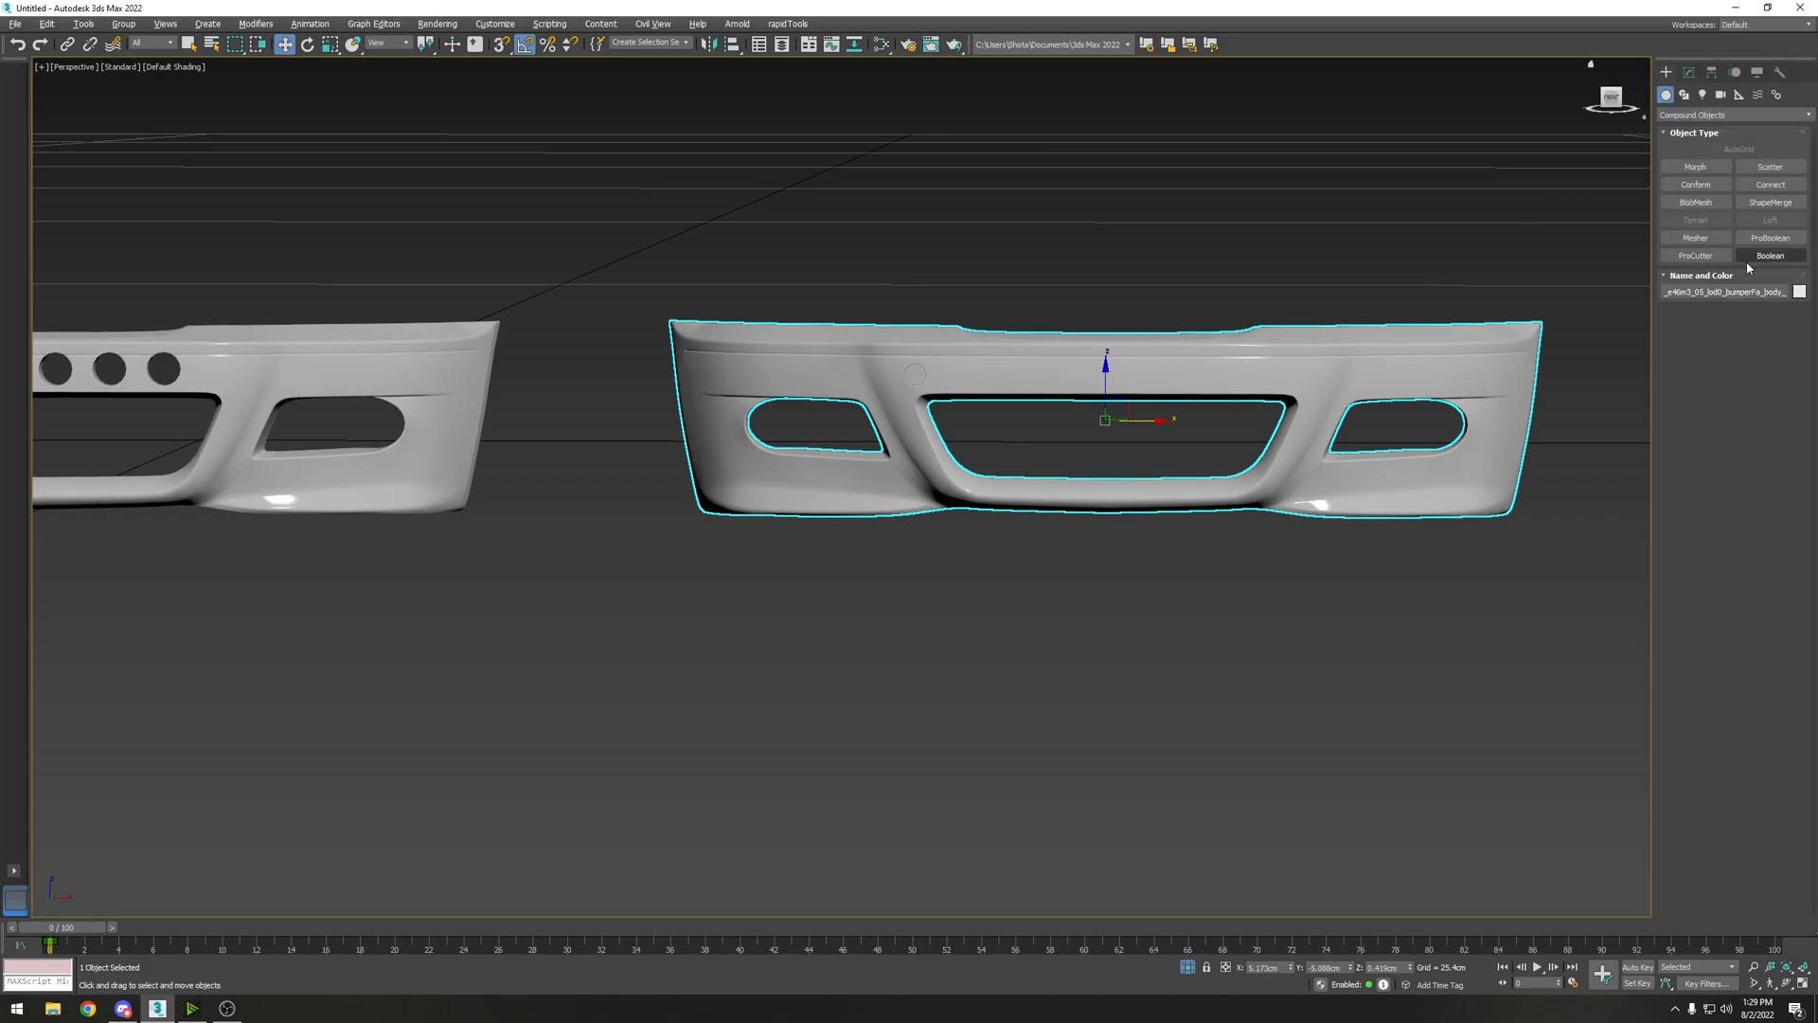
# Step: Start a Standard Primitives cylinder to place against the bumper above the grille opening
pyautogui.click(1727, 113)
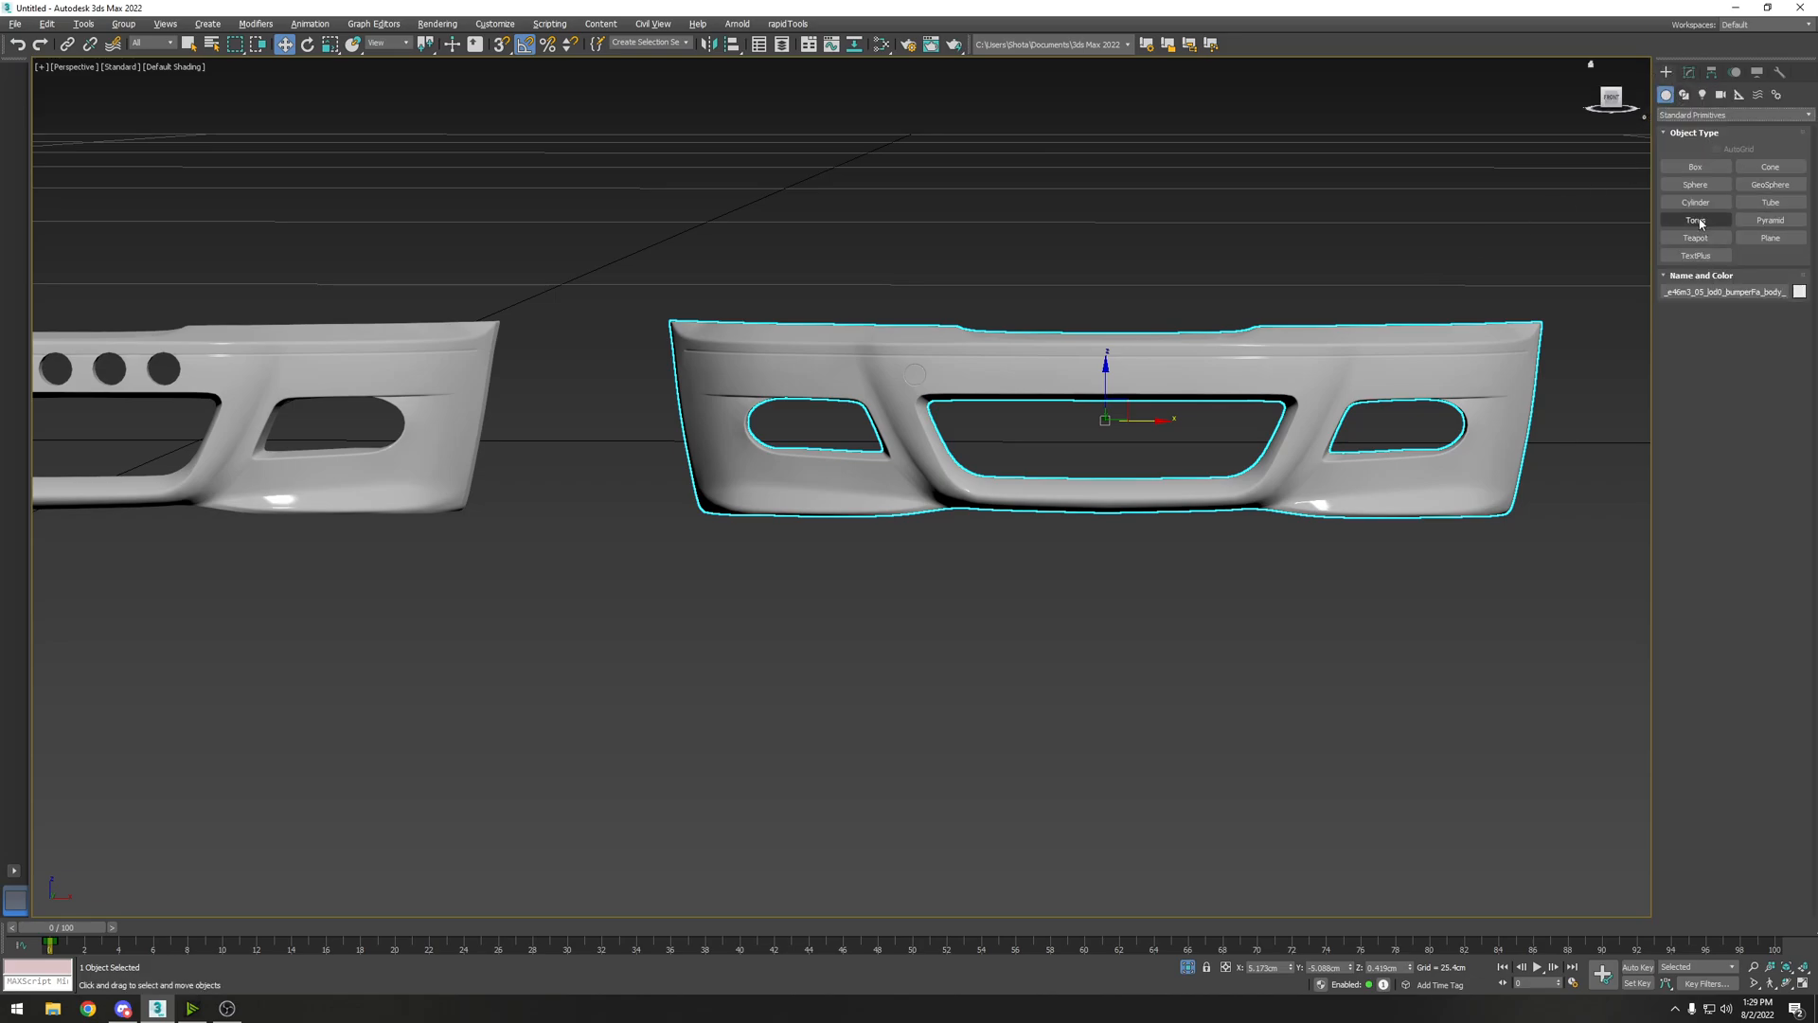
pyautogui.click(1693, 202)
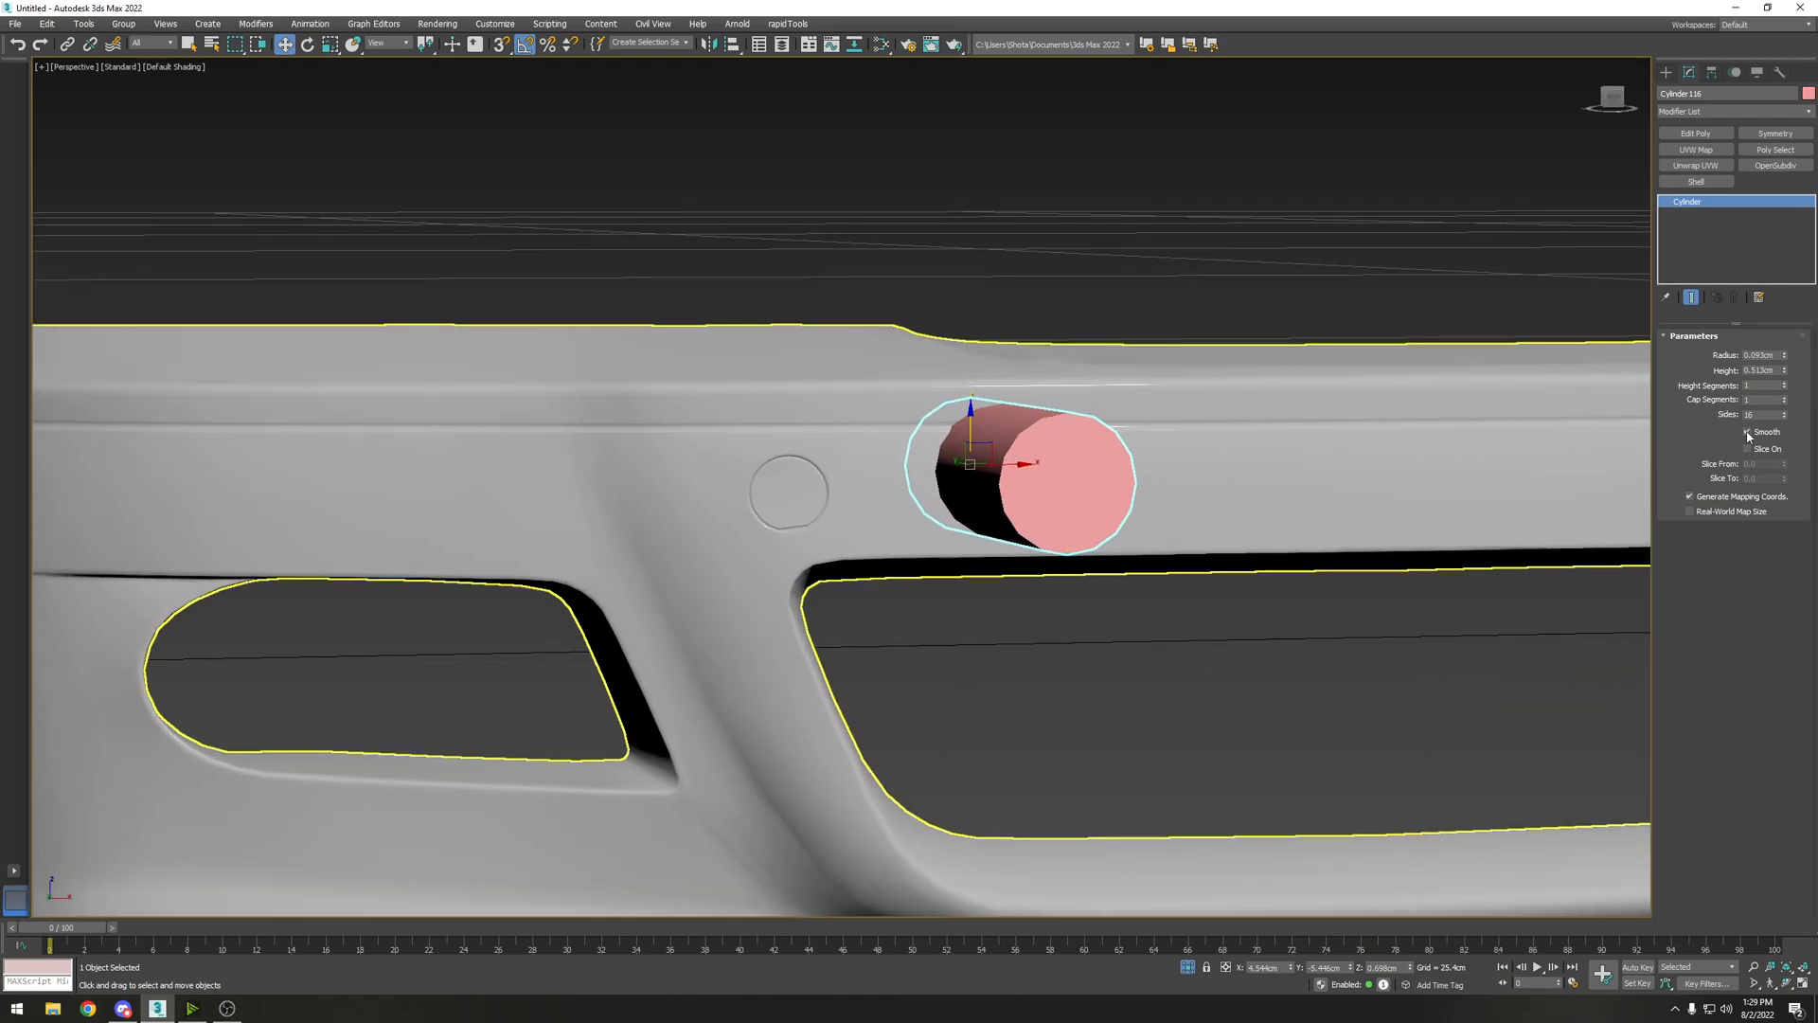
# Step: Enable Smooth and raise the cylinder's Sides count, showing edged faces to check
pyautogui.click(1784, 413)
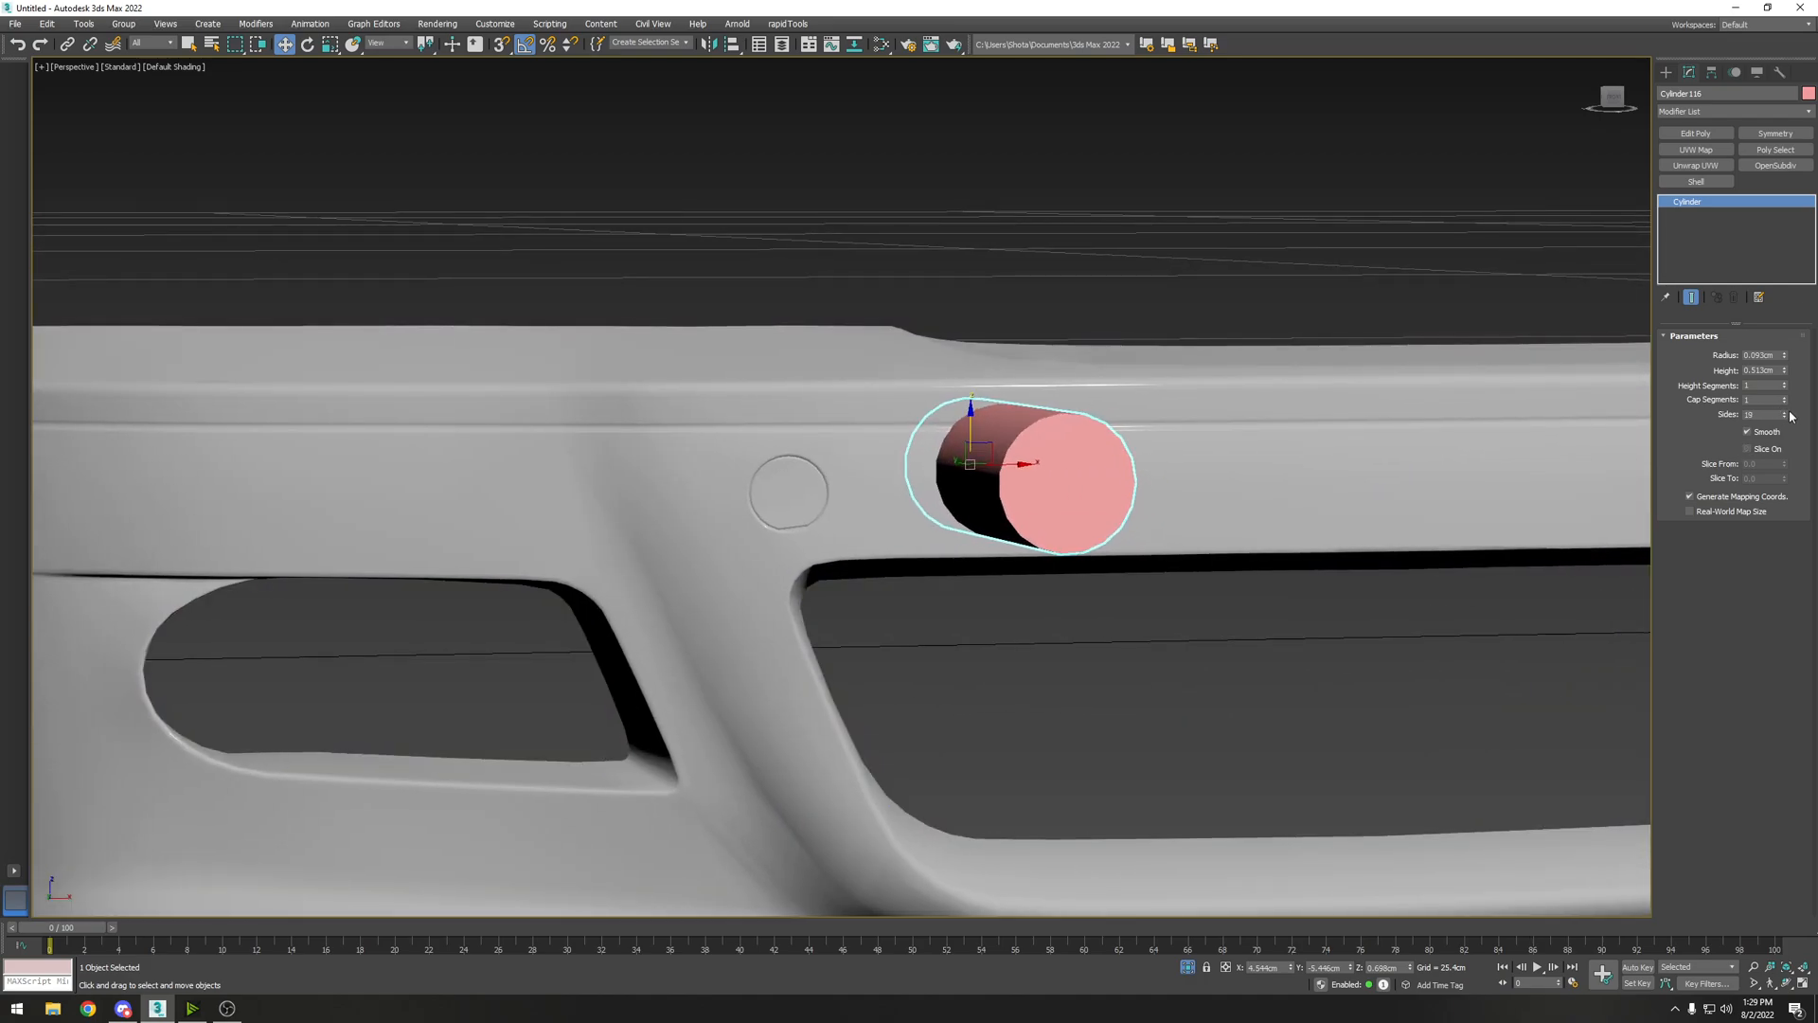
pyautogui.click(1784, 413)
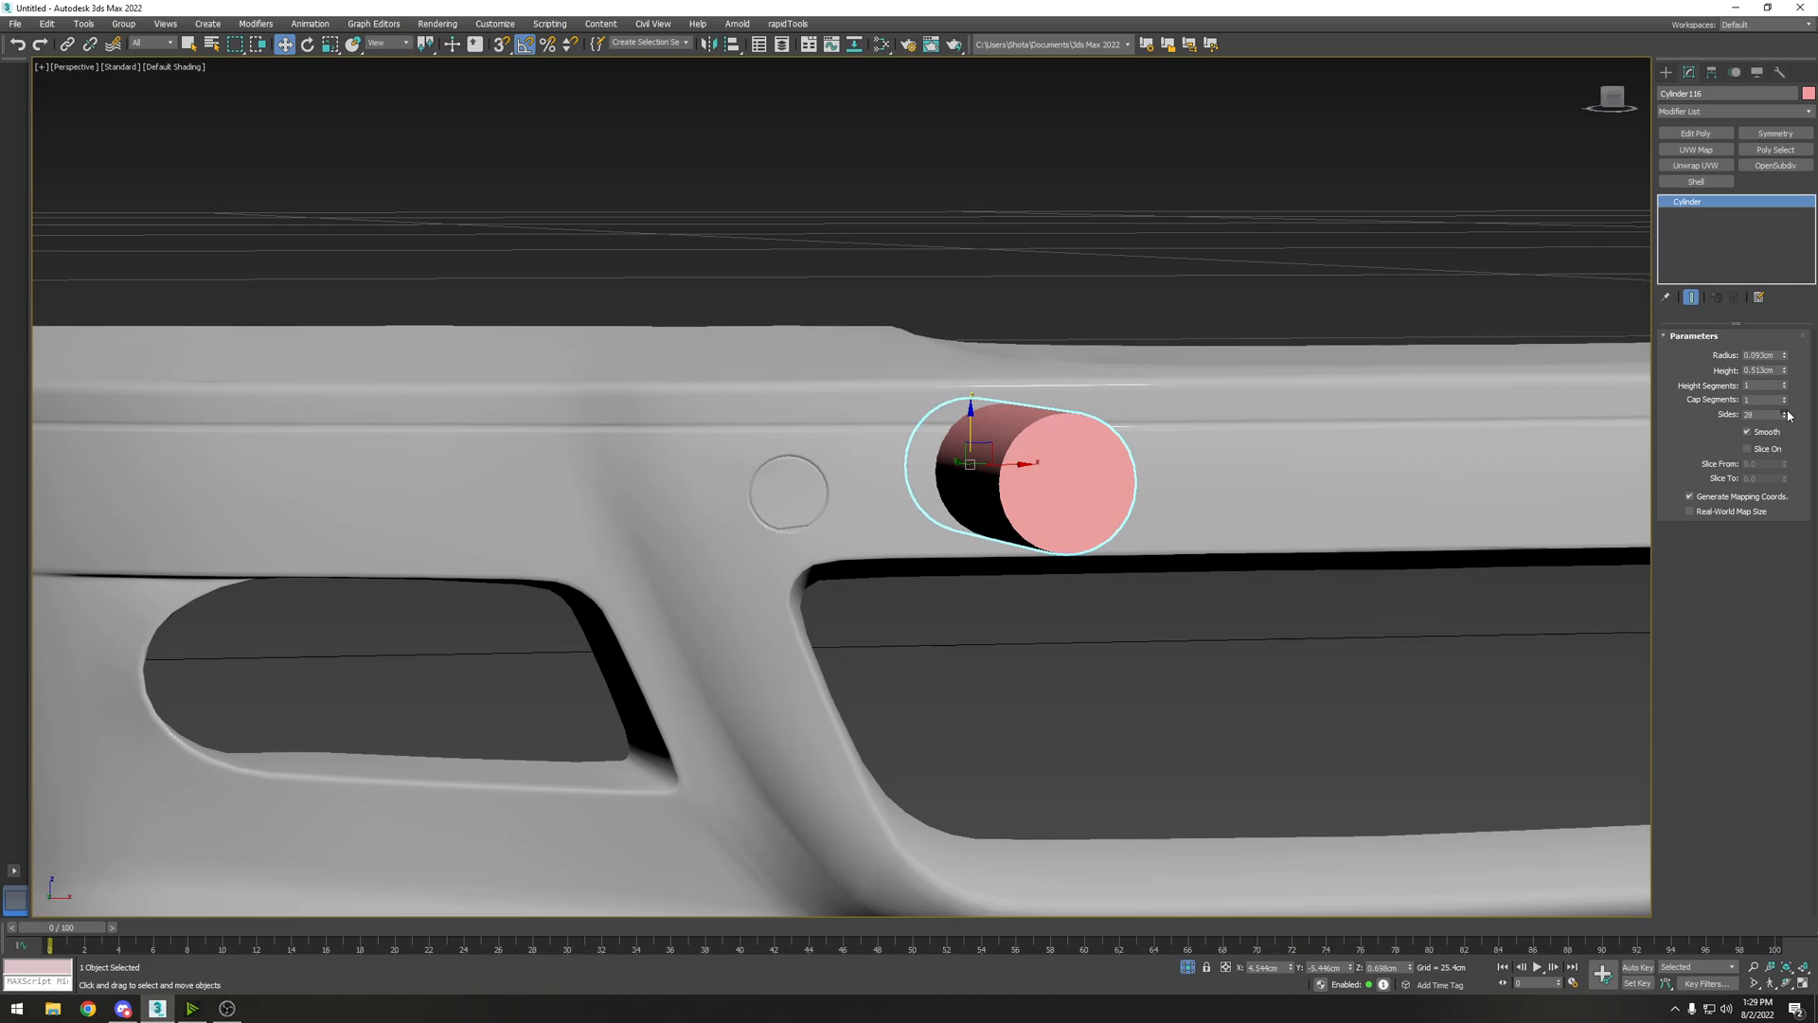
pyautogui.press('F4')
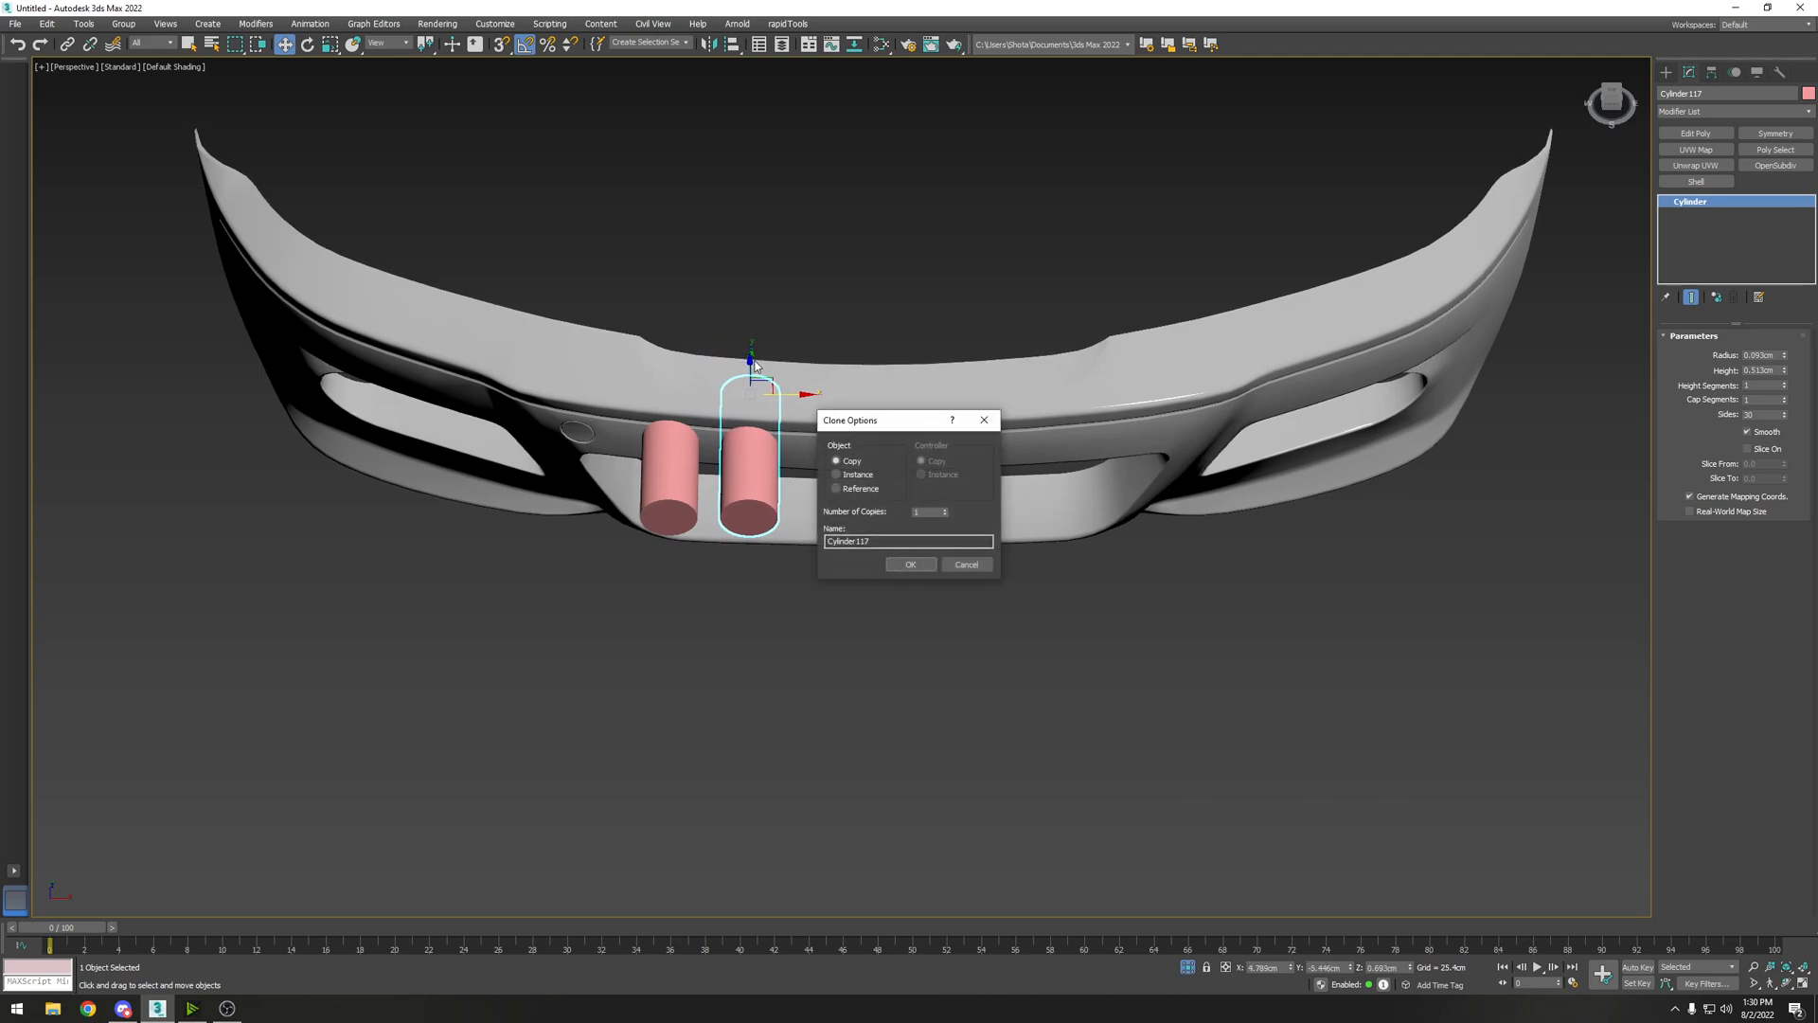
pyautogui.moveTo(860, 442)
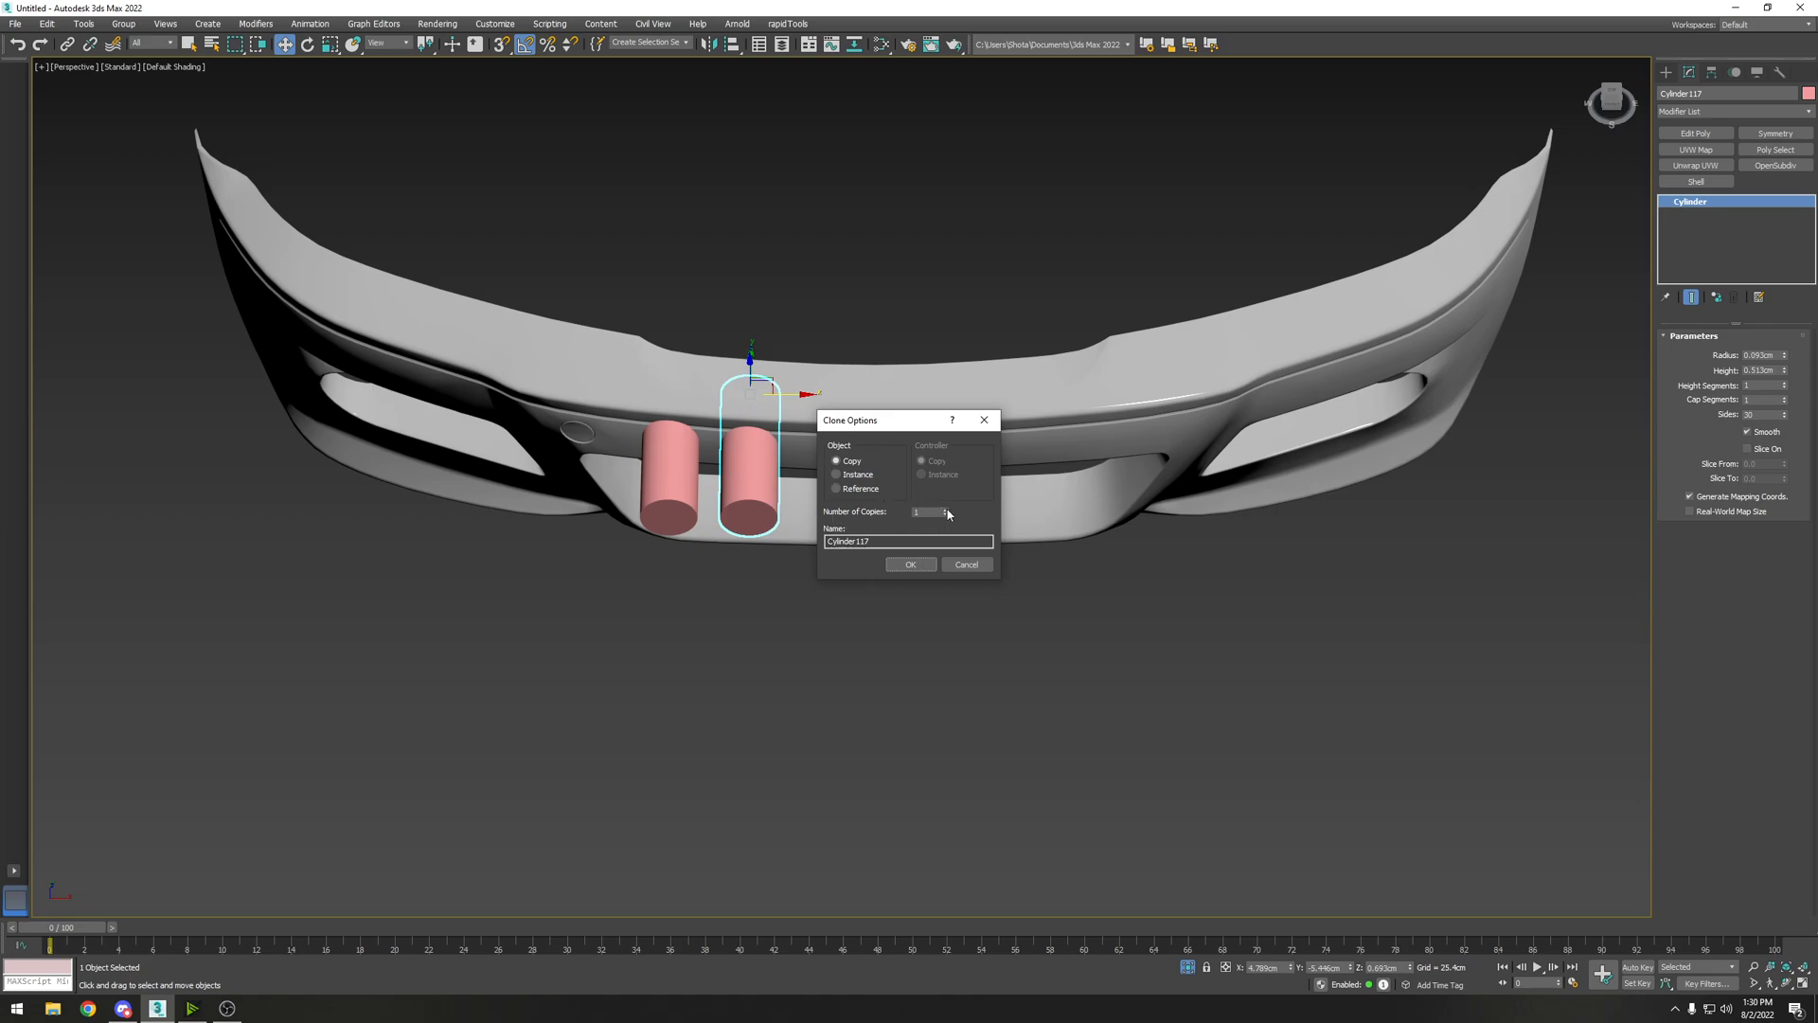
# Step: Set Number of Copies in Clone Options so five cylinders line the bumper, and confirm
pyautogui.click(943, 508)
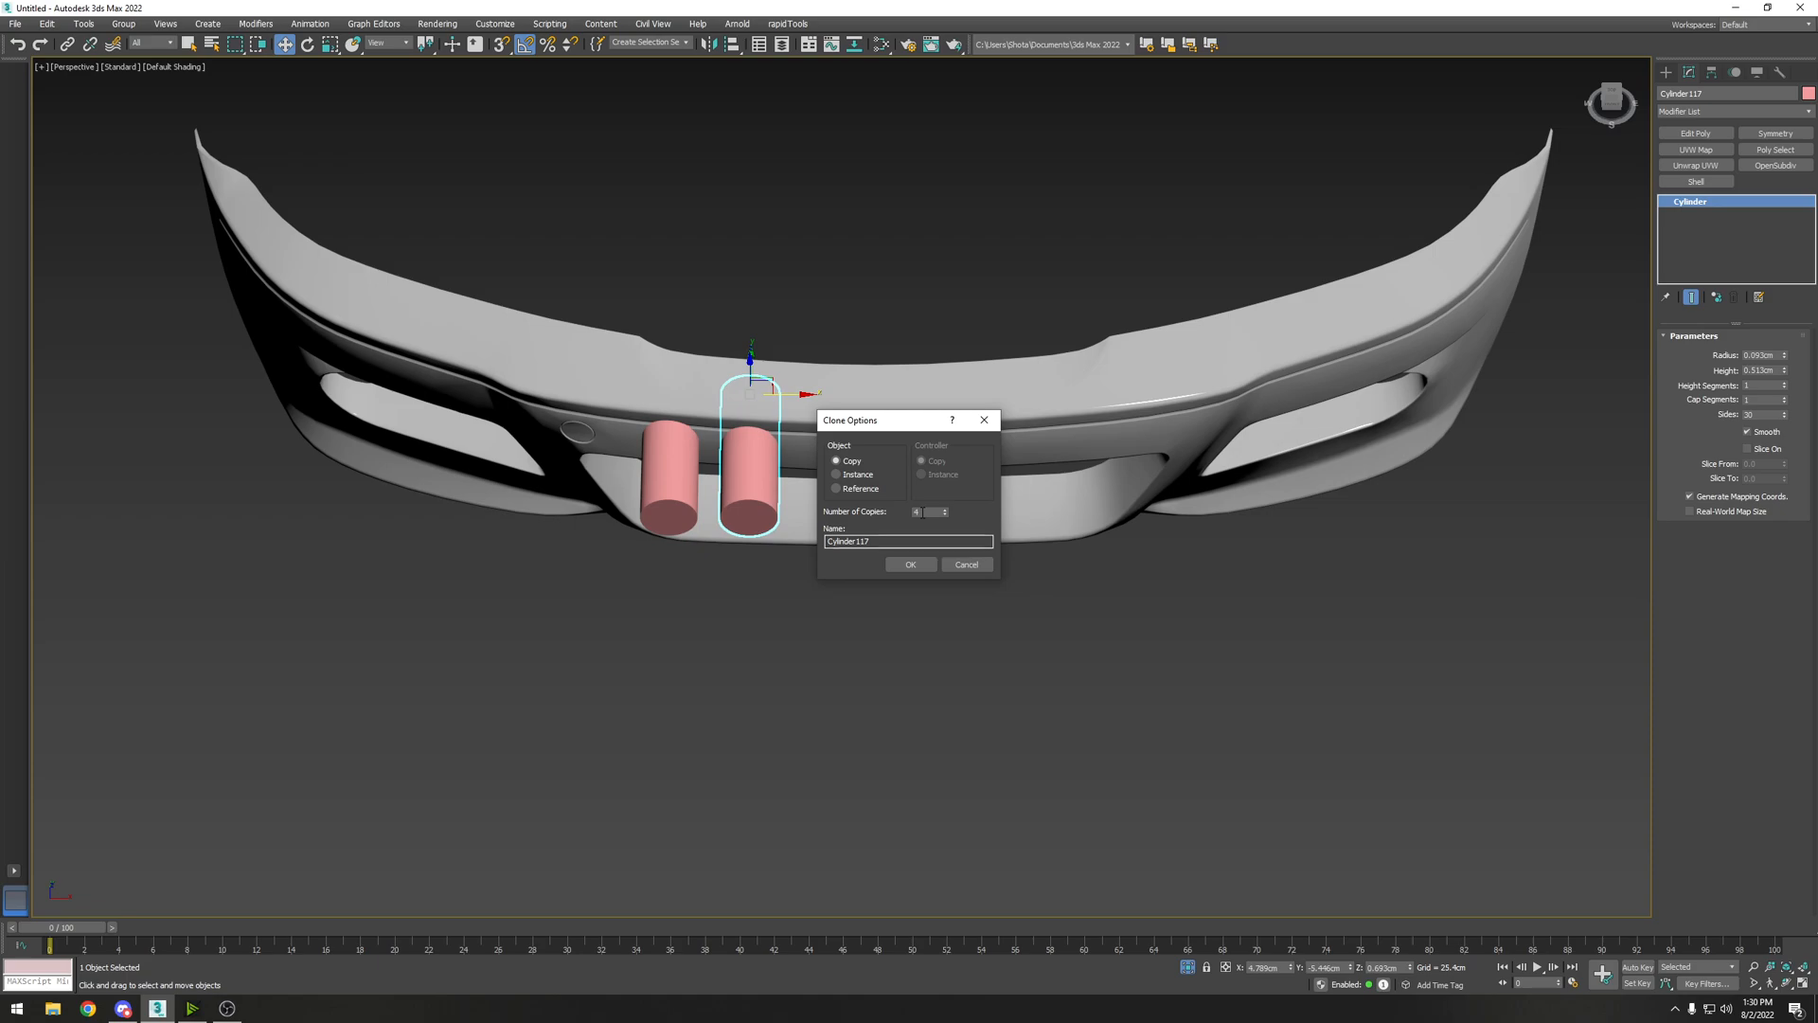
pyautogui.click(928, 512)
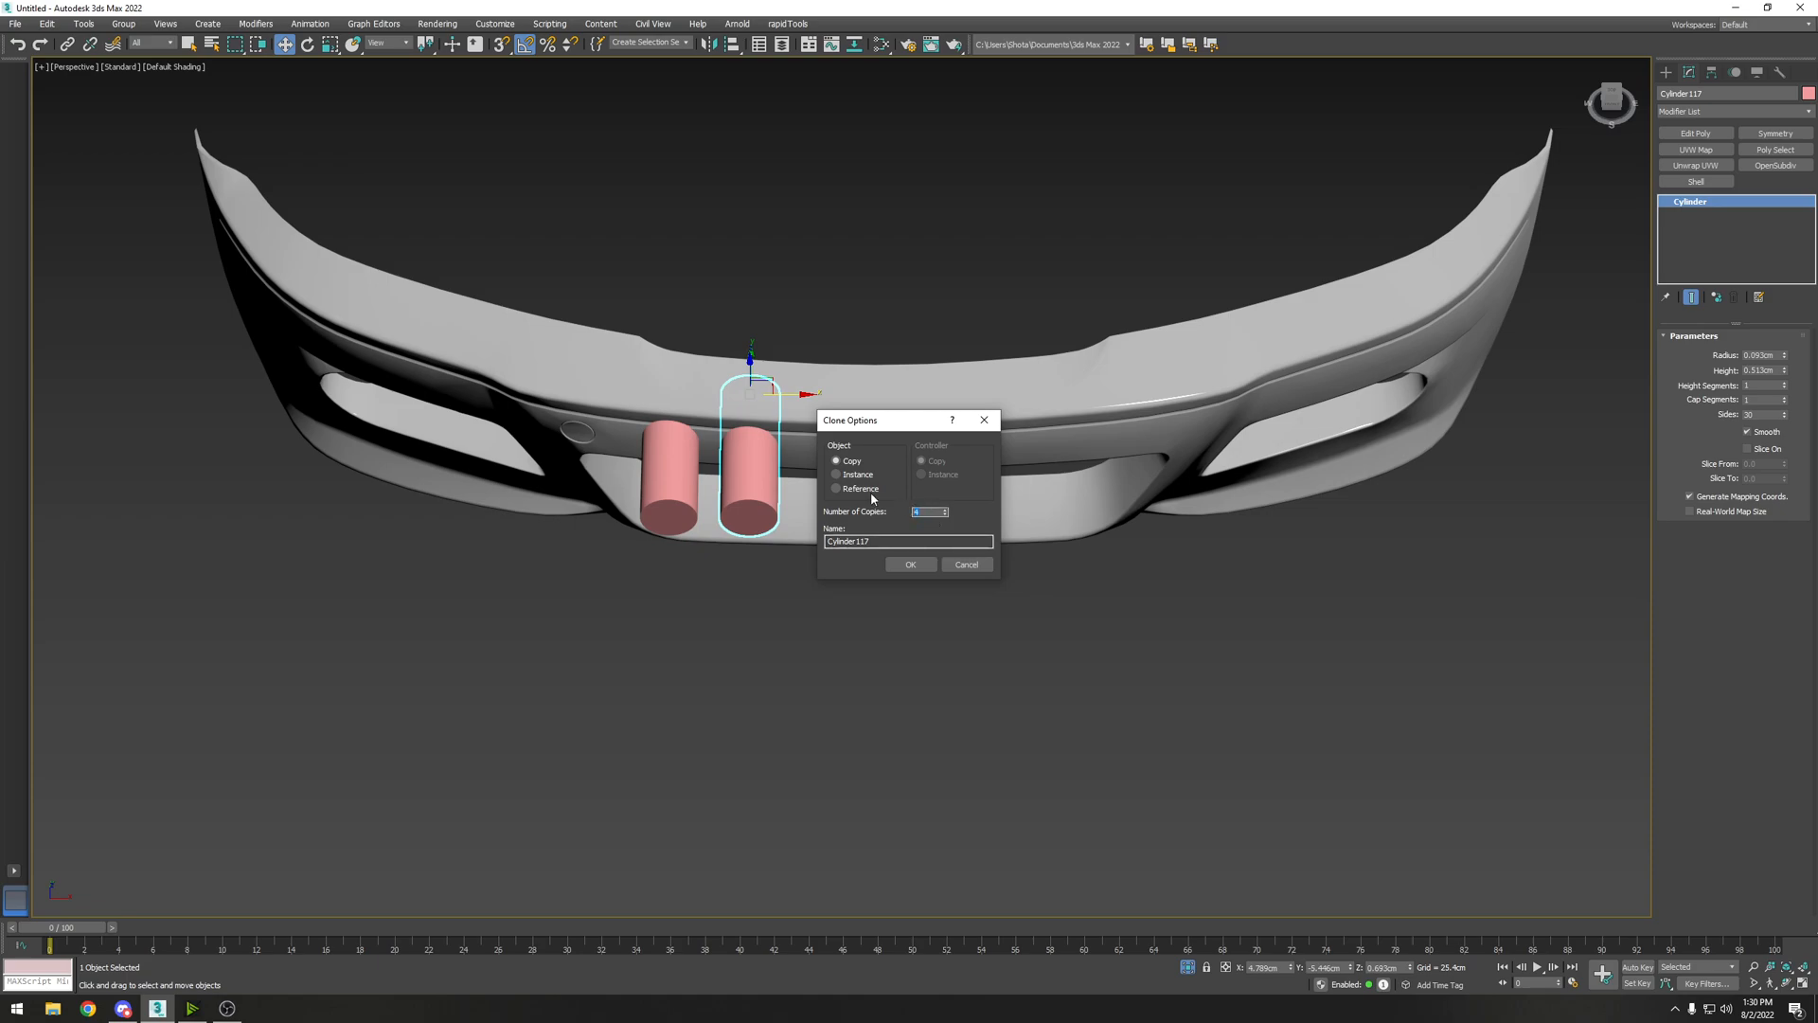
pyautogui.moveTo(684, 466)
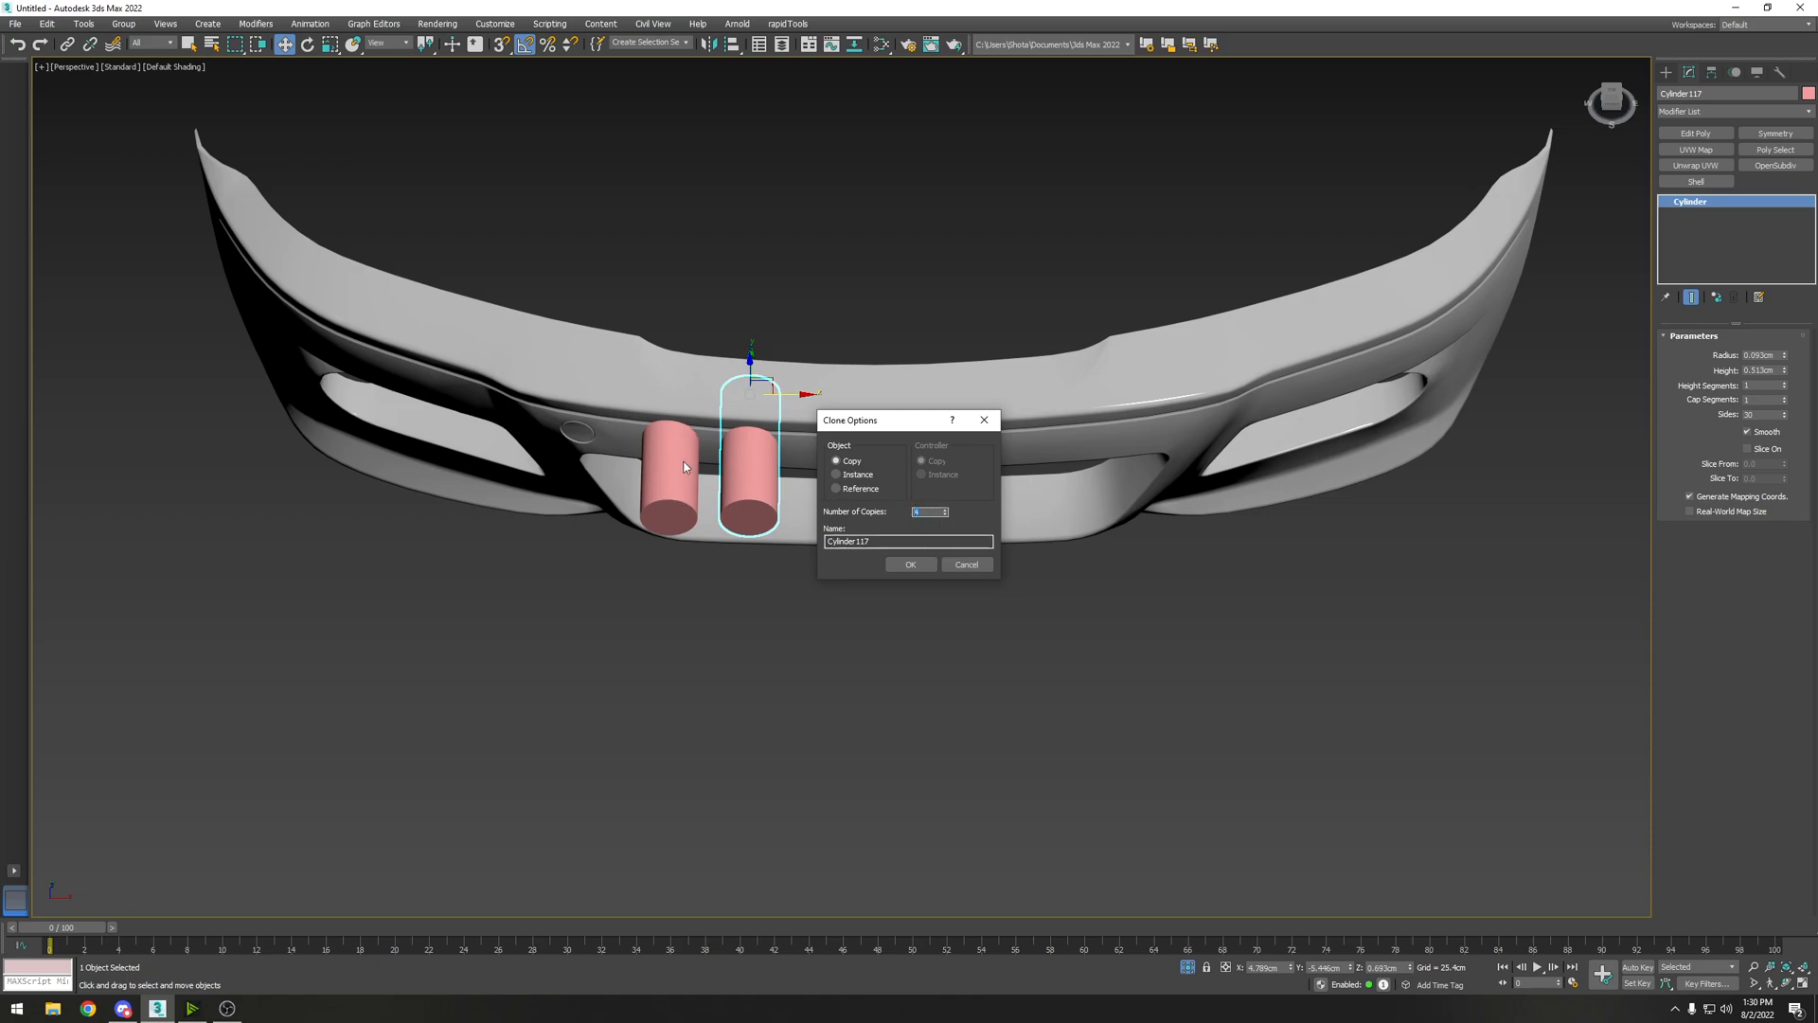
pyautogui.click(911, 564)
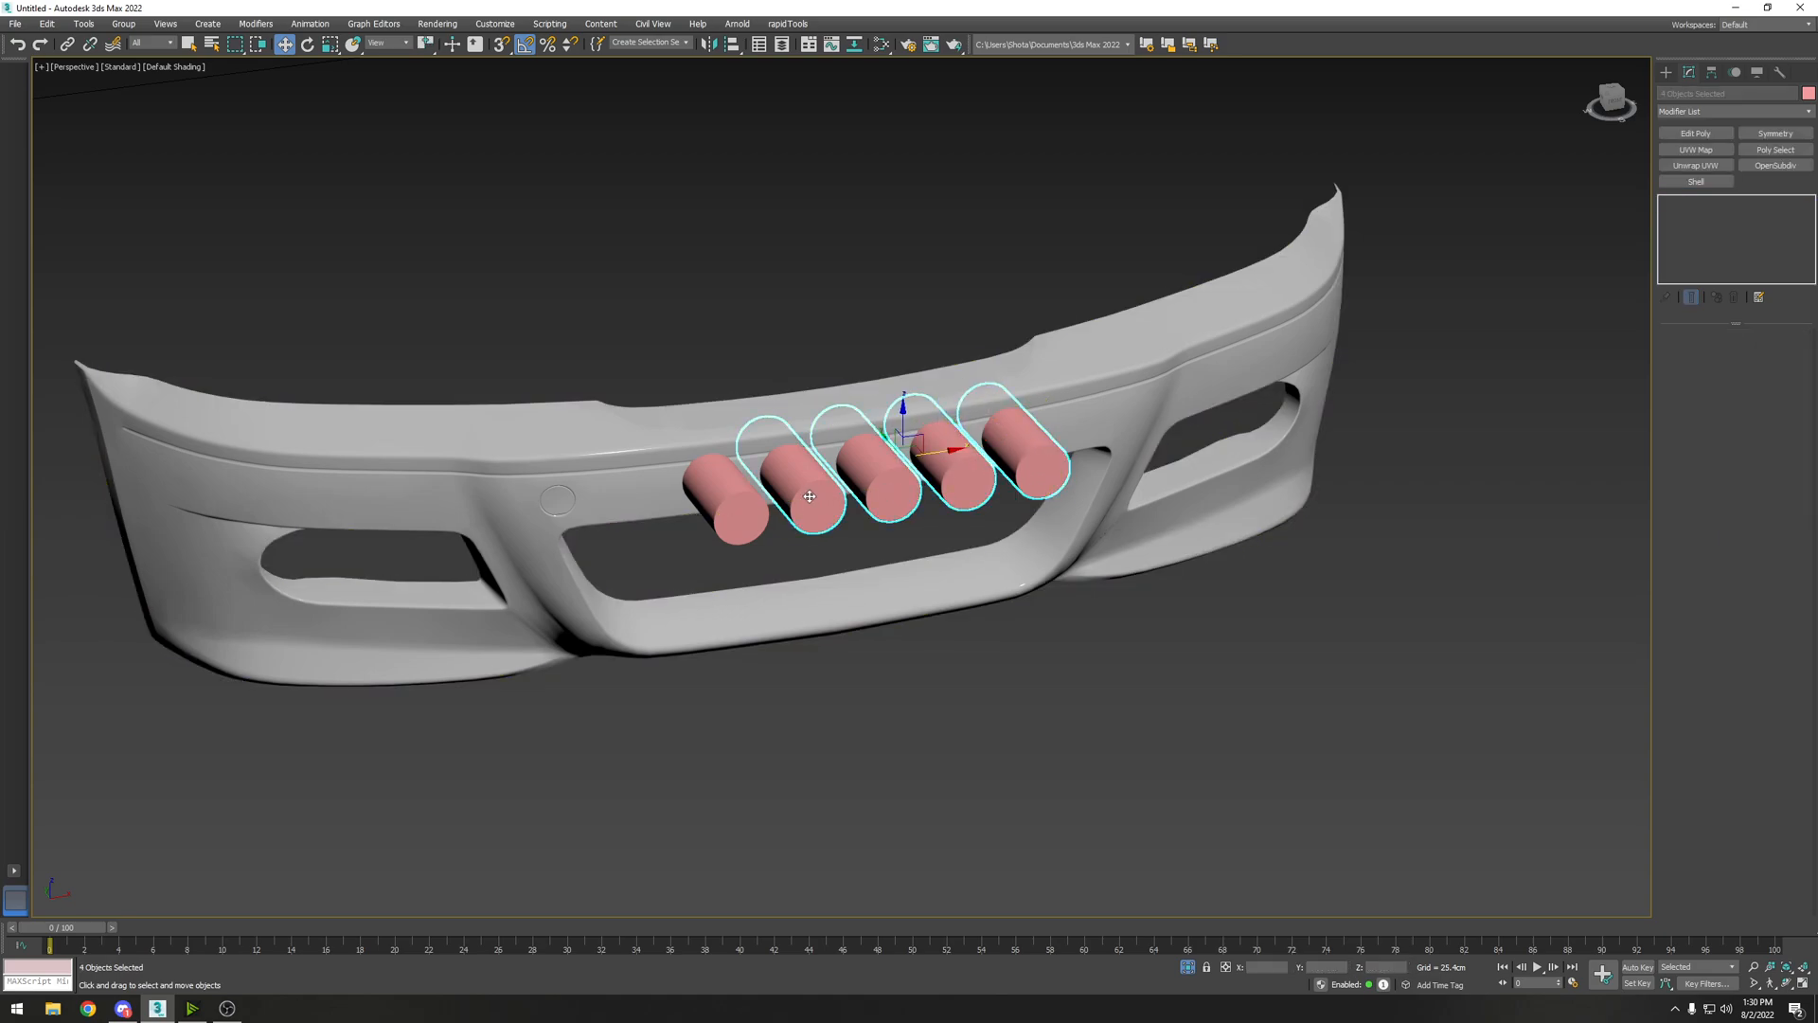
# Step: Convert the cylinders to Editable Poly and Attach the others into one object
pyautogui.rightClick(809, 496)
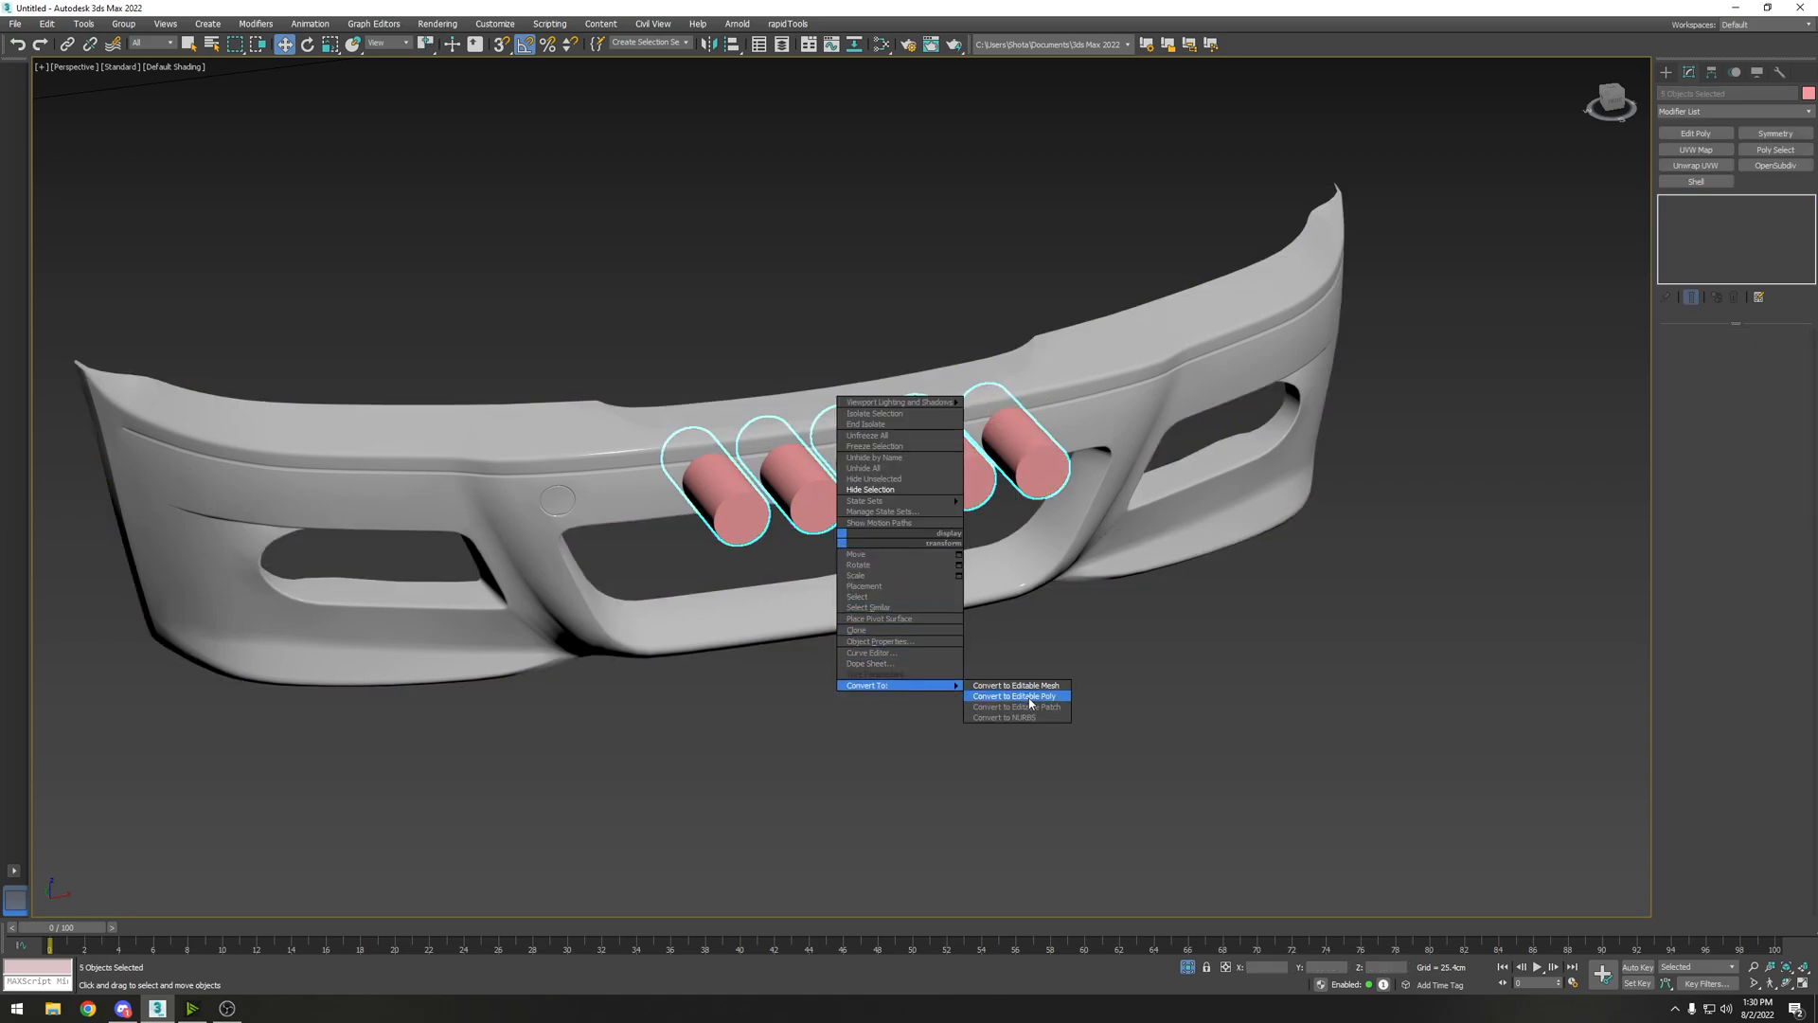
pyautogui.click(1011, 696)
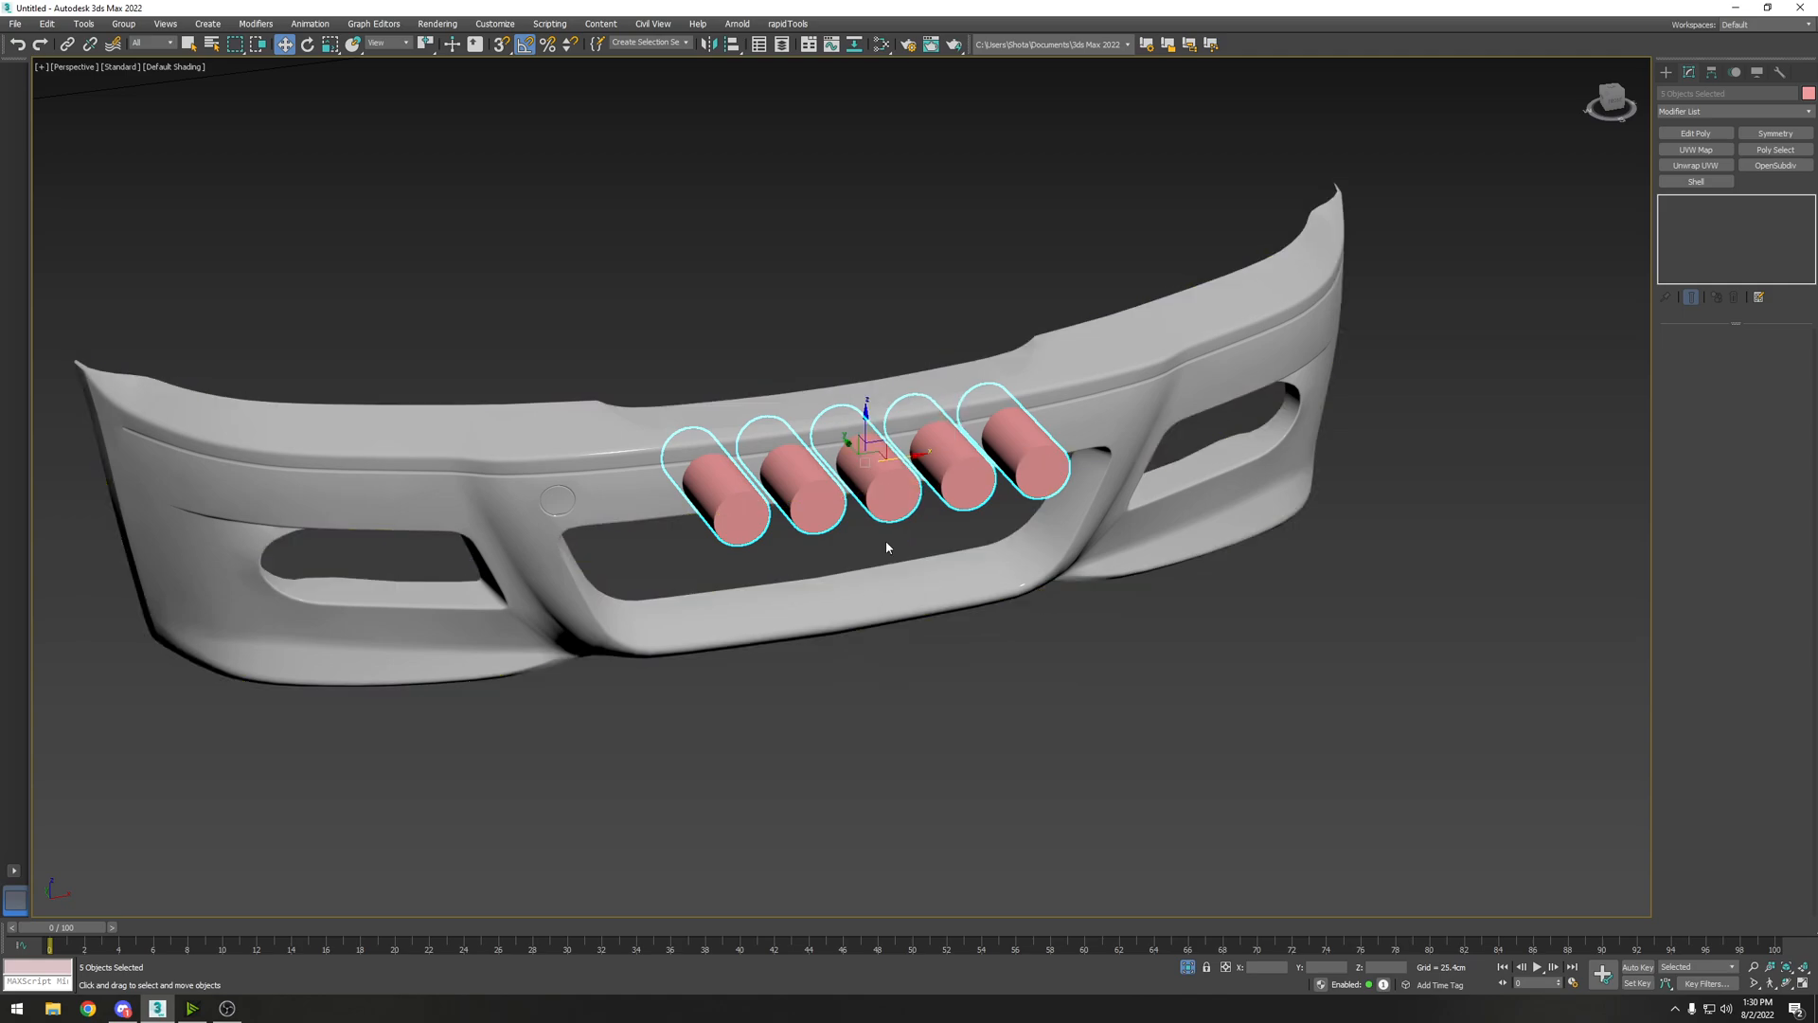
pyautogui.moveTo(813, 543)
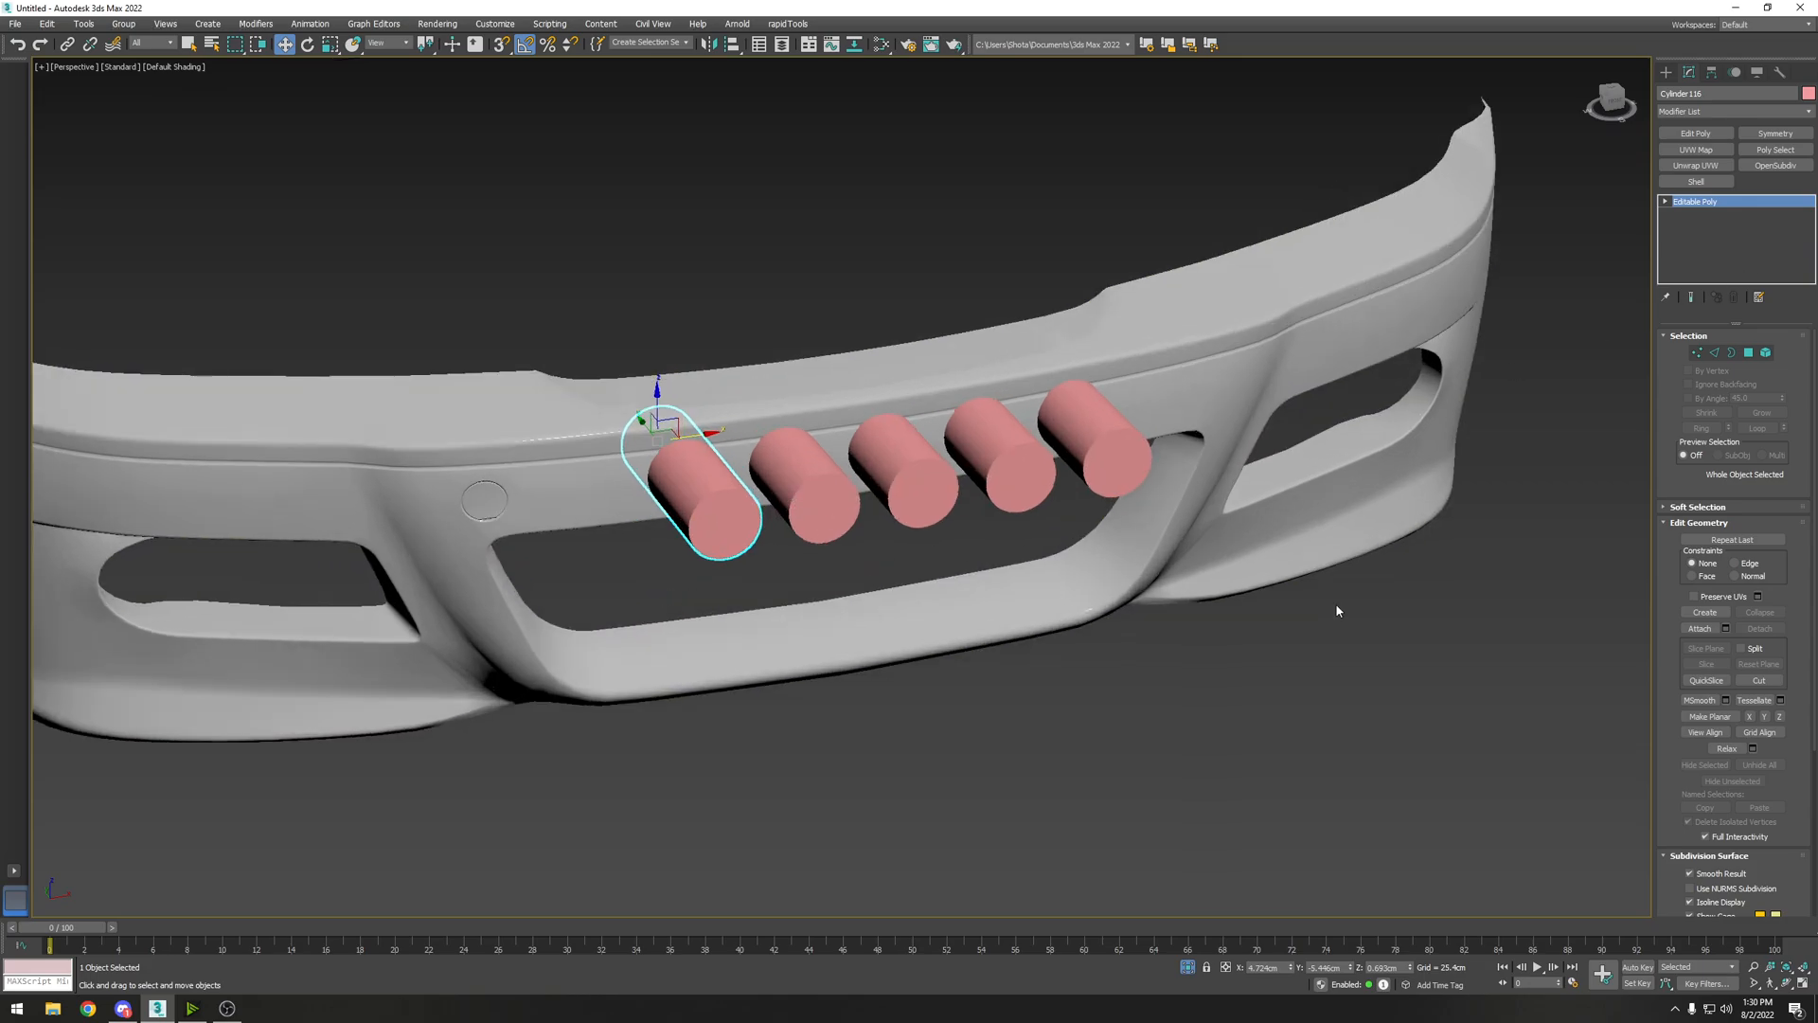
pyautogui.click(1697, 627)
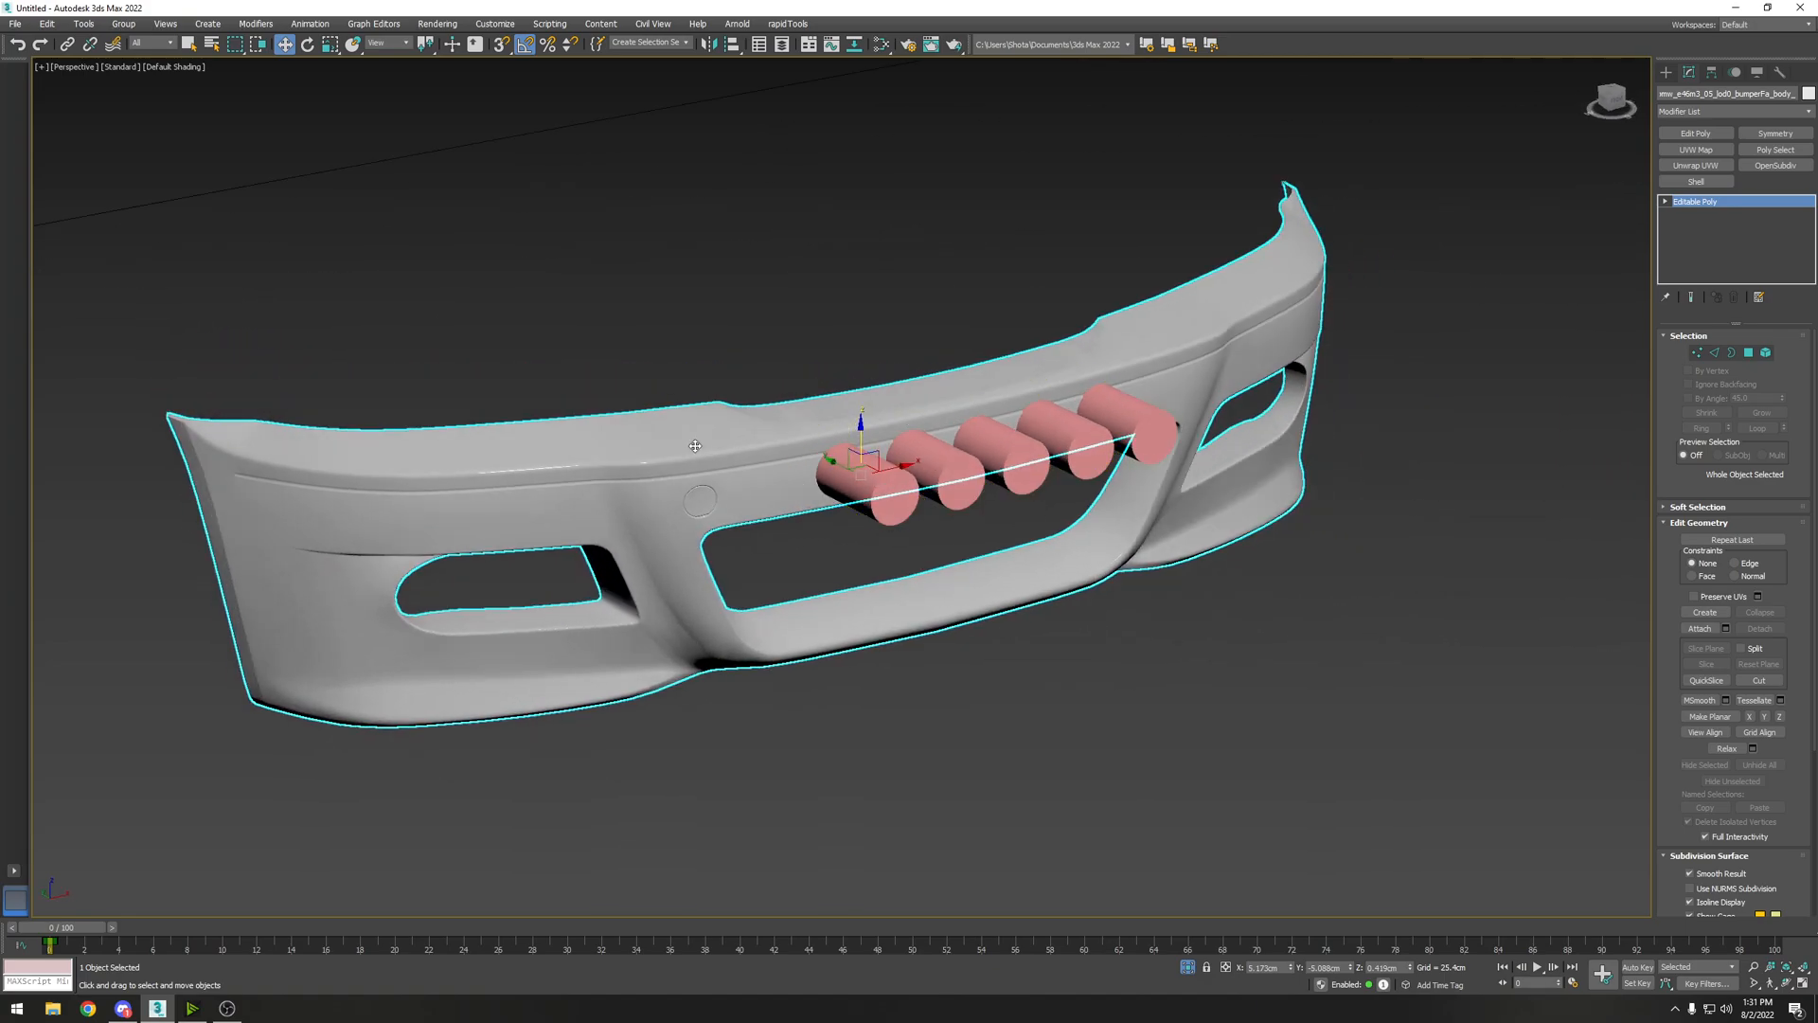
# Step: Start a Compound Objects Boolean on the selected bumper
pyautogui.click(1667, 72)
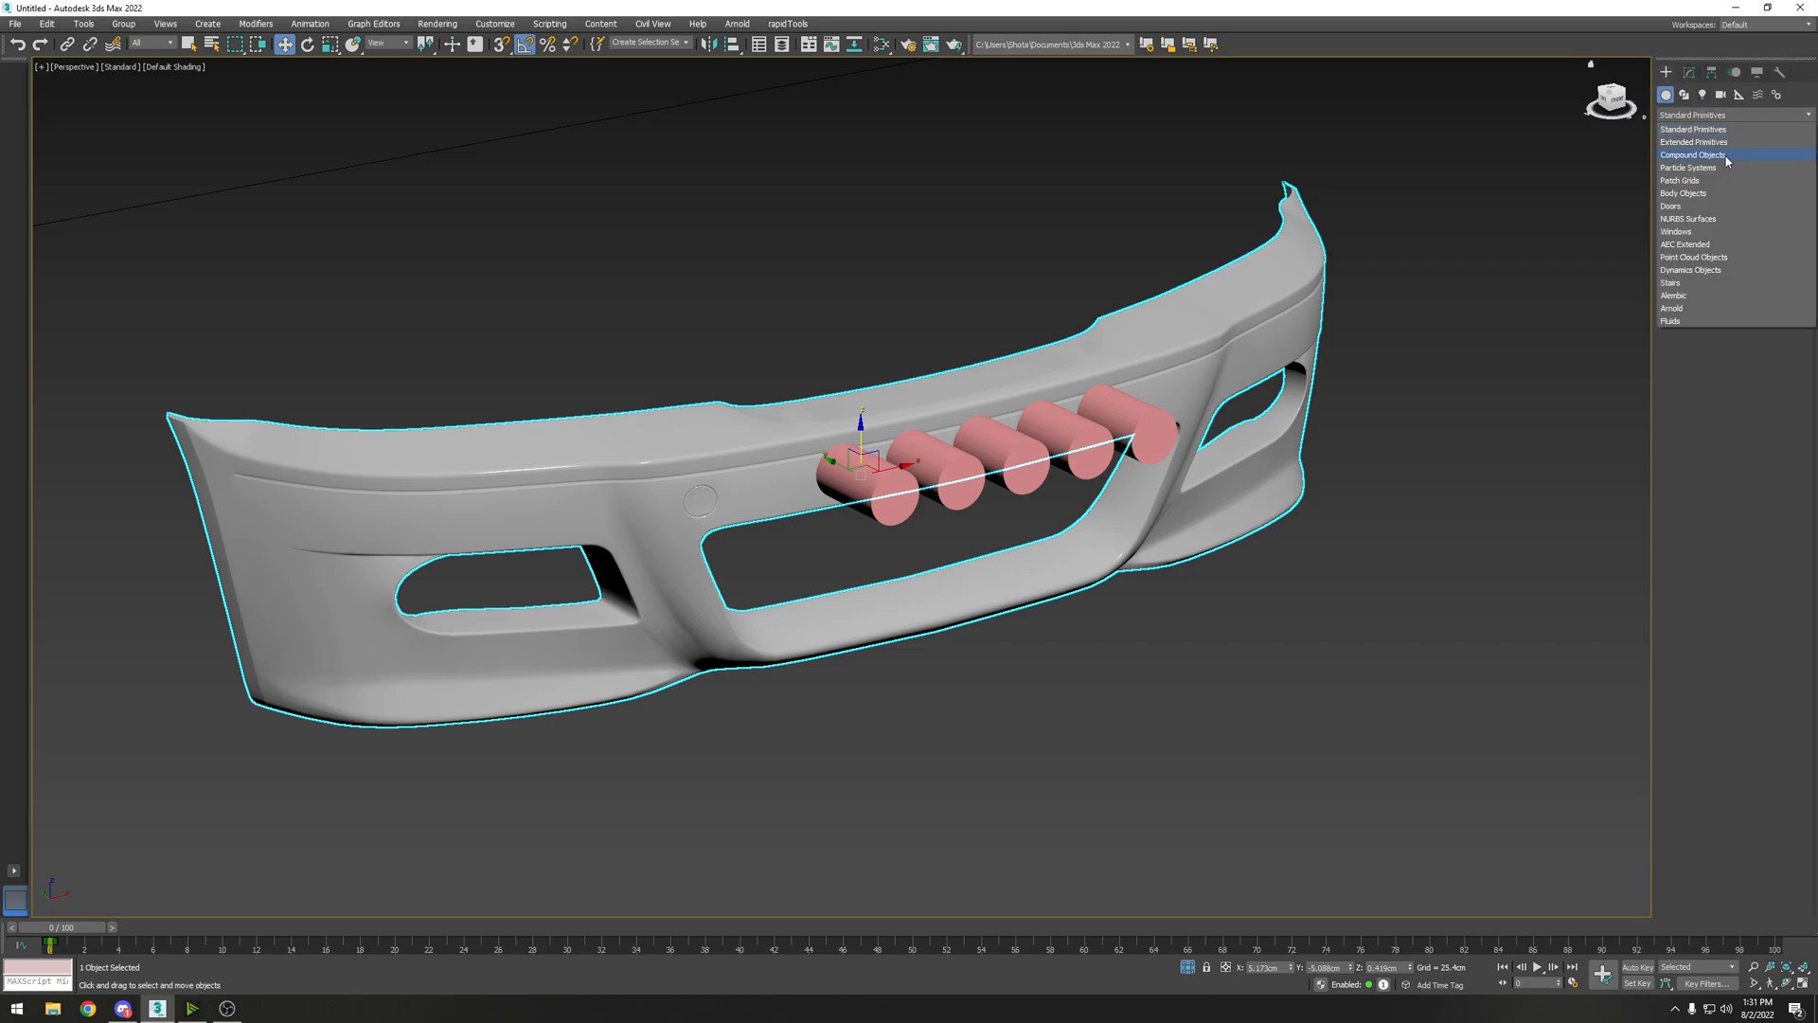
pyautogui.click(1694, 153)
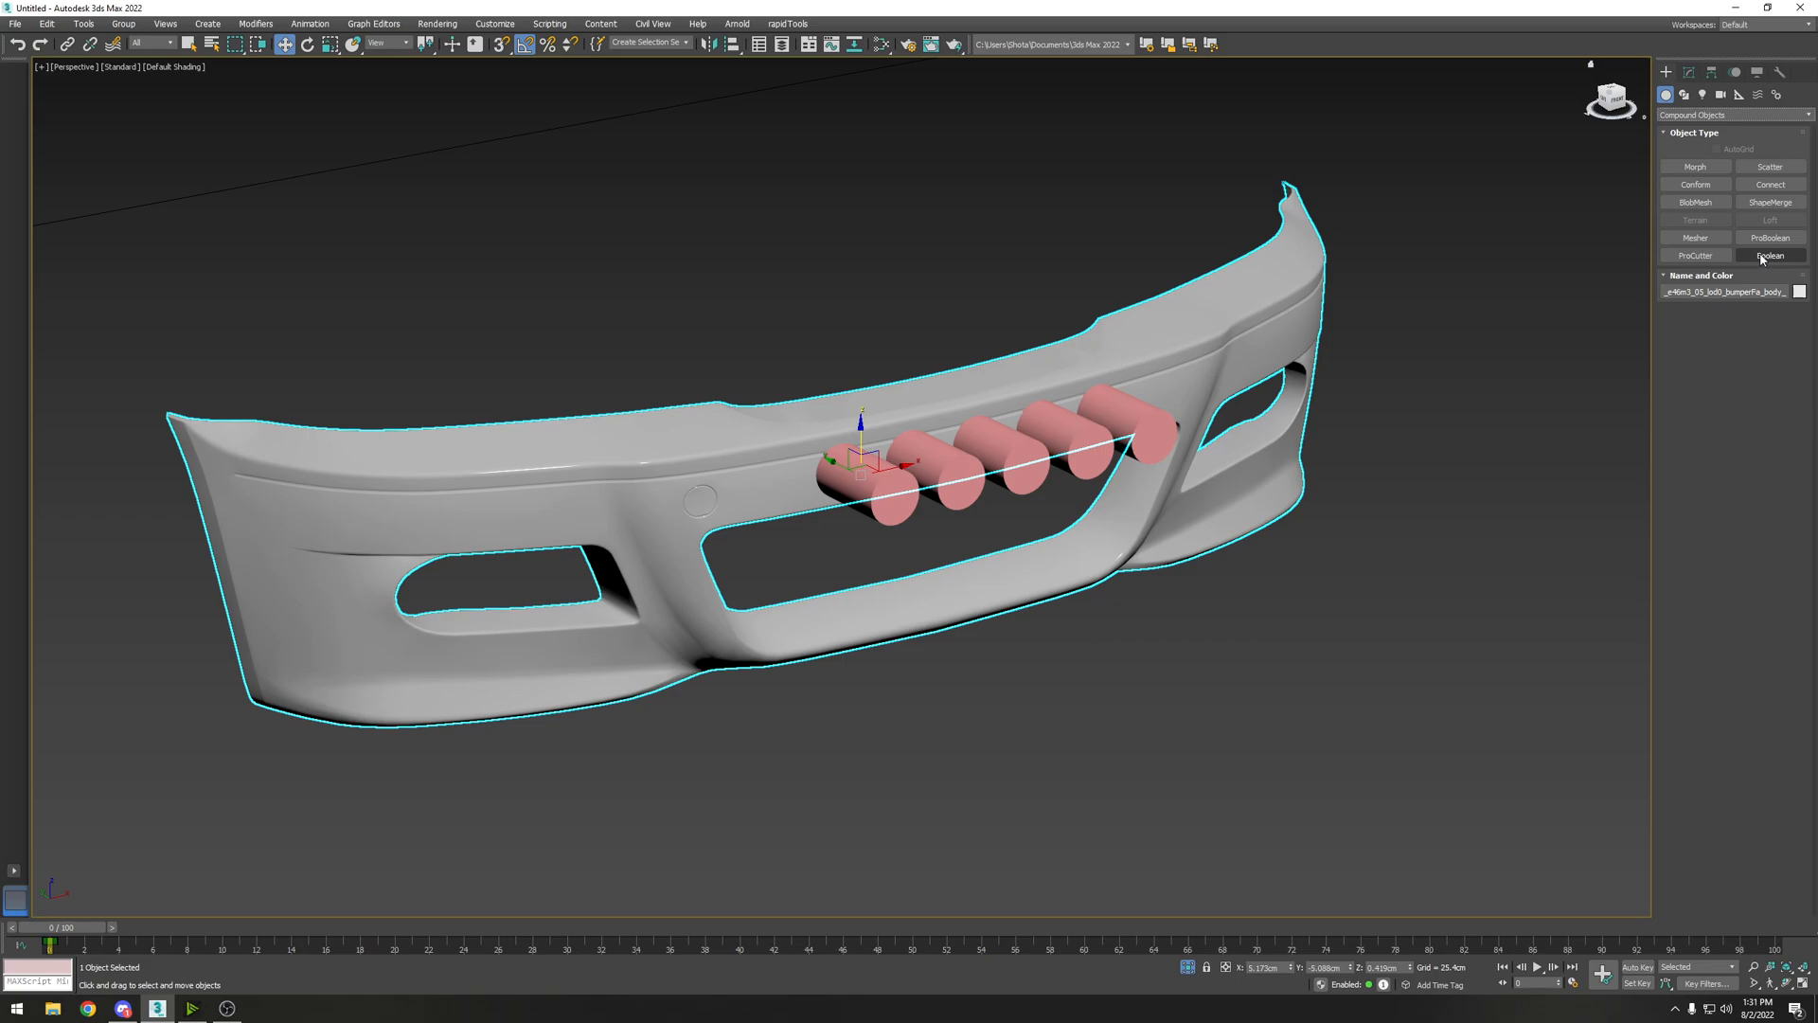
pyautogui.click(1770, 255)
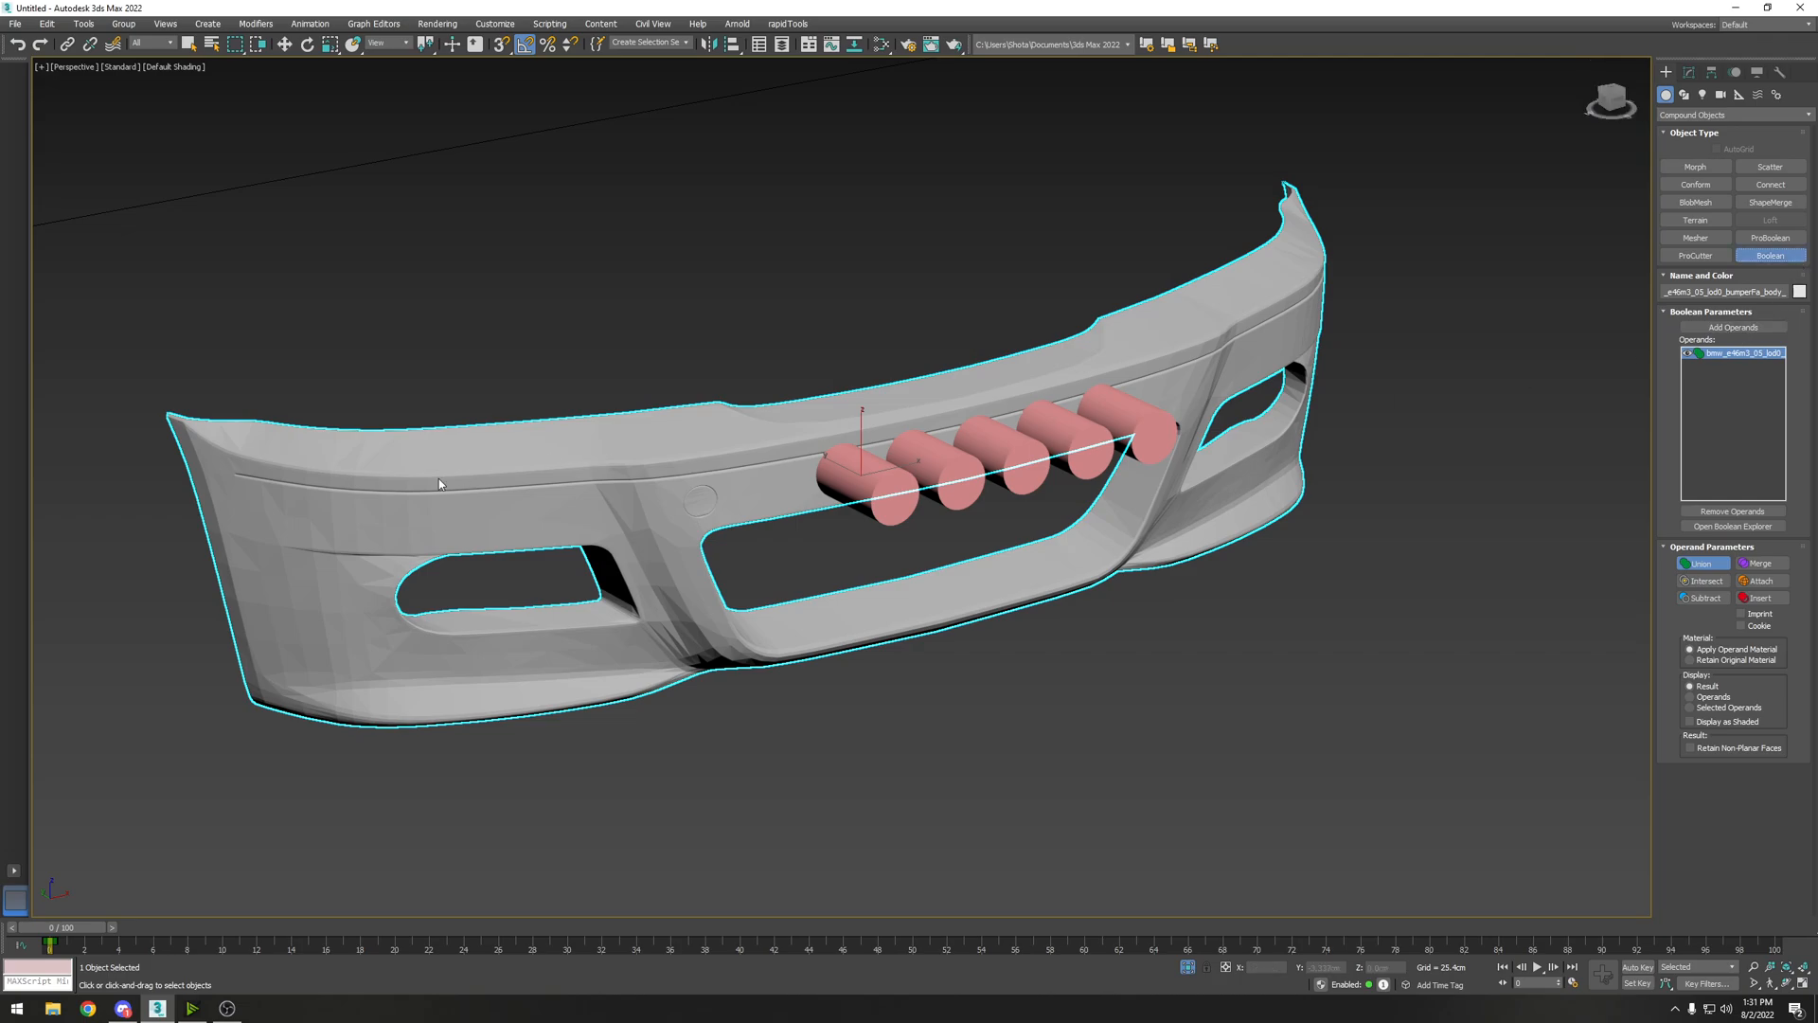
pyautogui.moveTo(352, 586)
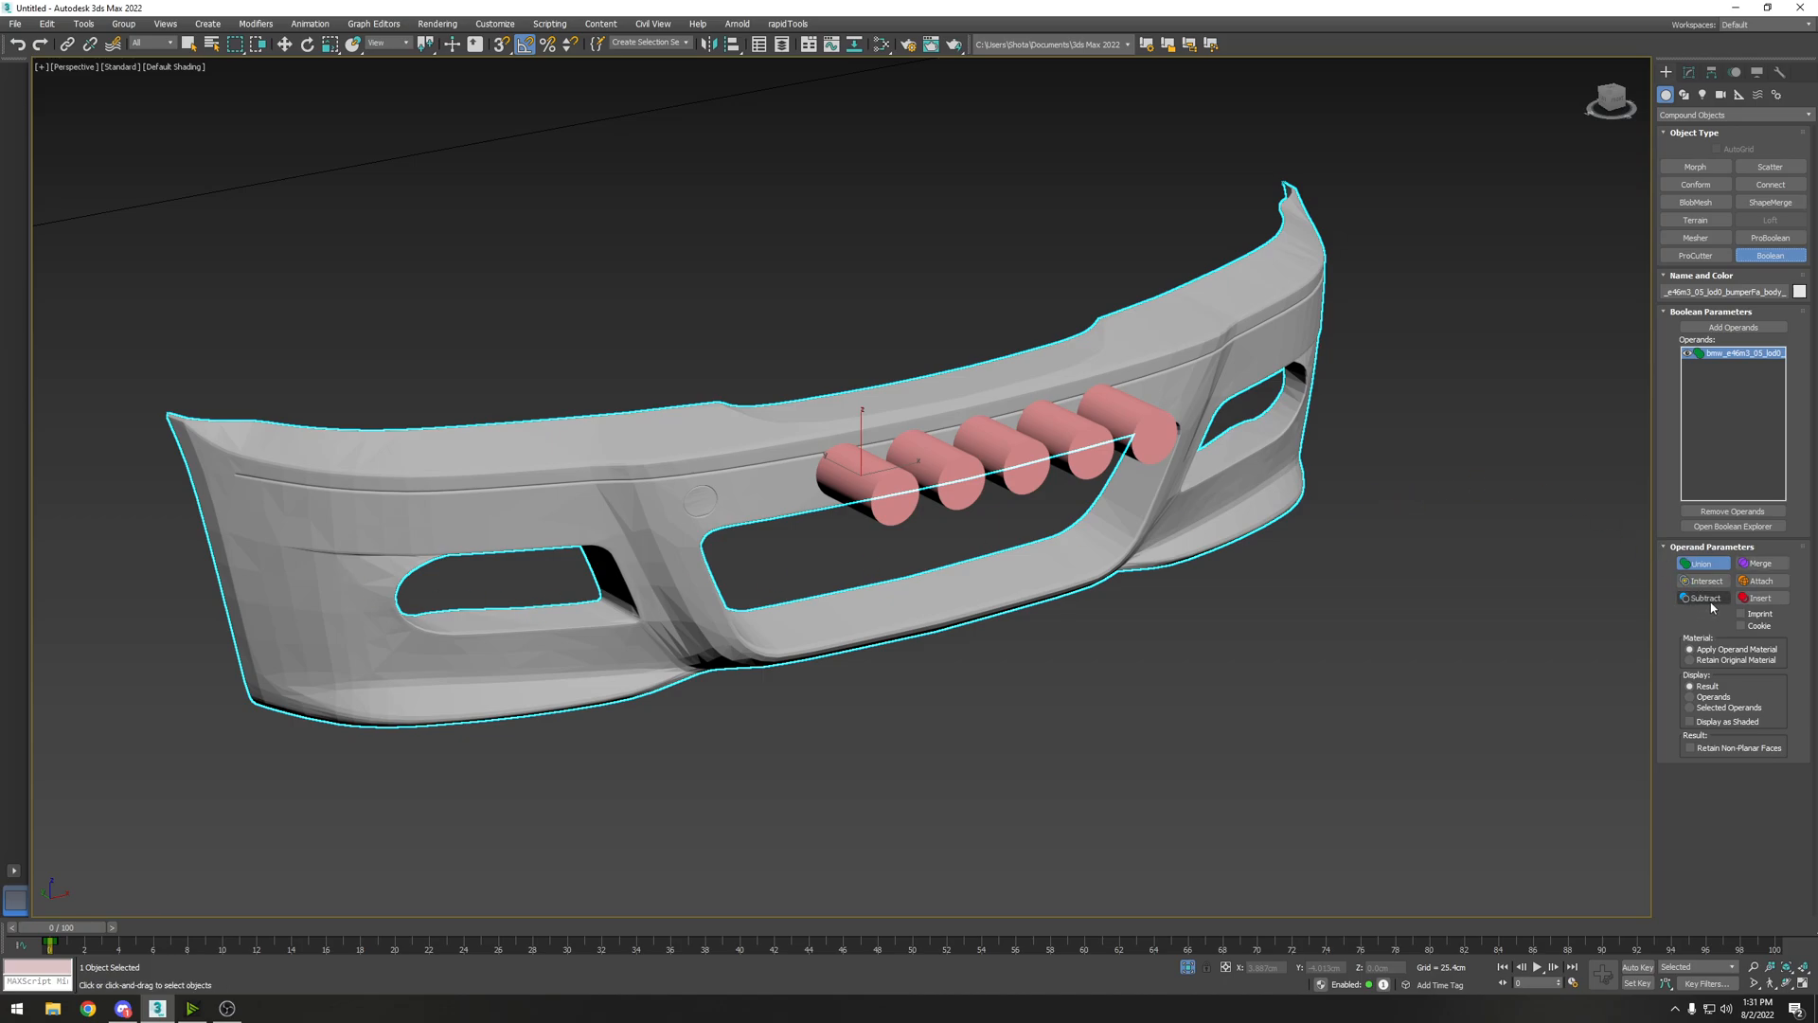
# Step: Set the operation to Subtract and add the merged cylinders as operands, cutting five holes
pyautogui.click(1702, 597)
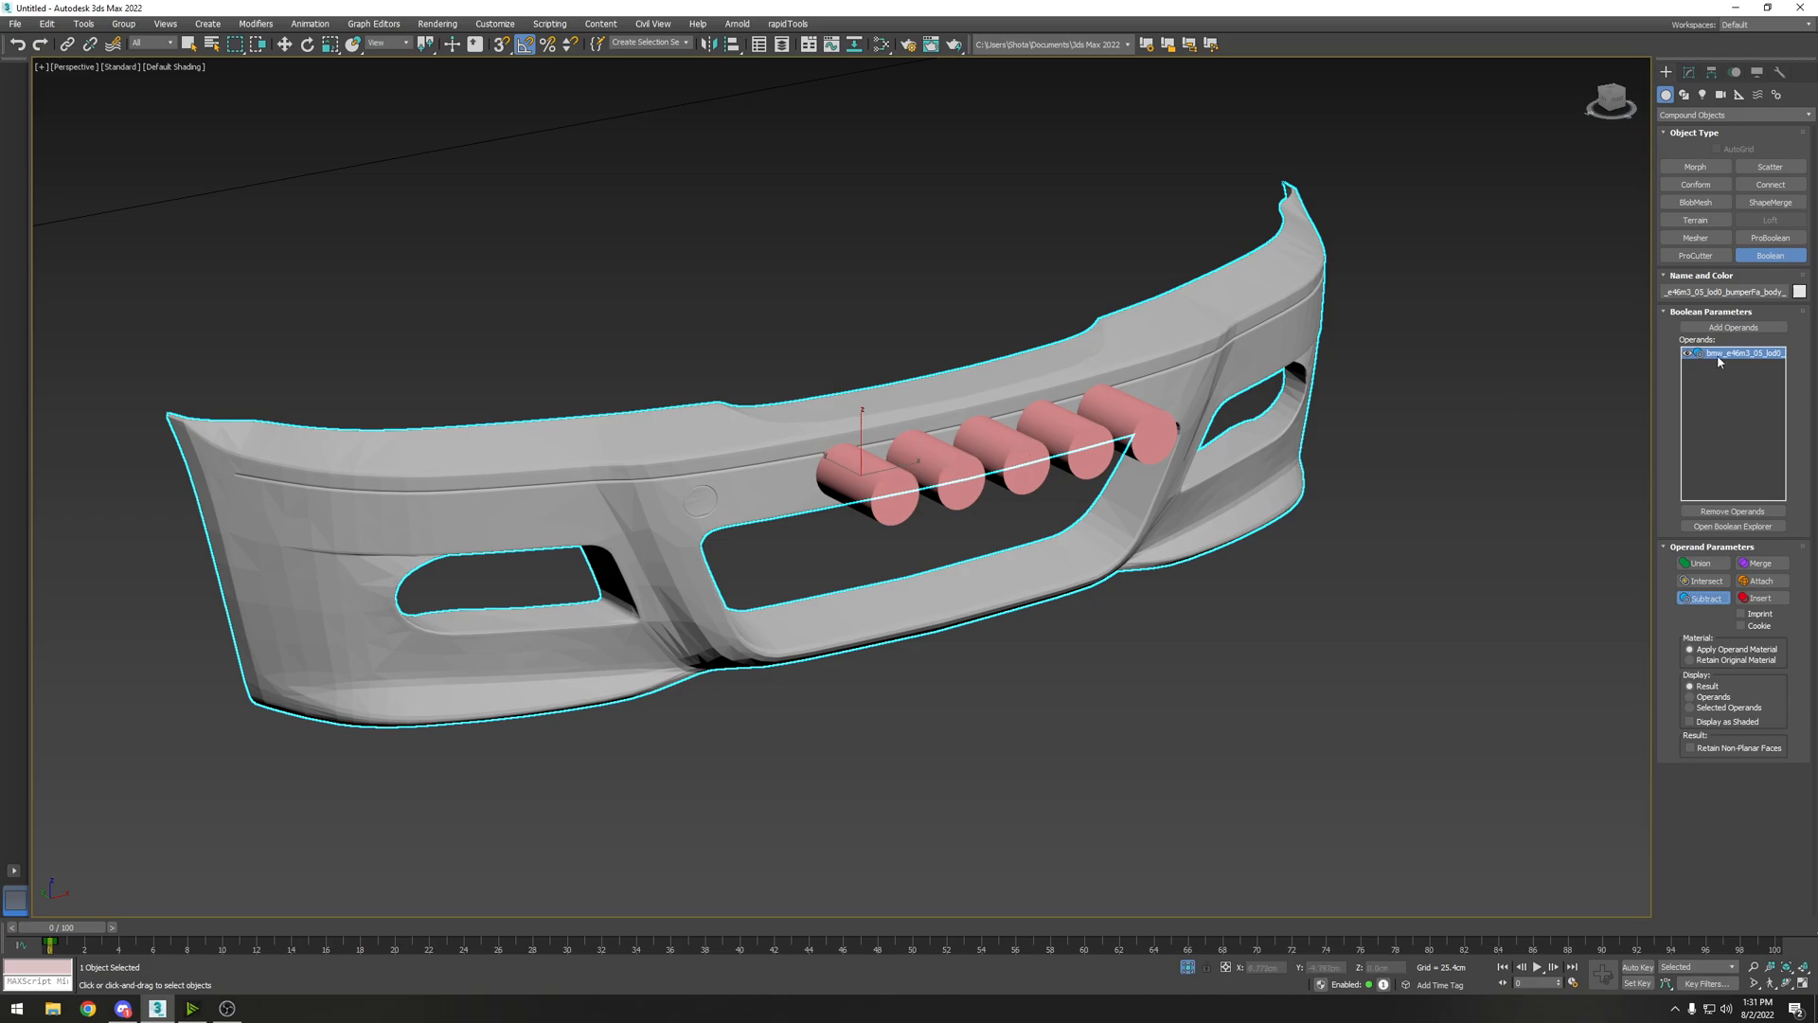
pyautogui.moveTo(1733, 327)
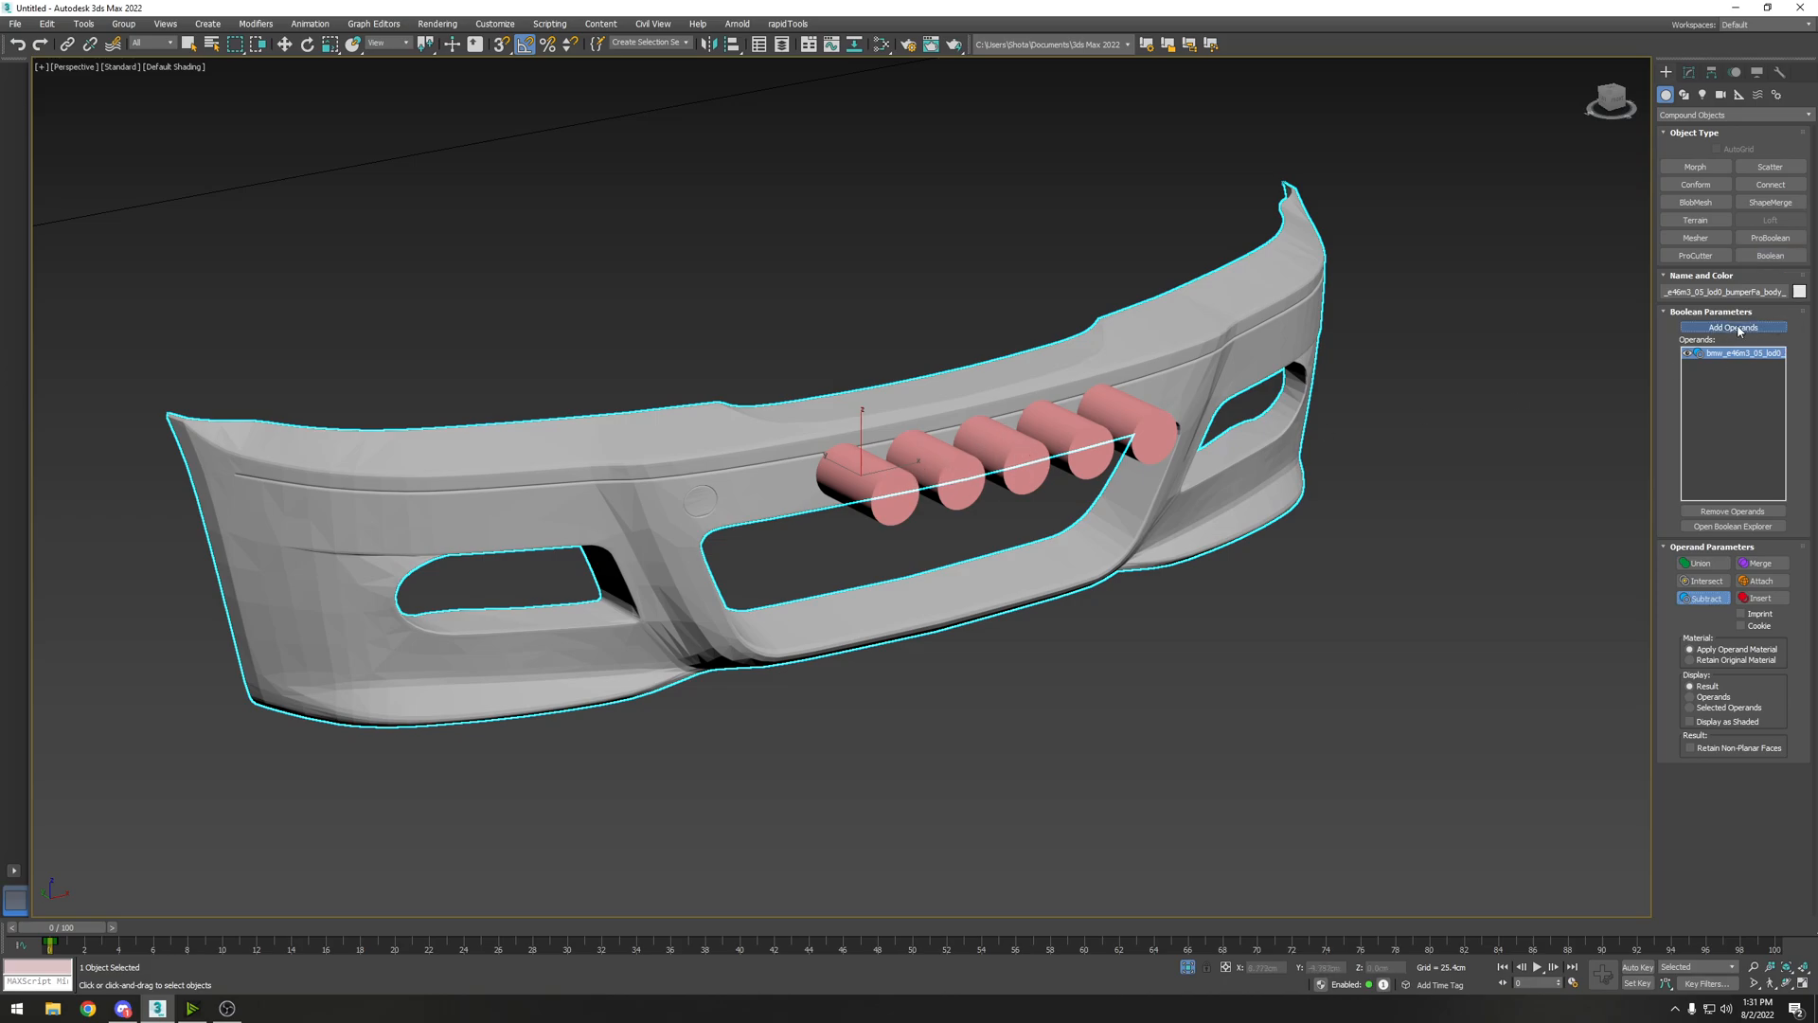
pyautogui.click(1729, 327)
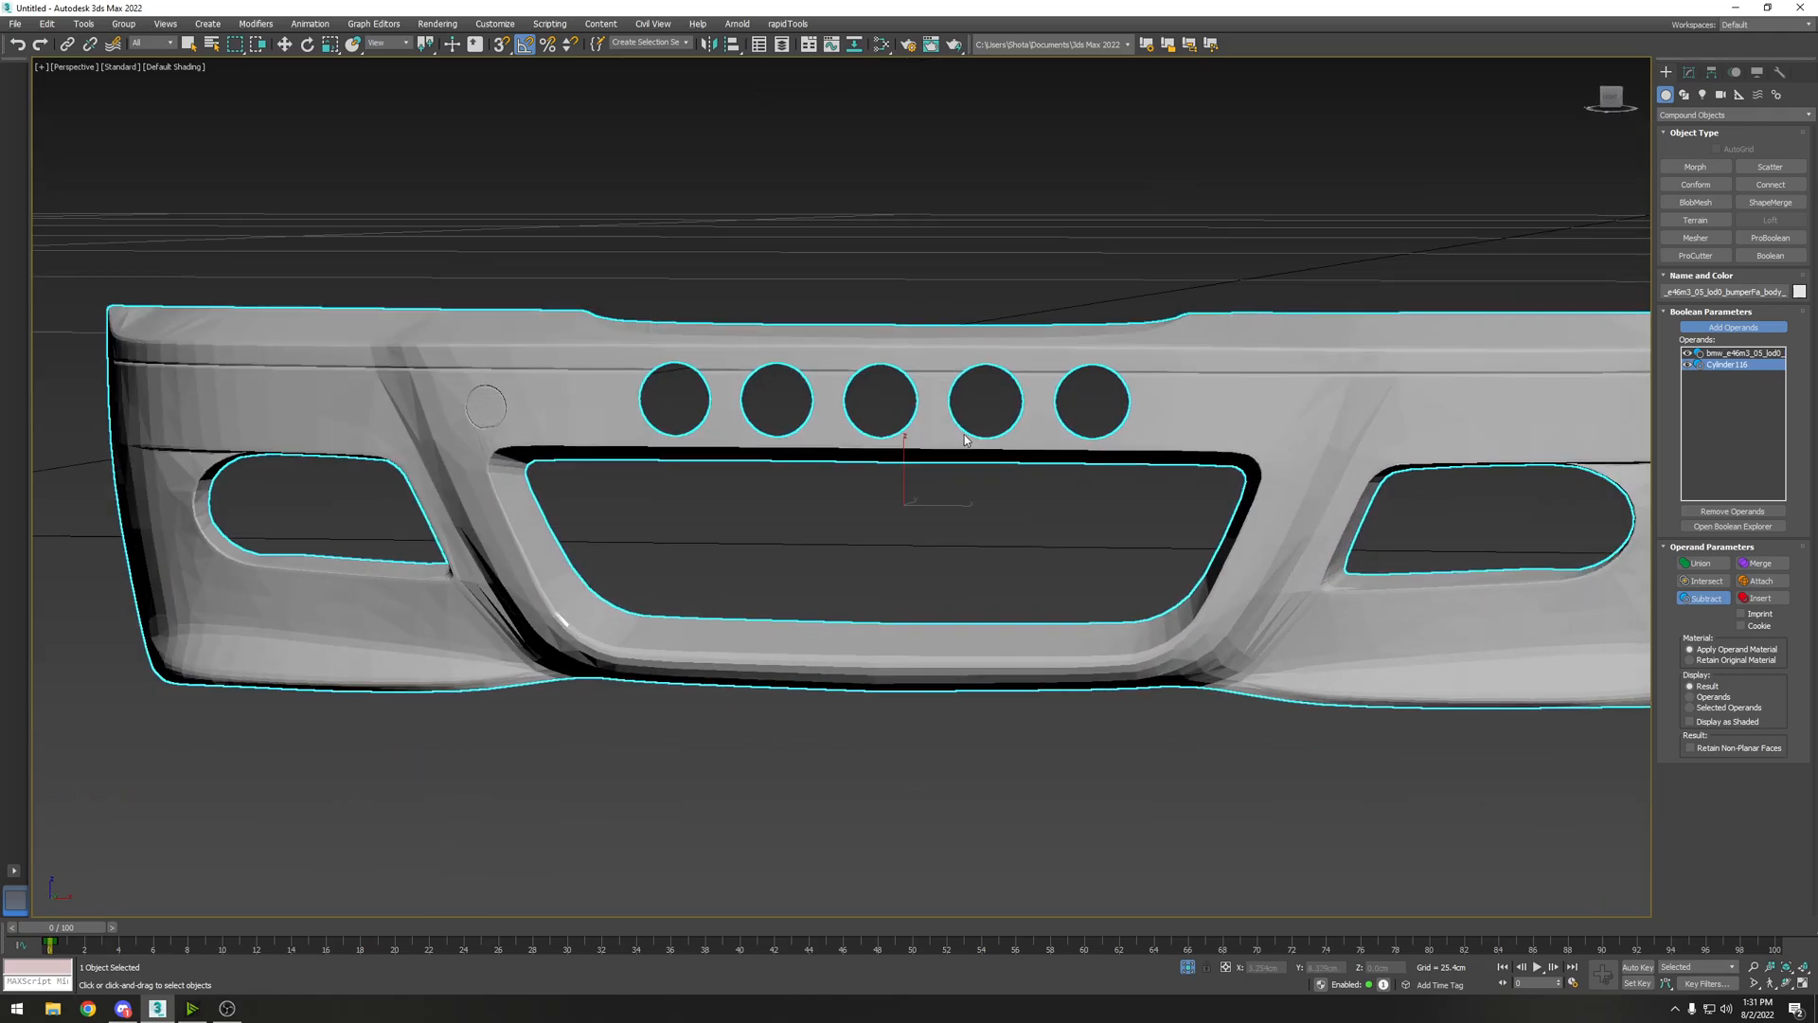
pyautogui.press('F4')
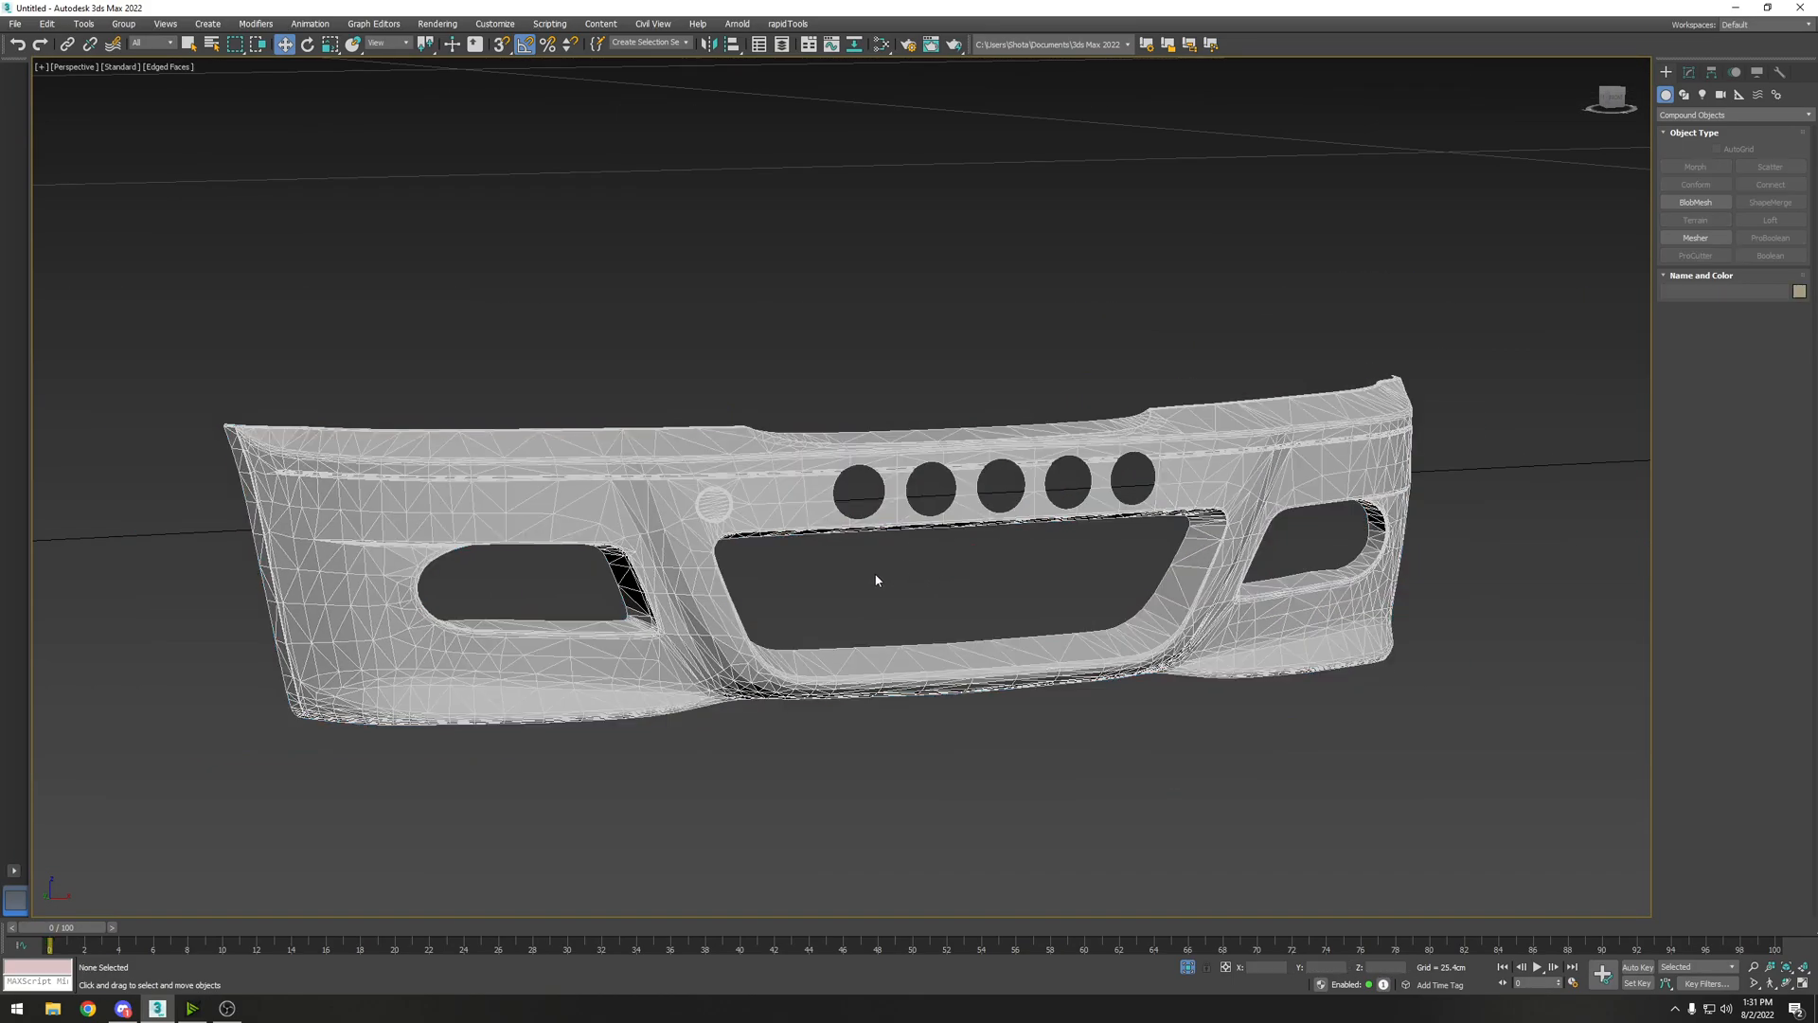
# Step: Collapse the Boolean in the modifier stack so the bumper becomes a plain editable poly
pyautogui.click(876, 579)
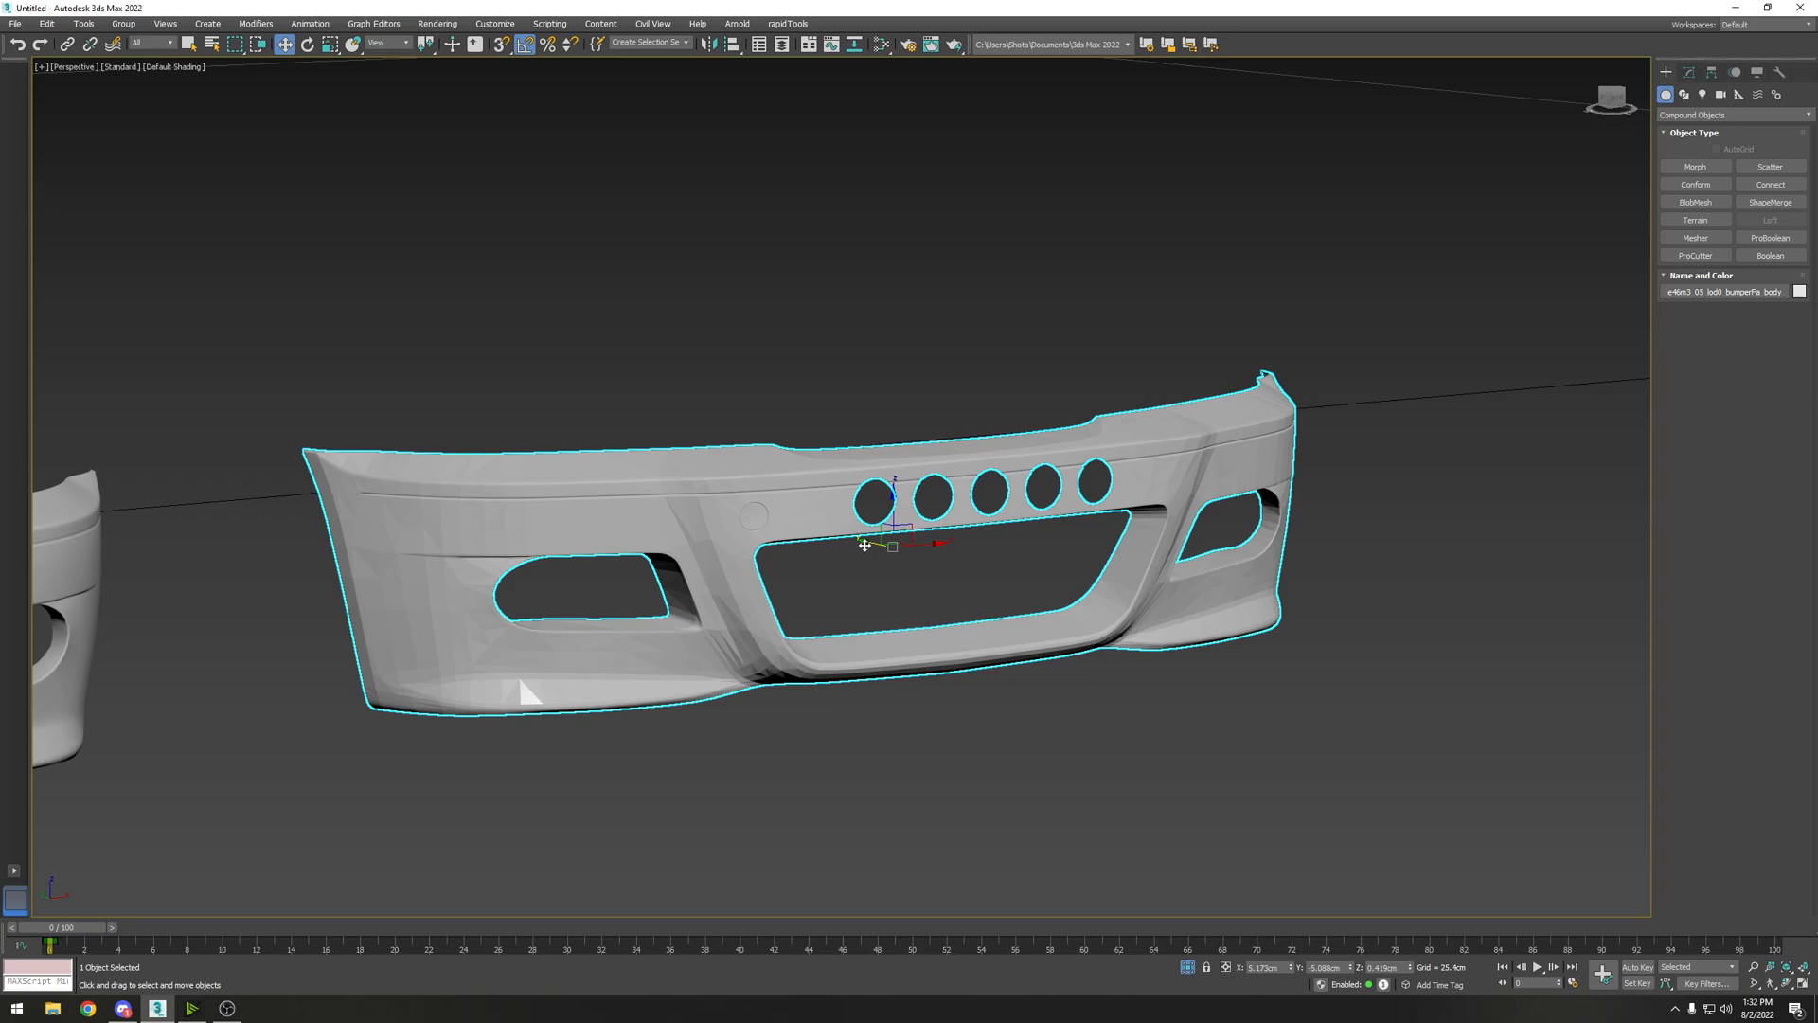
pyautogui.moveTo(837, 531)
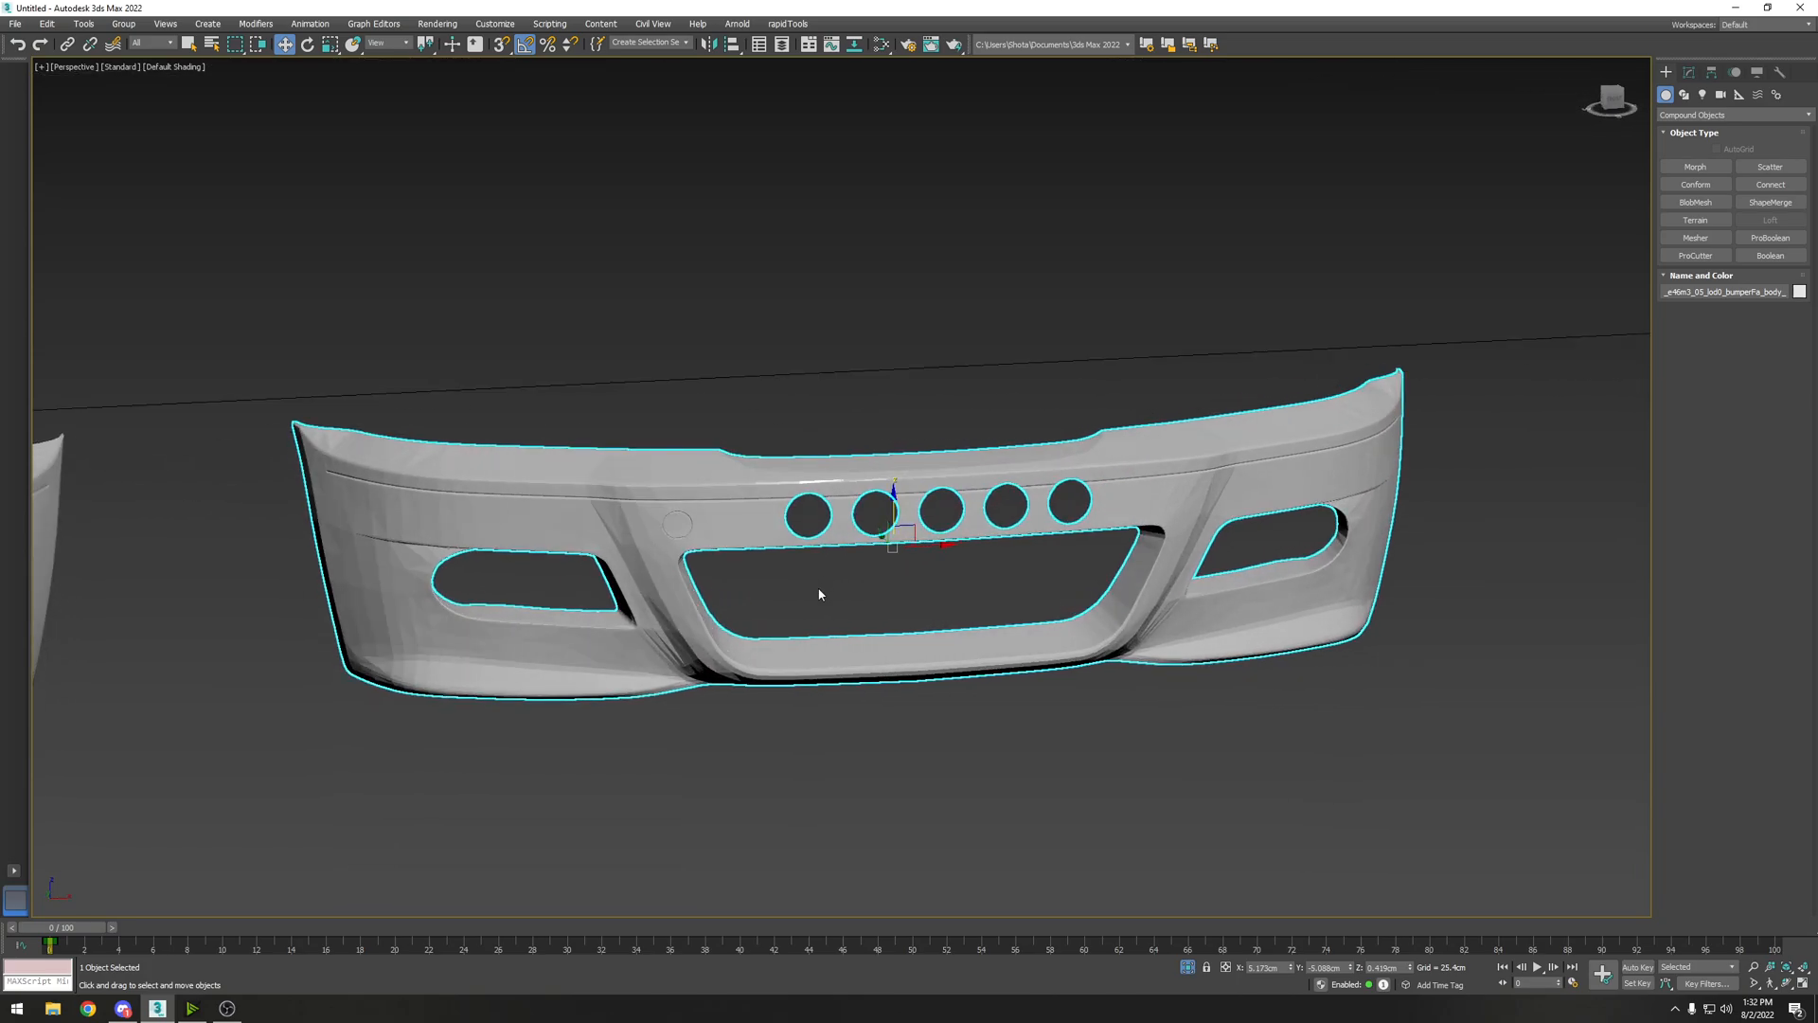
pyautogui.press('F4')
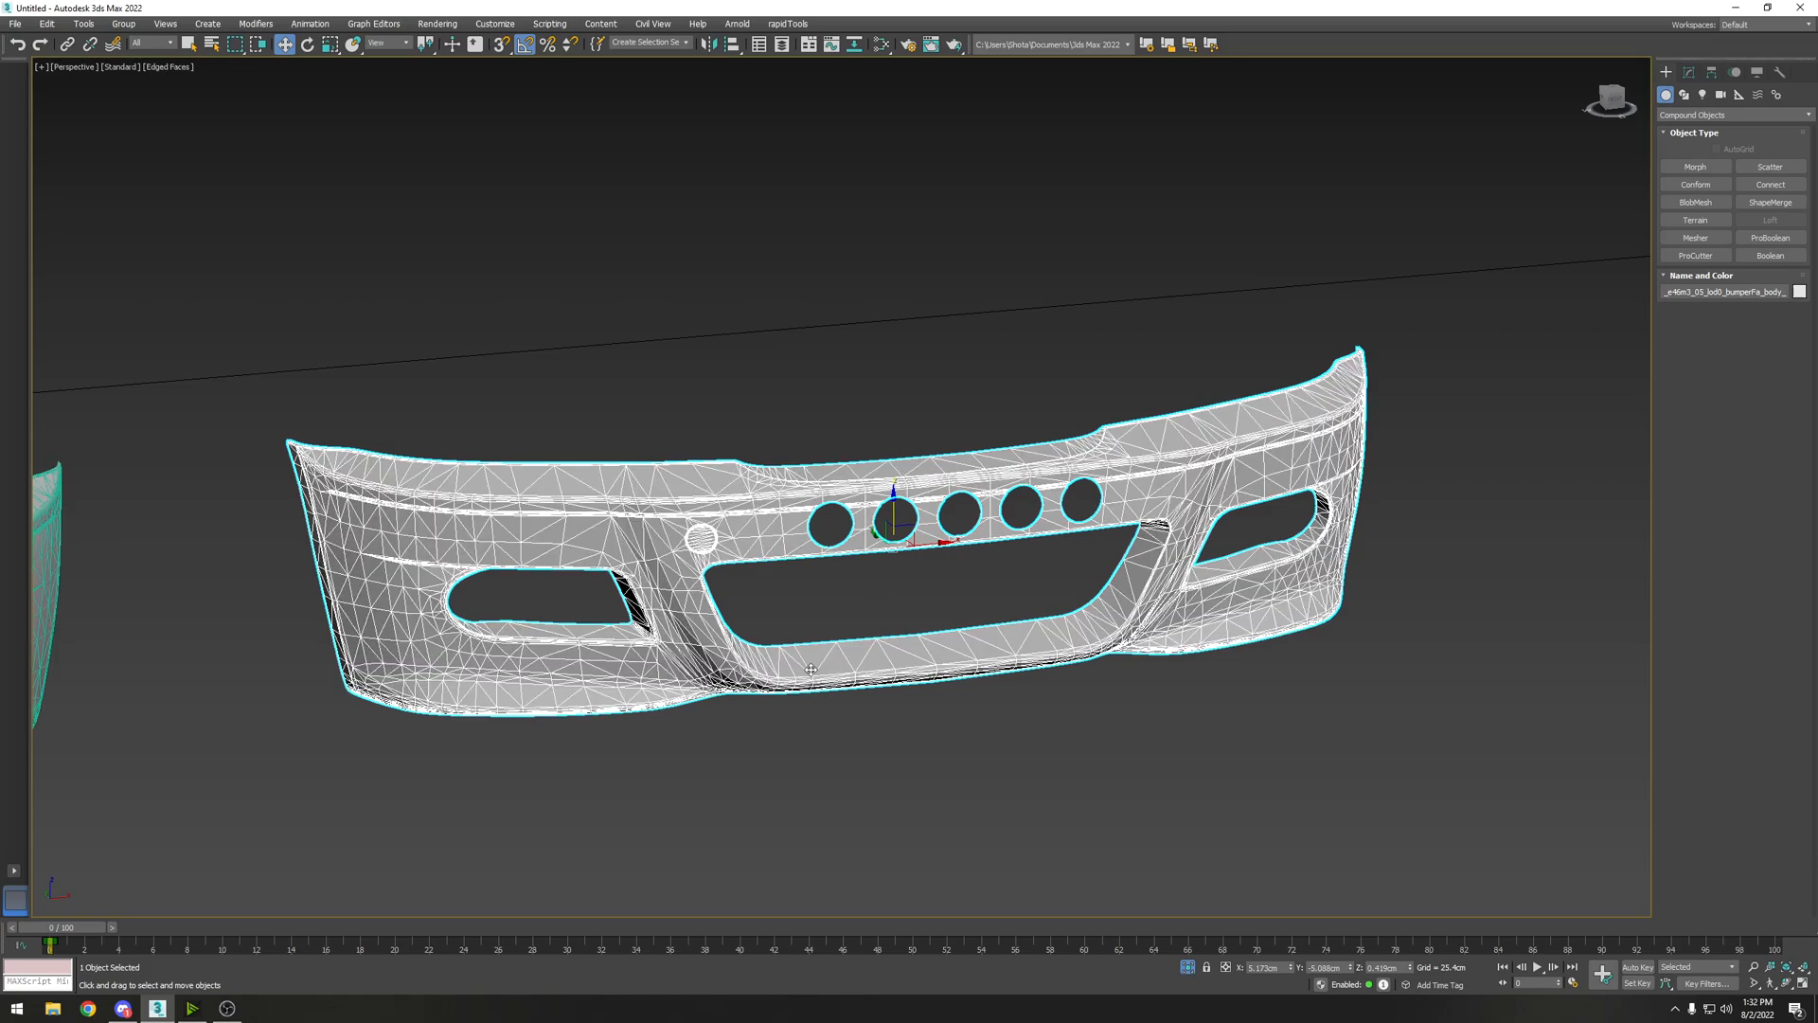
pyautogui.click(1684, 72)
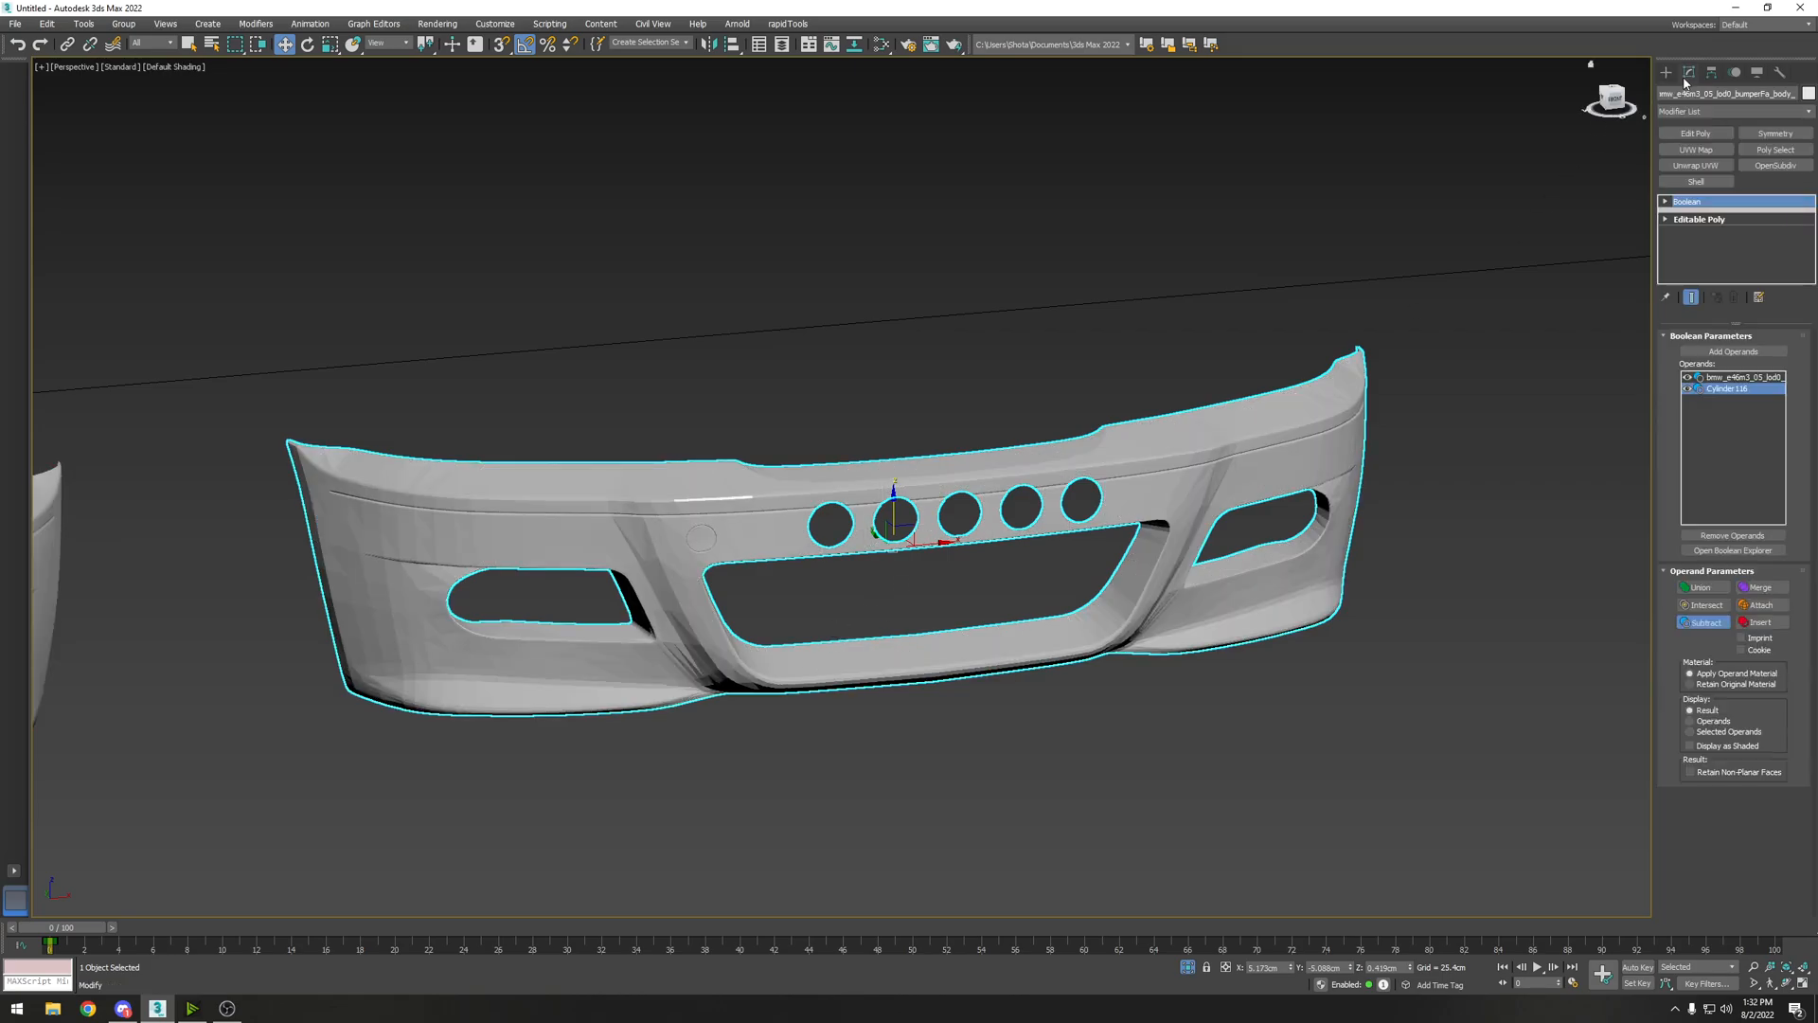
pyautogui.moveTo(1688, 81)
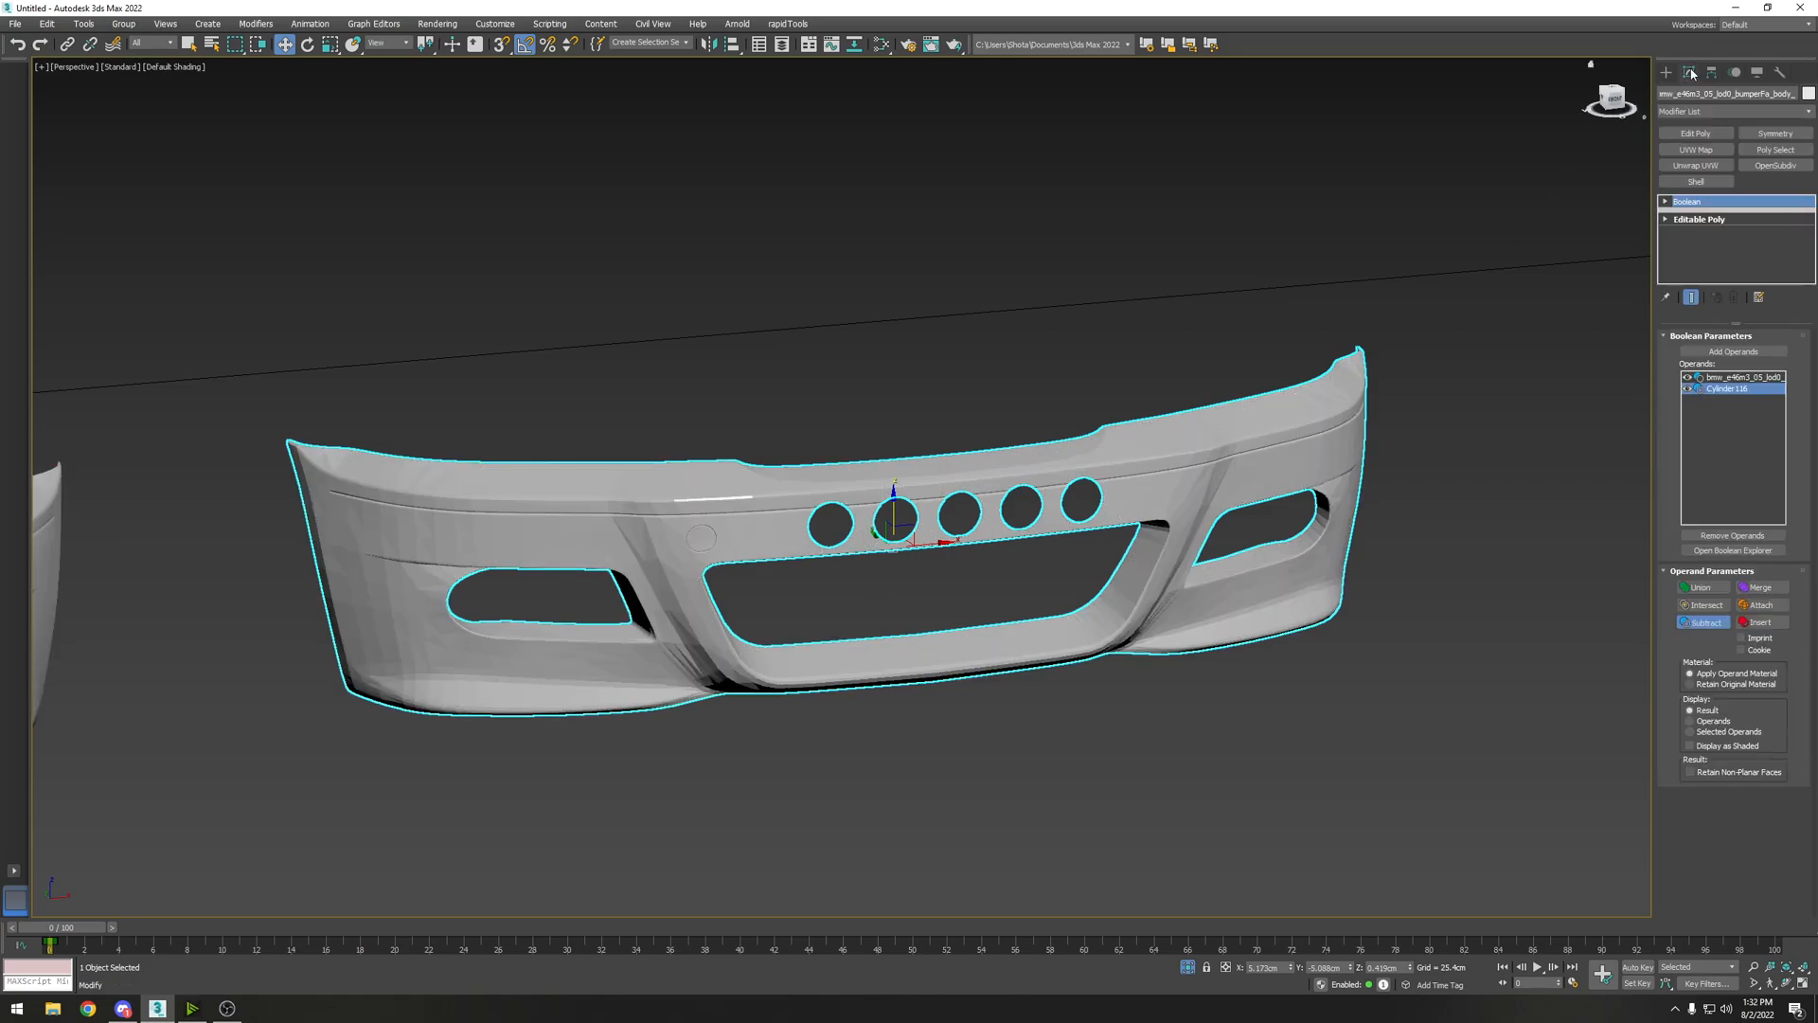
pyautogui.rightClick(898, 522)
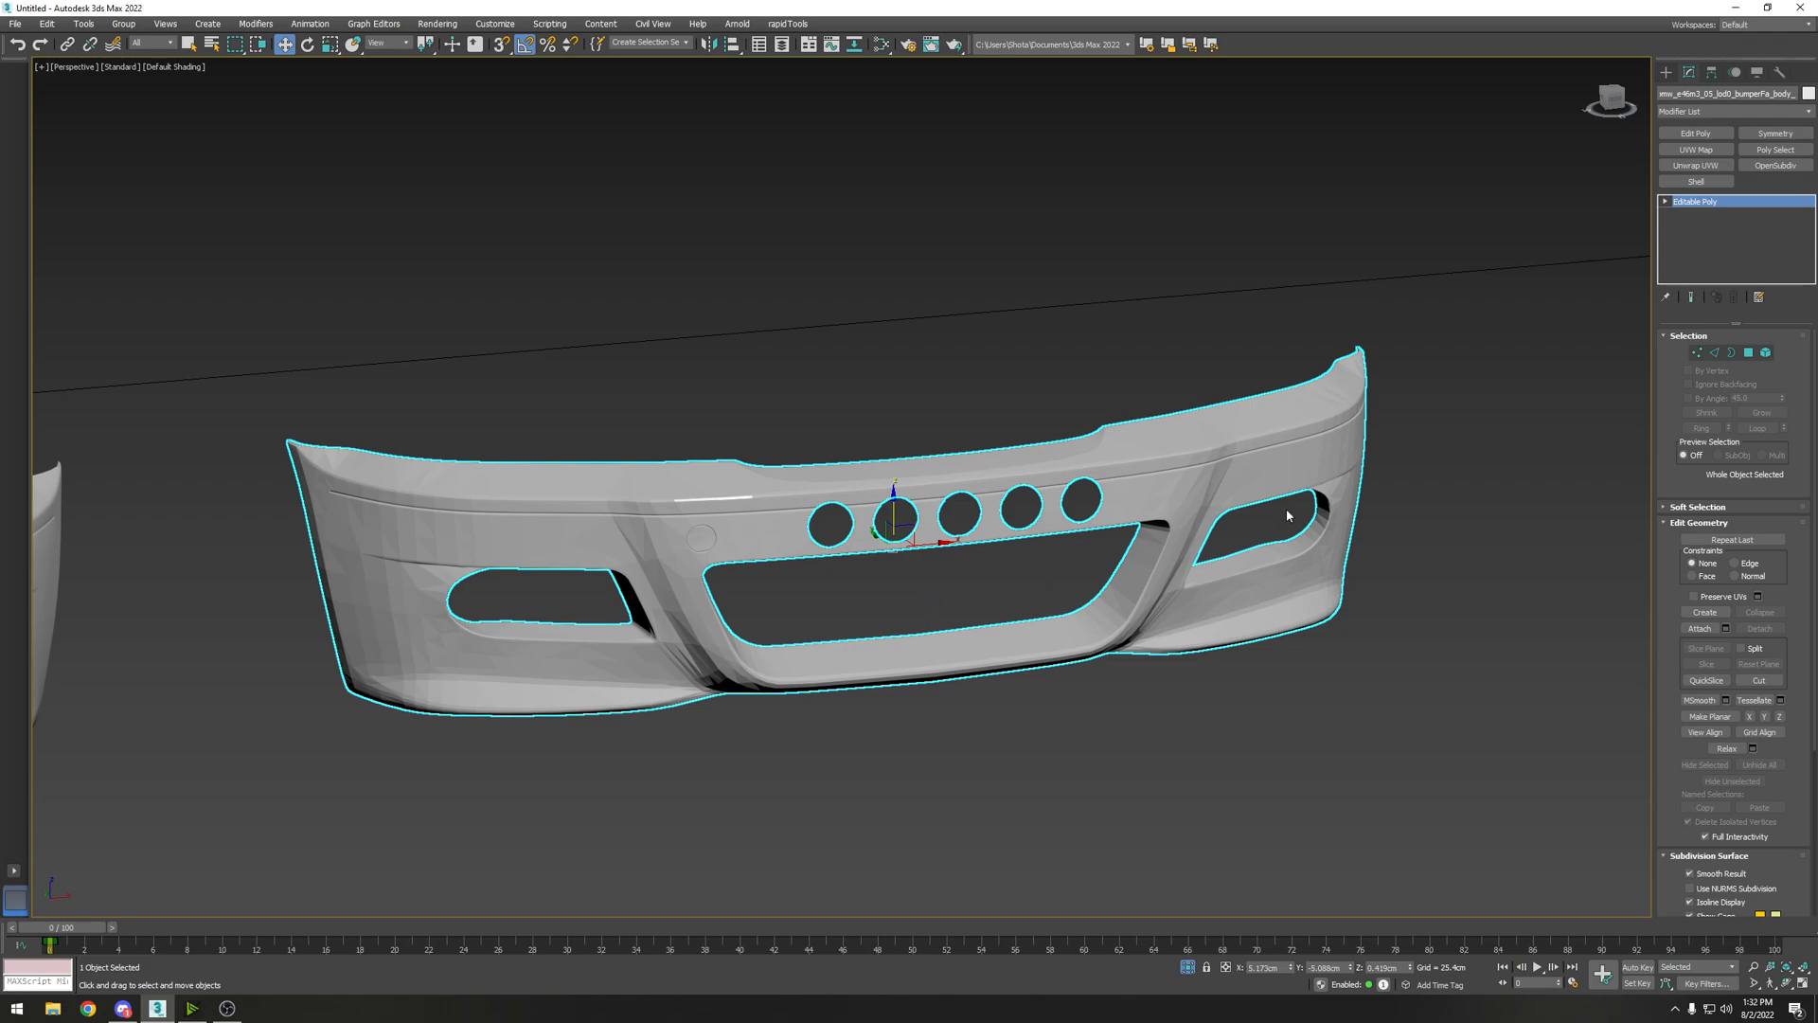
pyautogui.click(1749, 352)
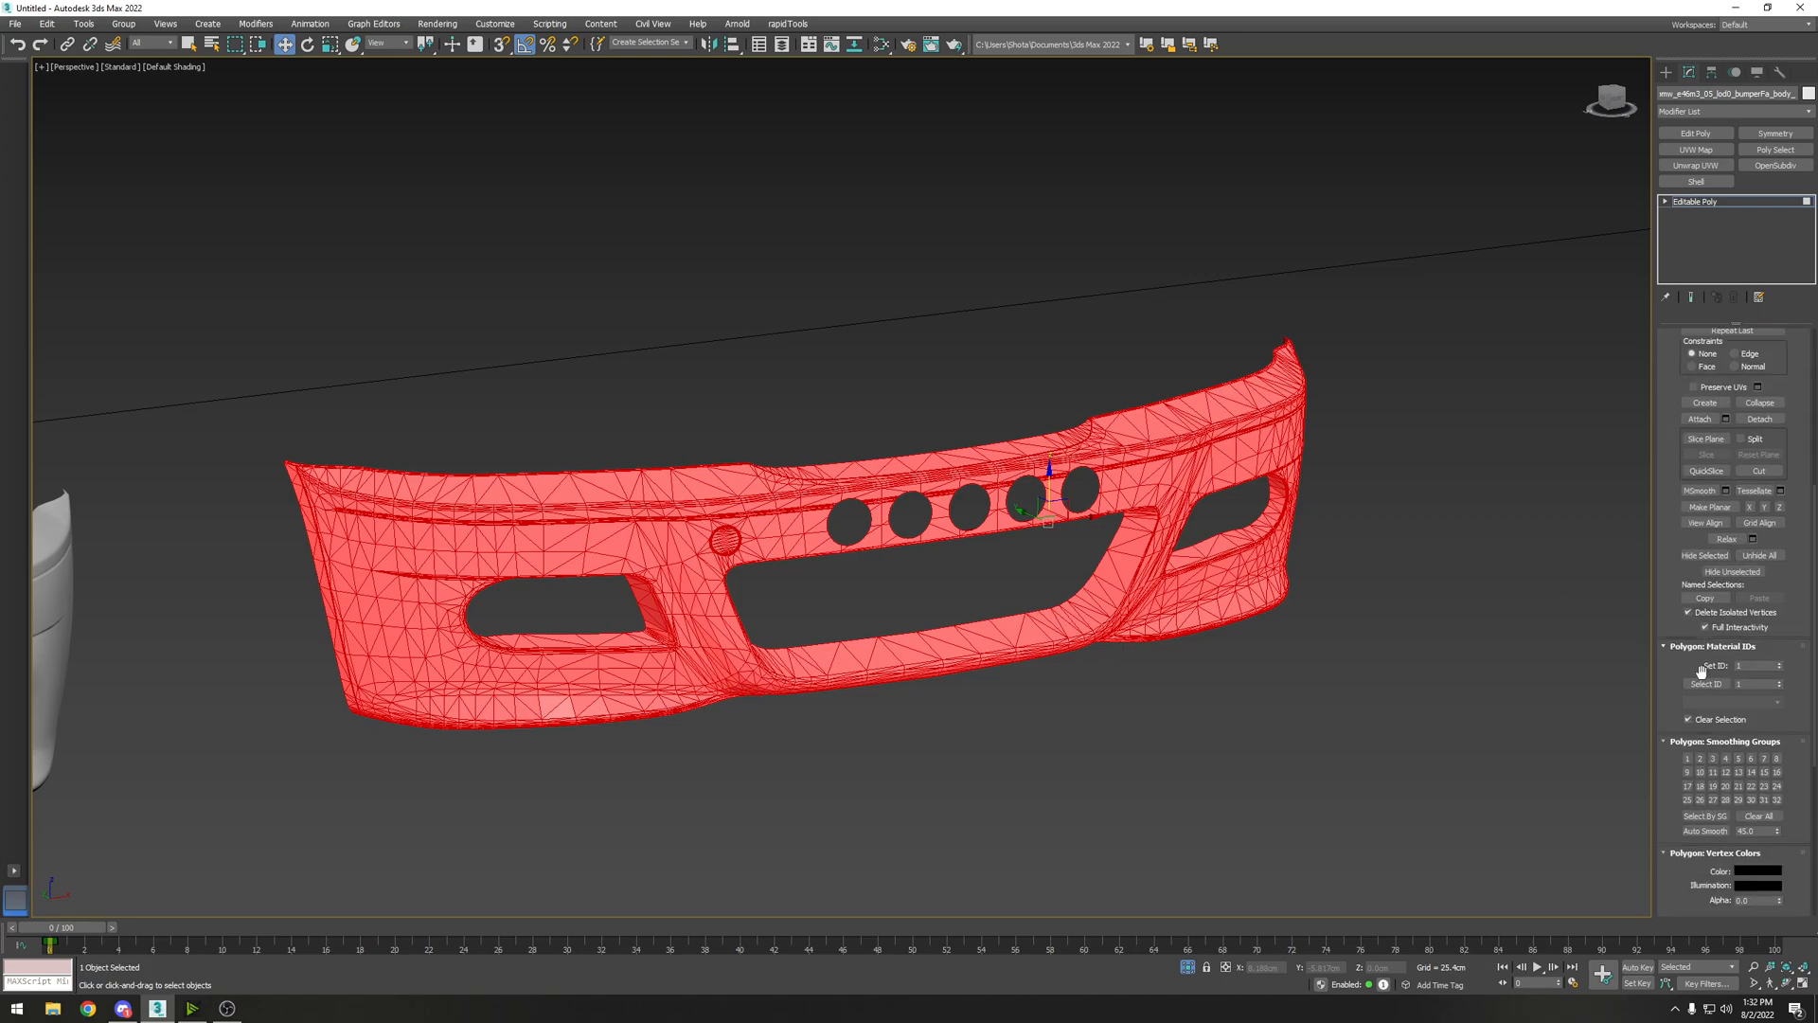
# Step: Scroll the command panel to the Smoothing Groups rollout for Auto Smooth
pyautogui.scroll(-3)
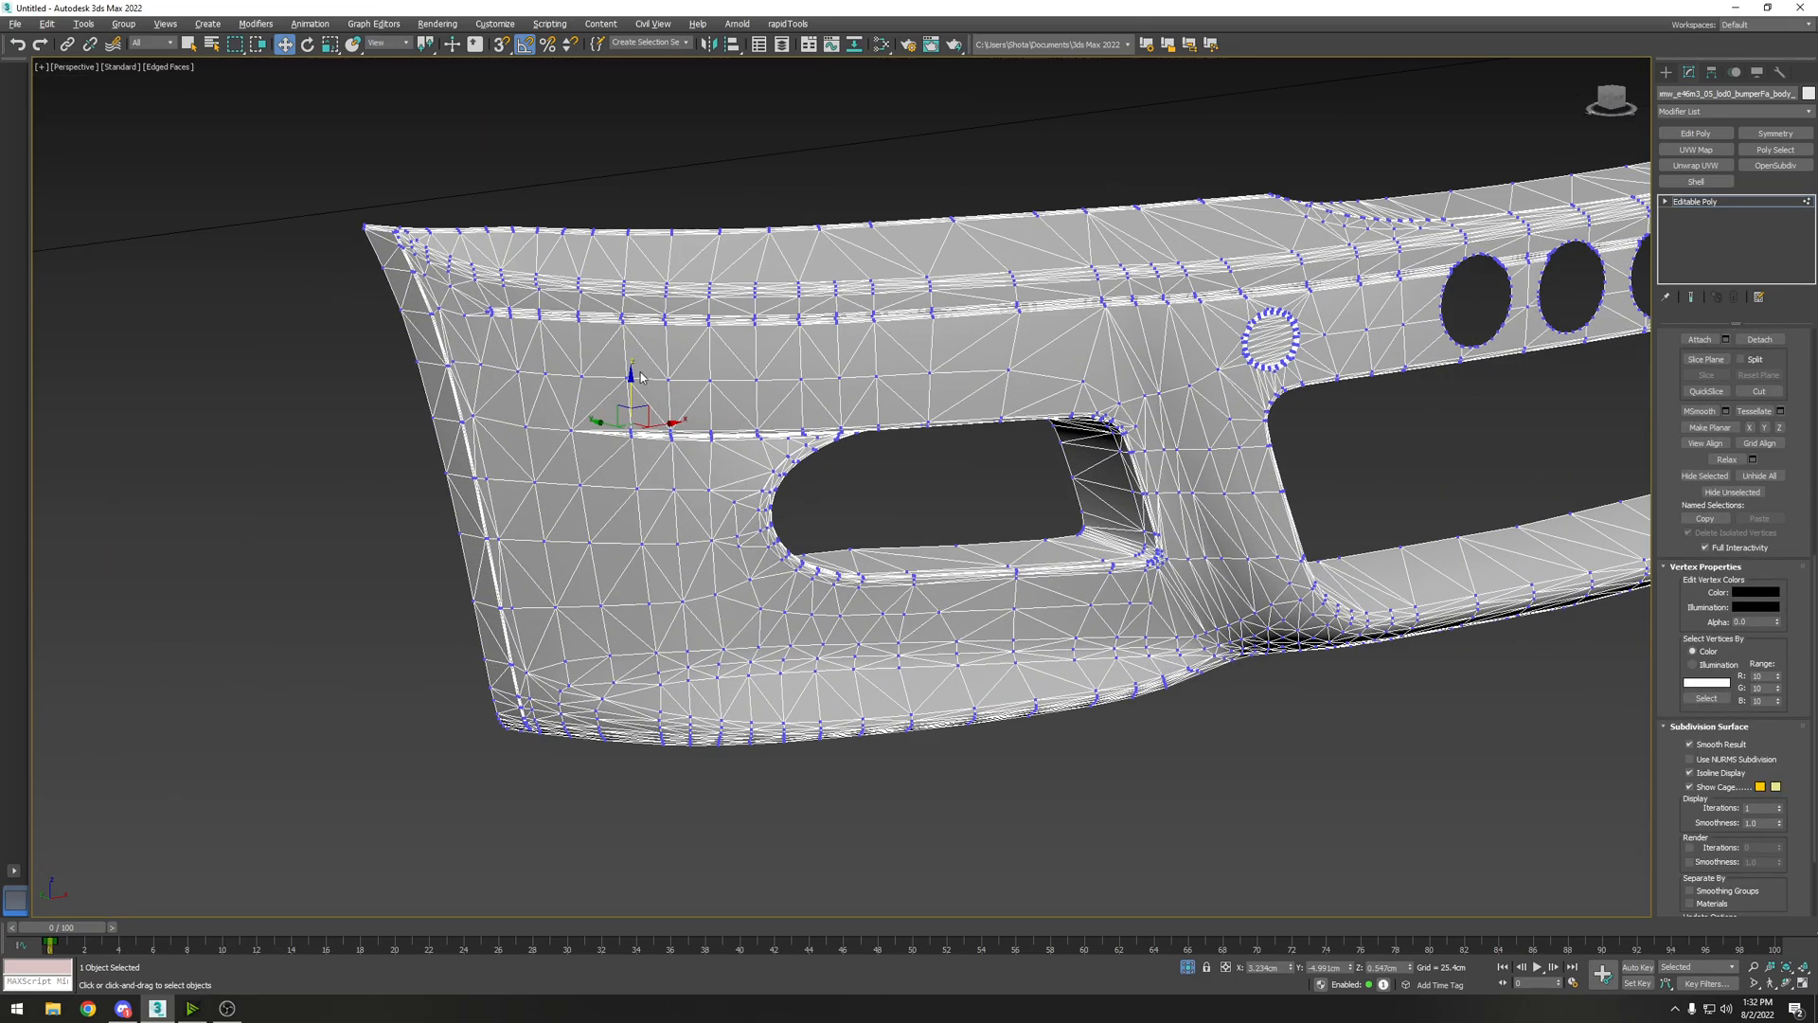
# Step: Select the left-side seam vertices and weld them with a lowered threshold
pyautogui.press('F4')
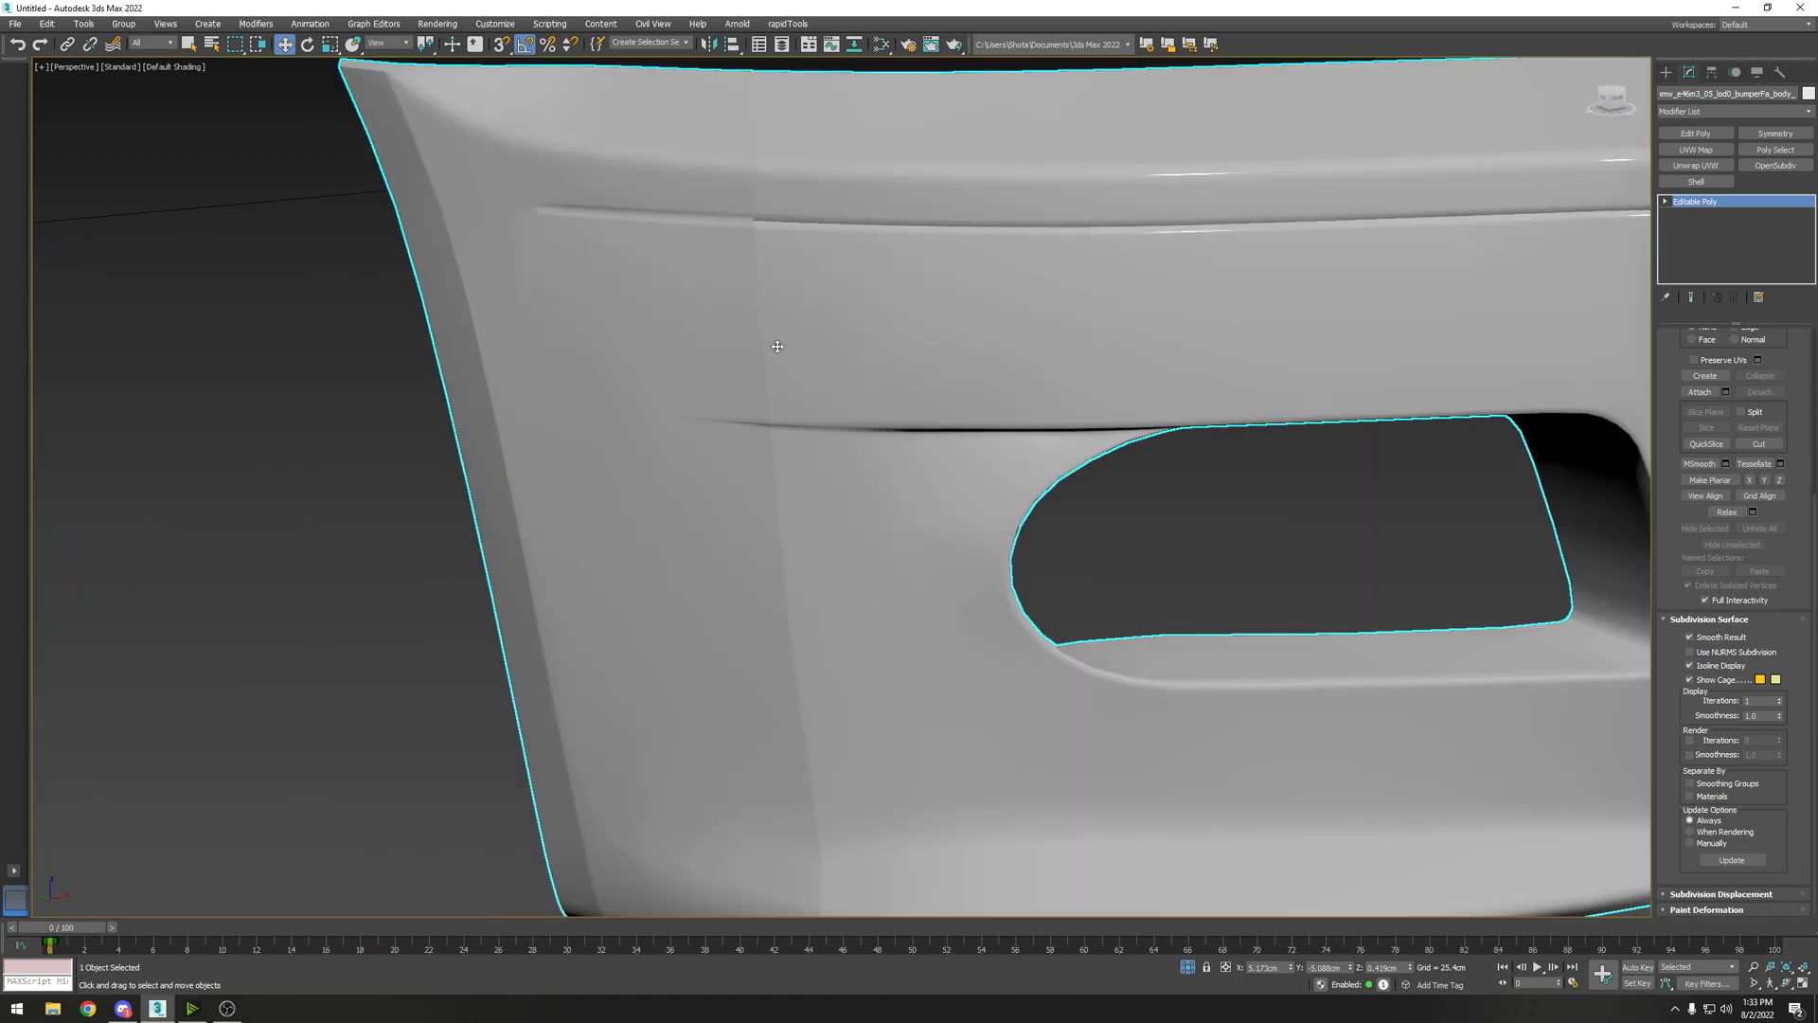
pyautogui.click(1665, 297)
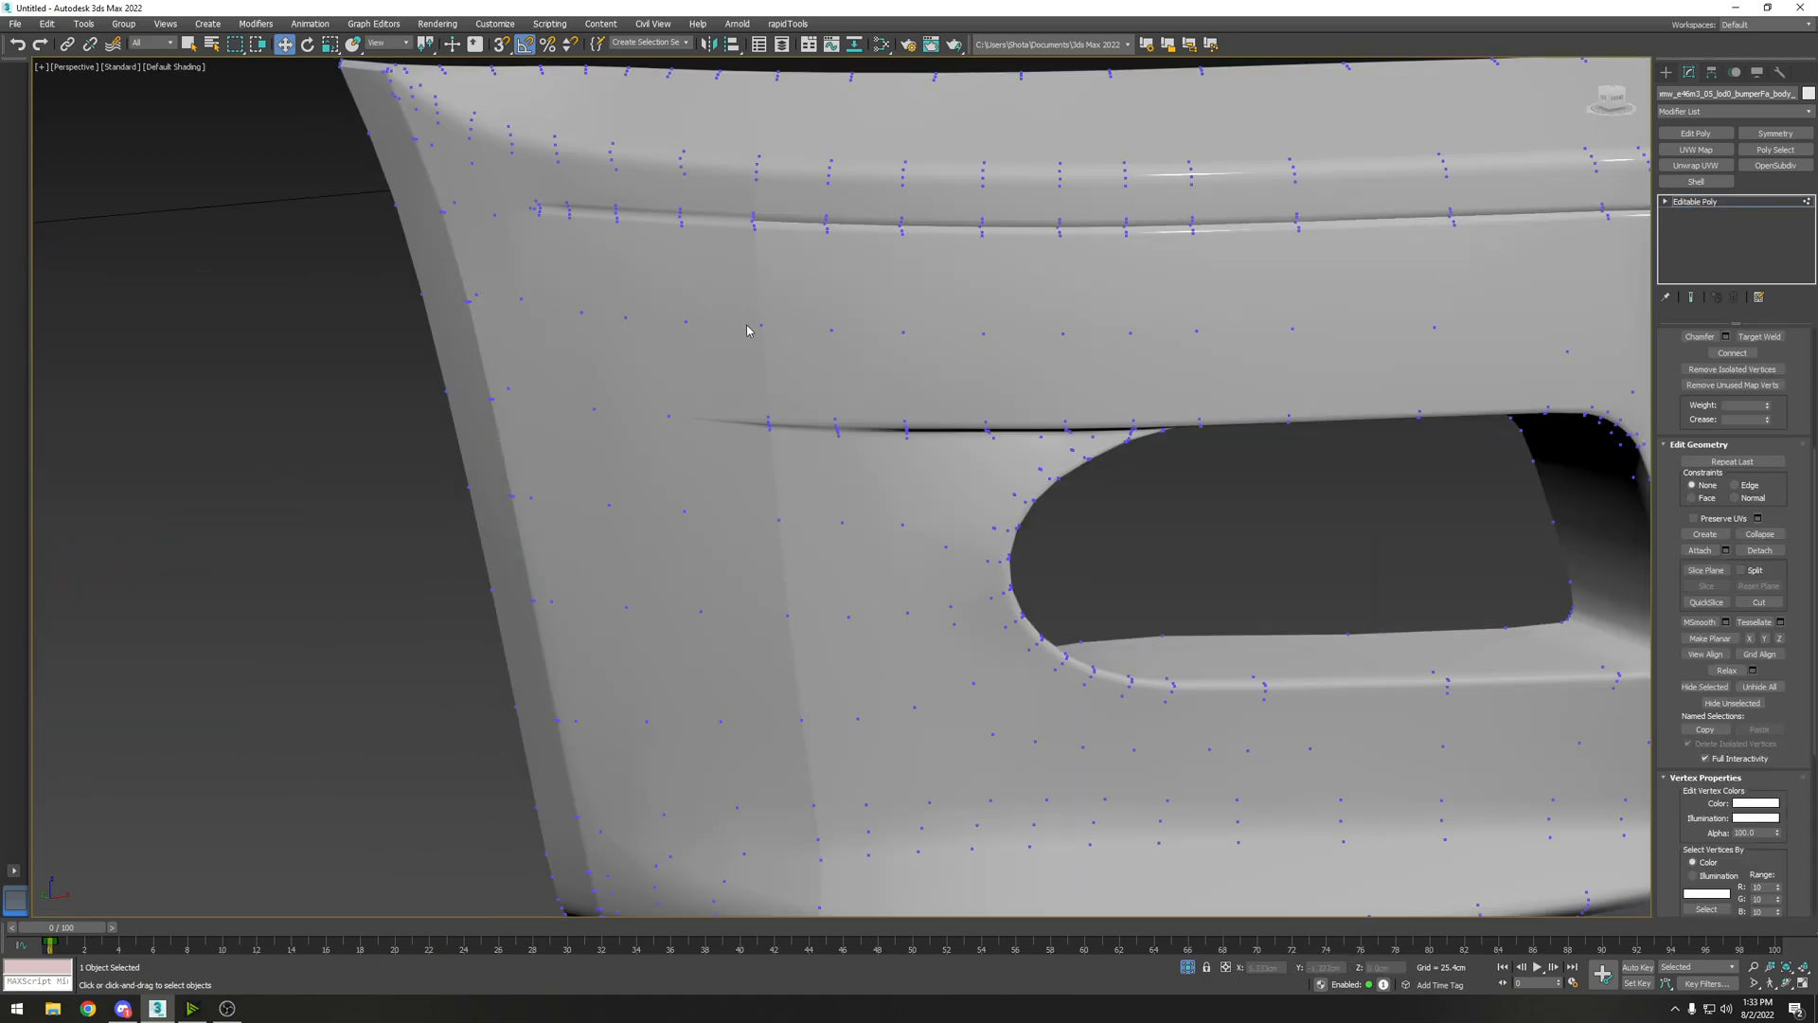
pyautogui.click(754, 319)
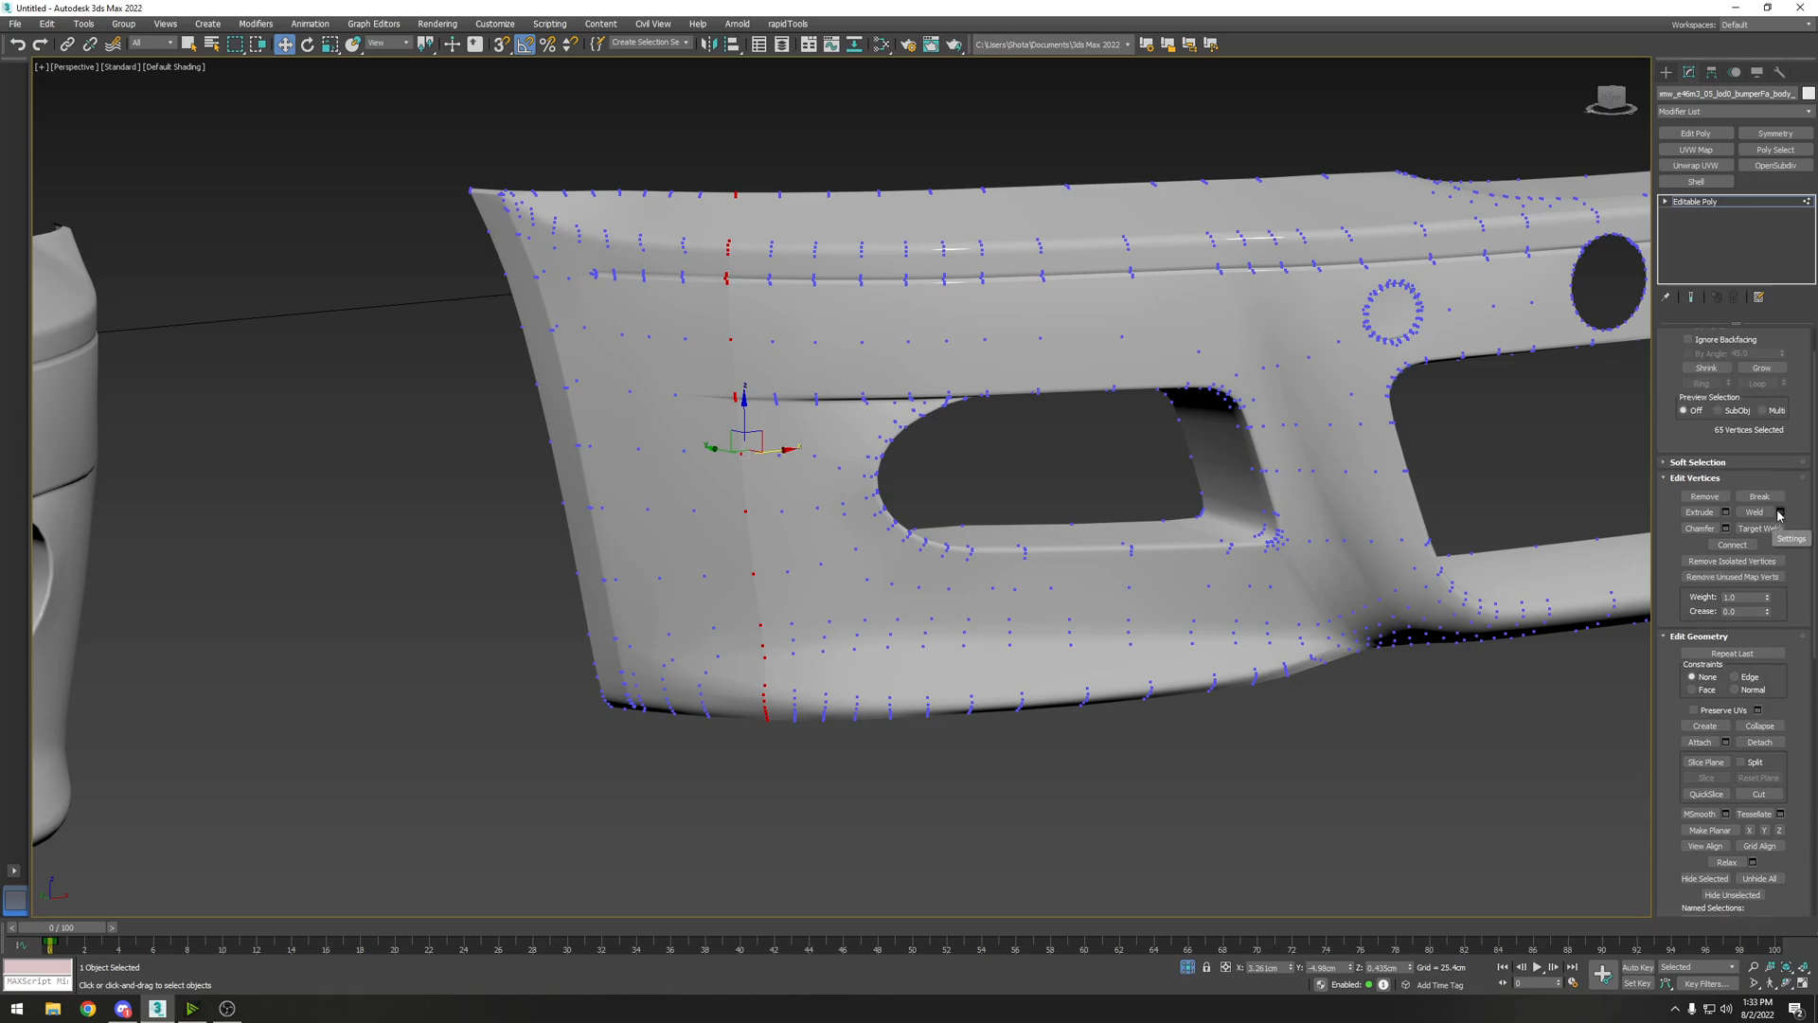
pyautogui.click(1779, 513)
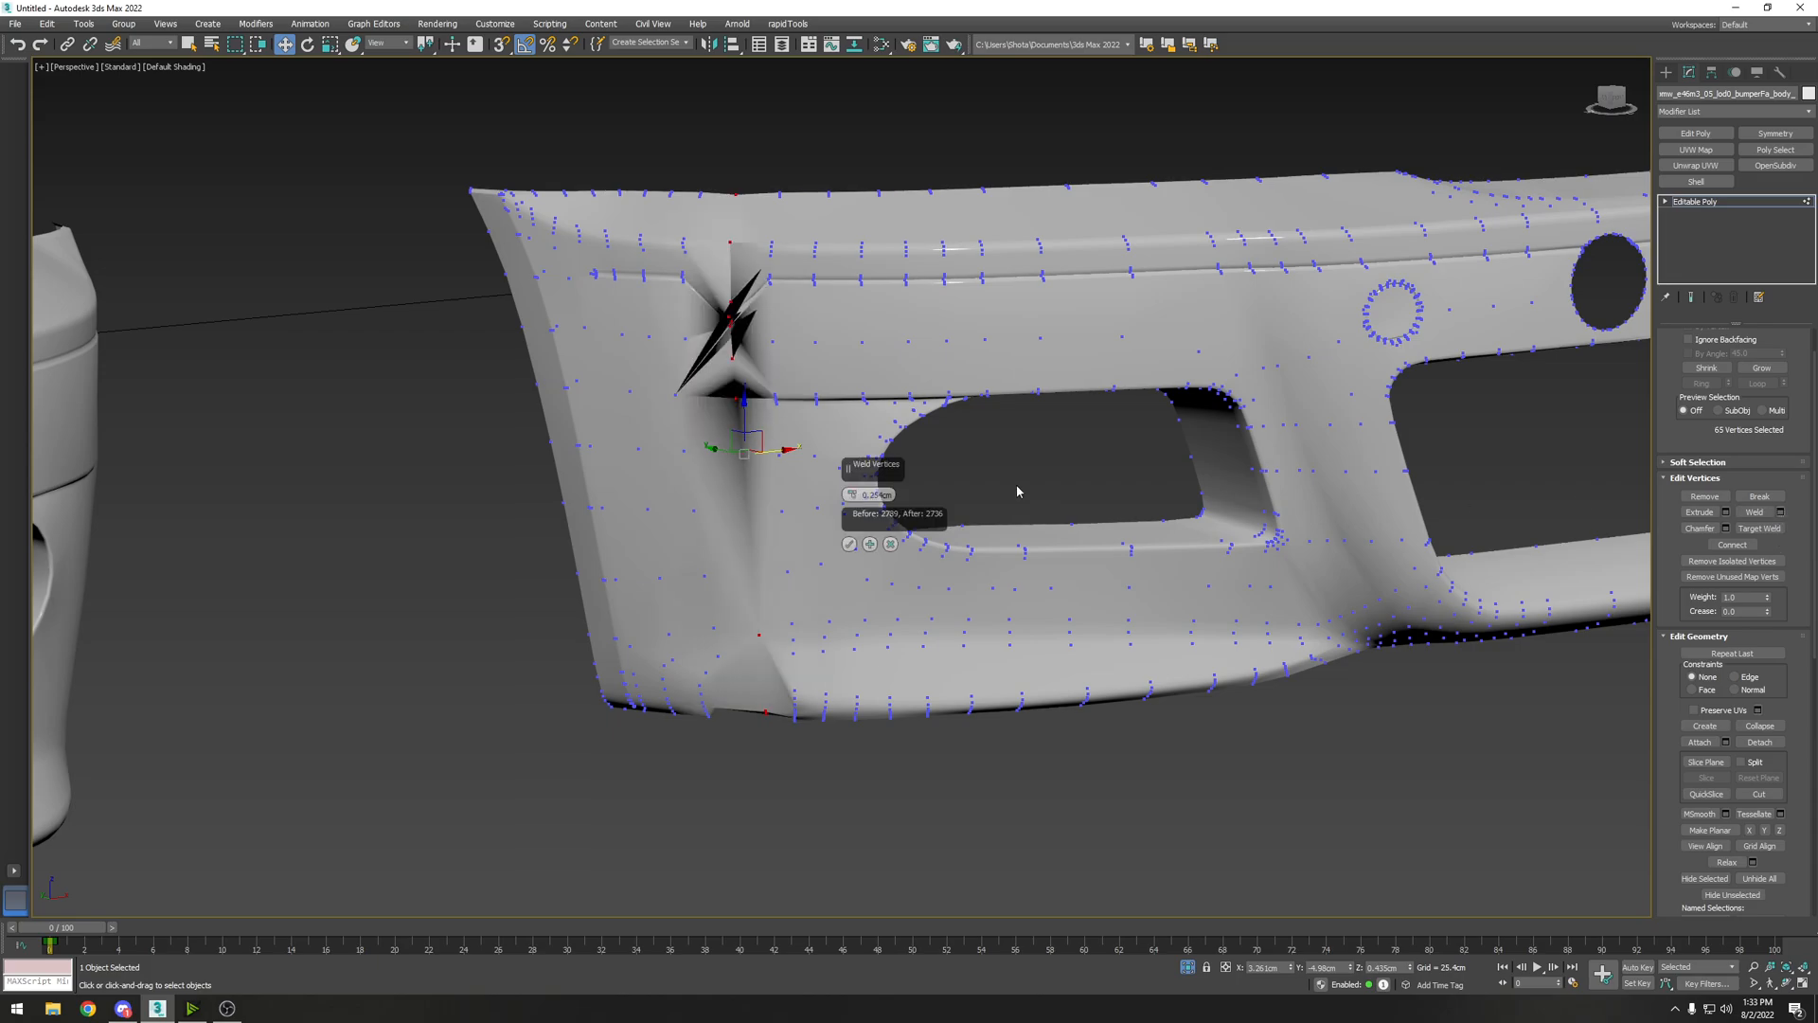
pyautogui.moveTo(818, 464)
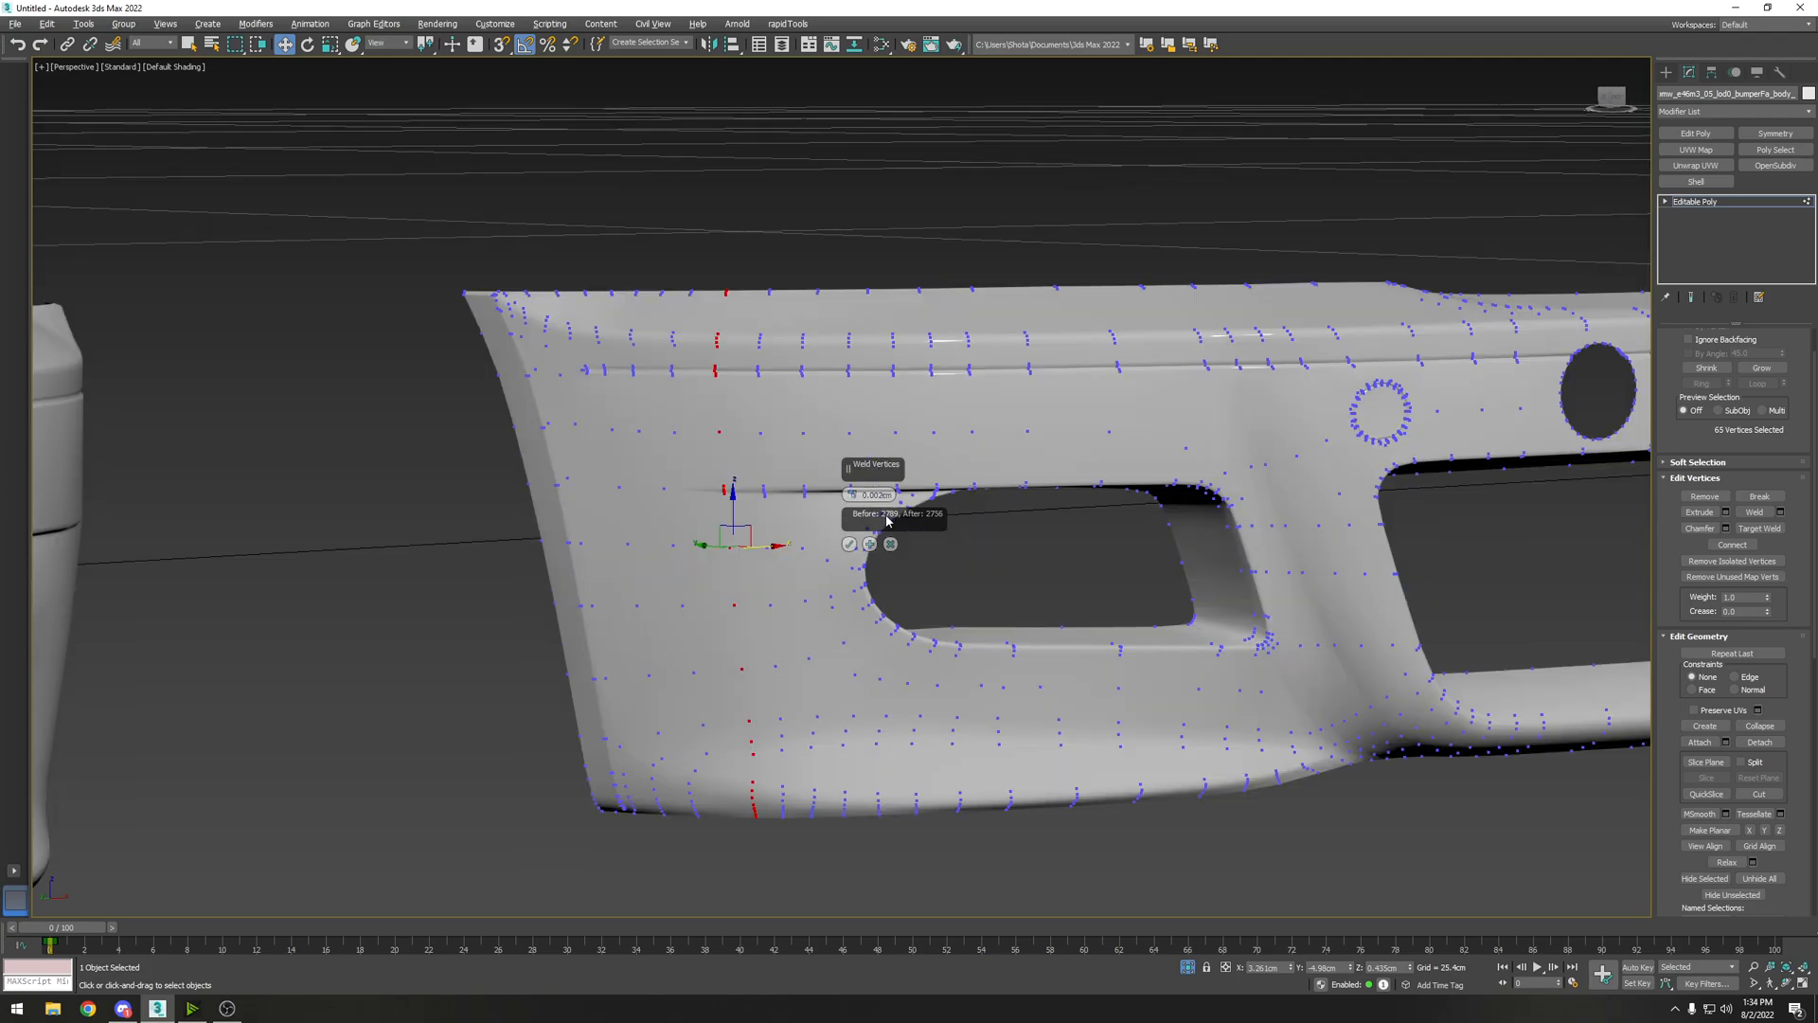
pyautogui.moveTo(928, 525)
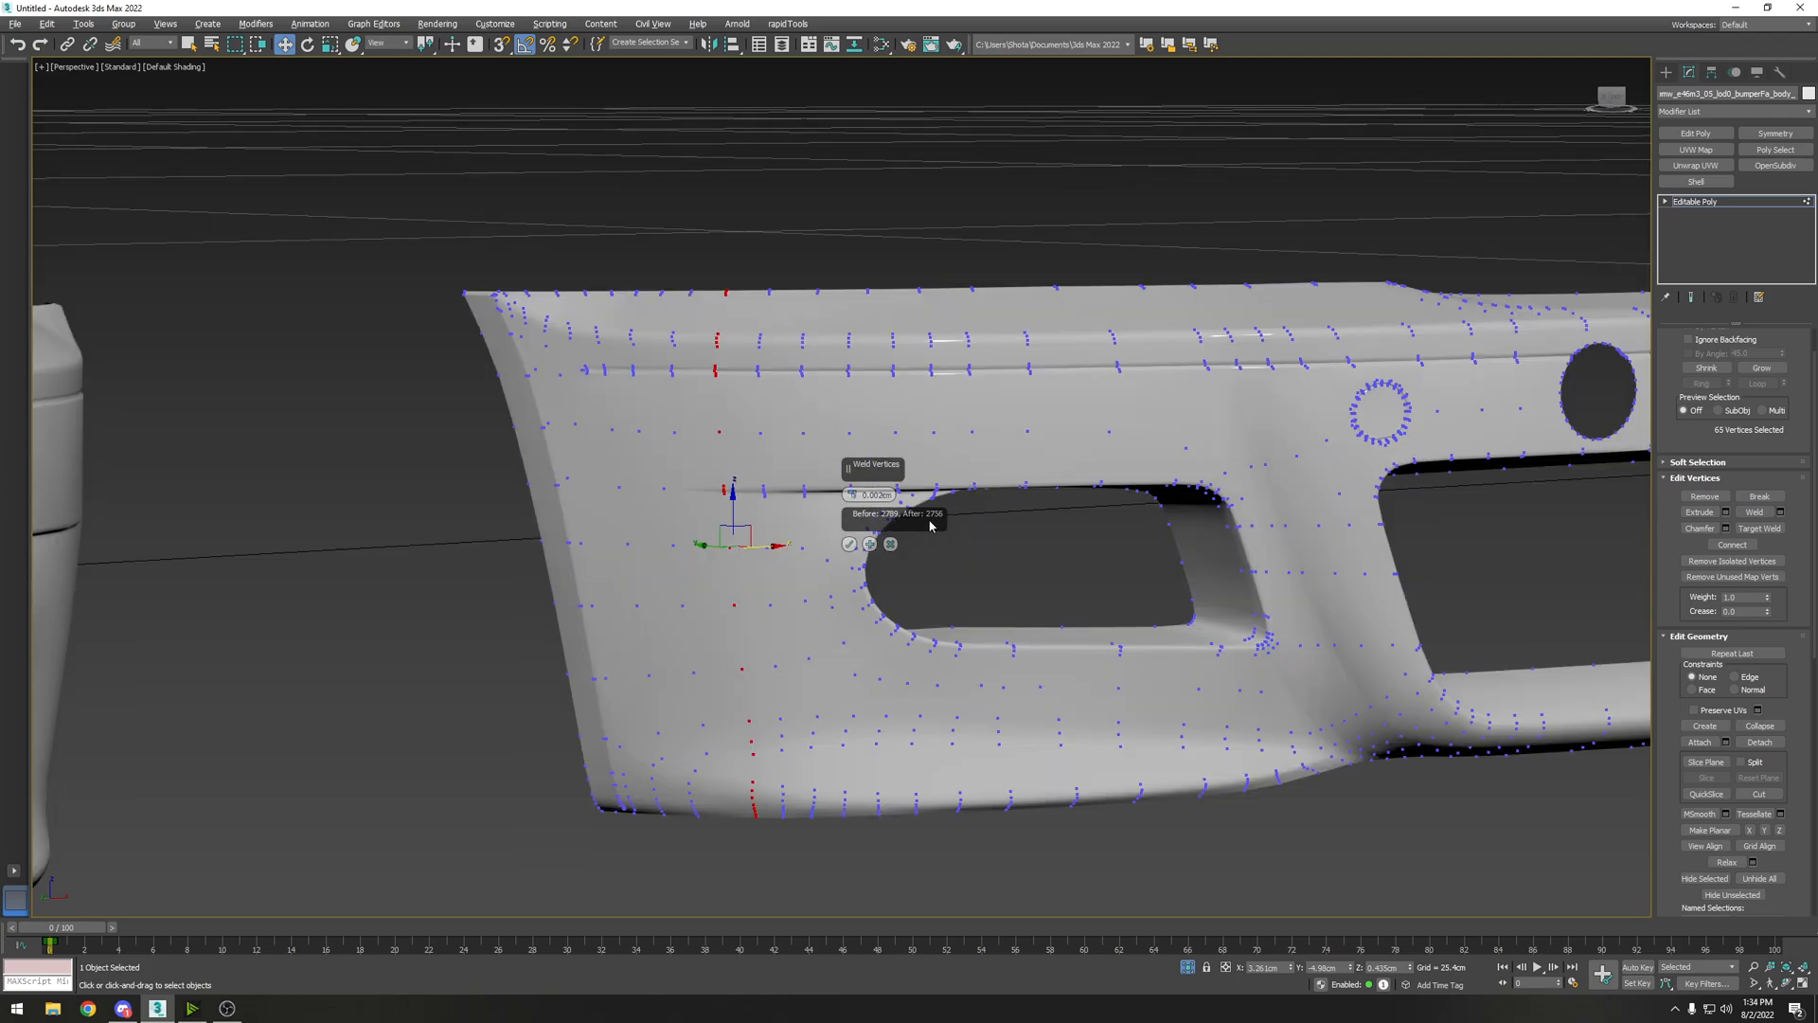
pyautogui.click(890, 543)
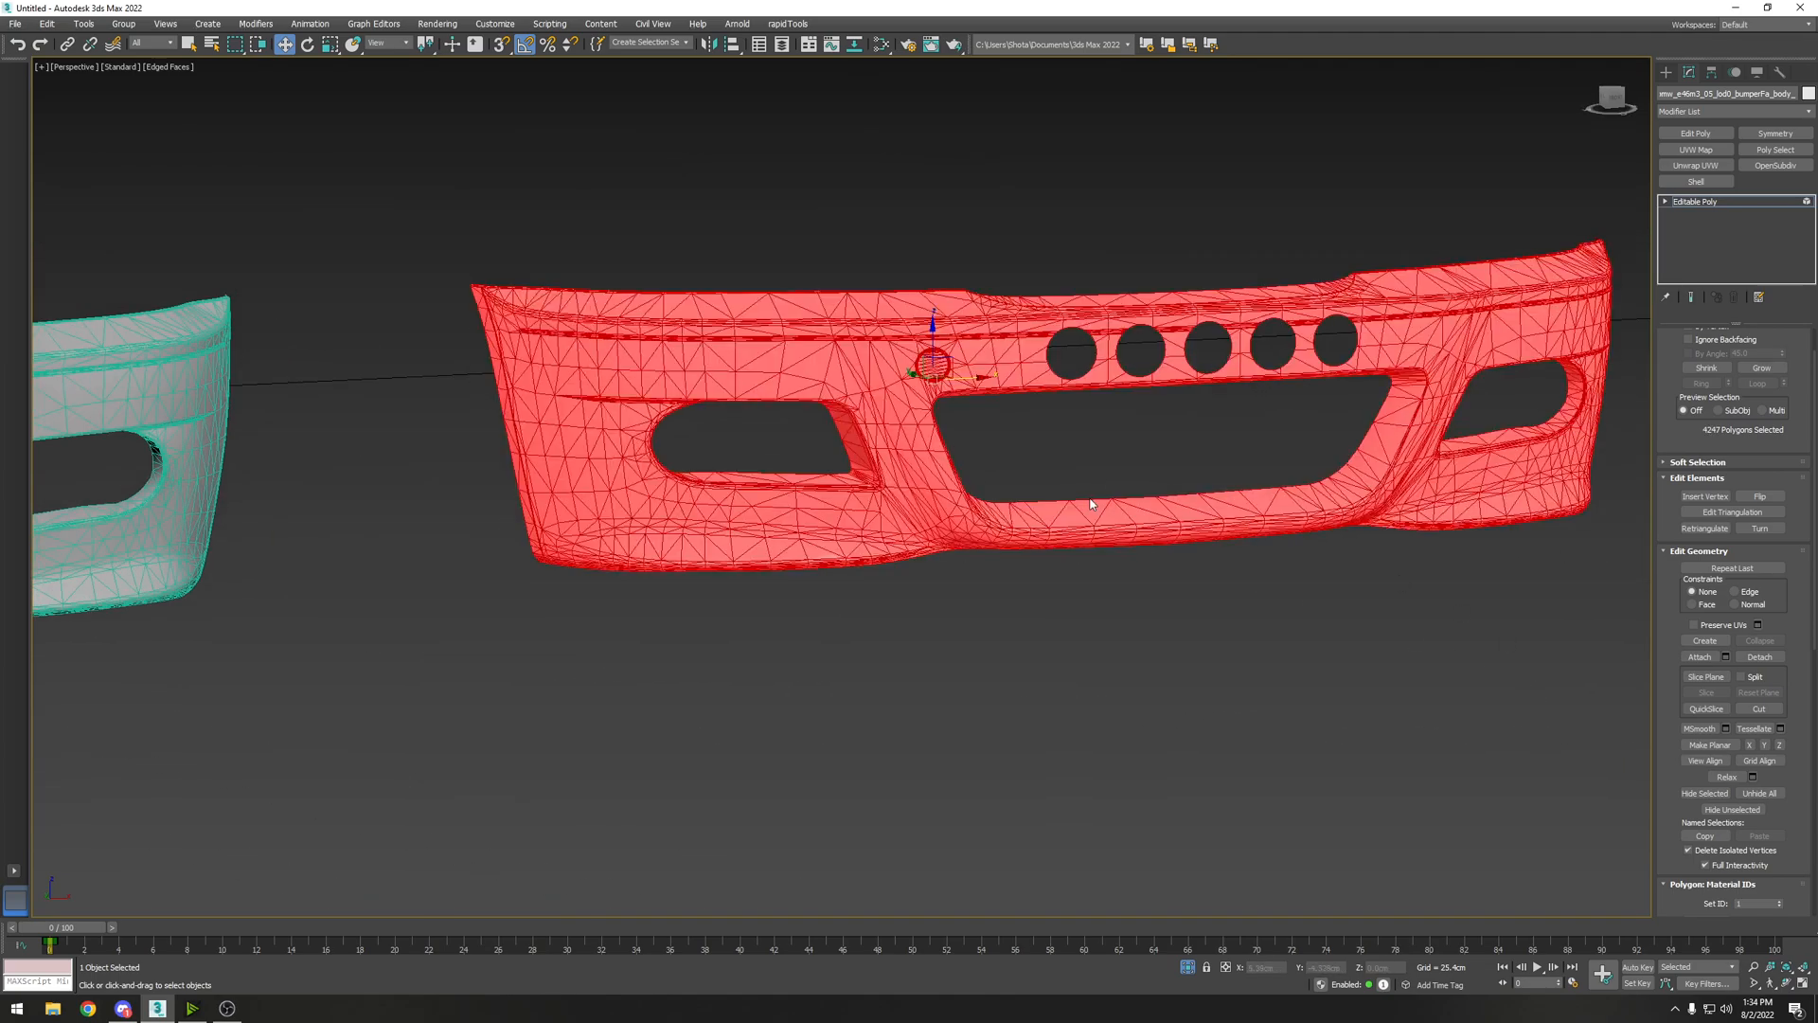
pyautogui.scroll(-3)
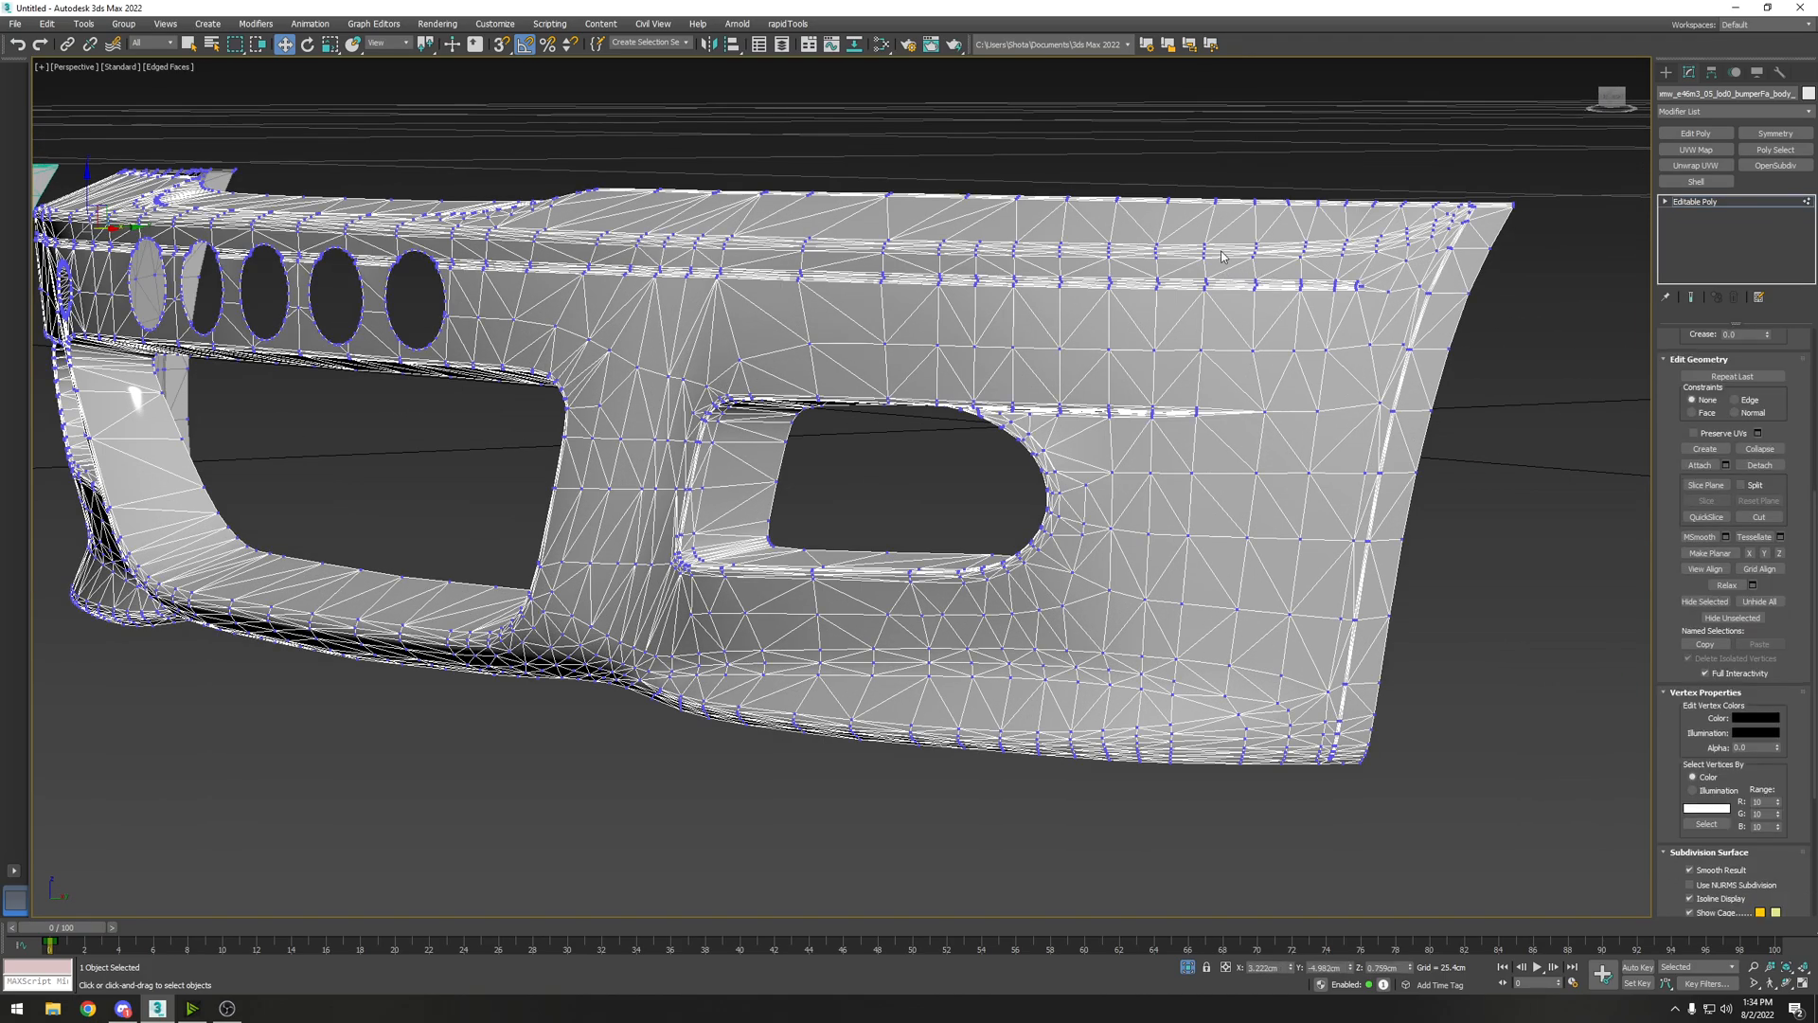
pyautogui.click(1208, 252)
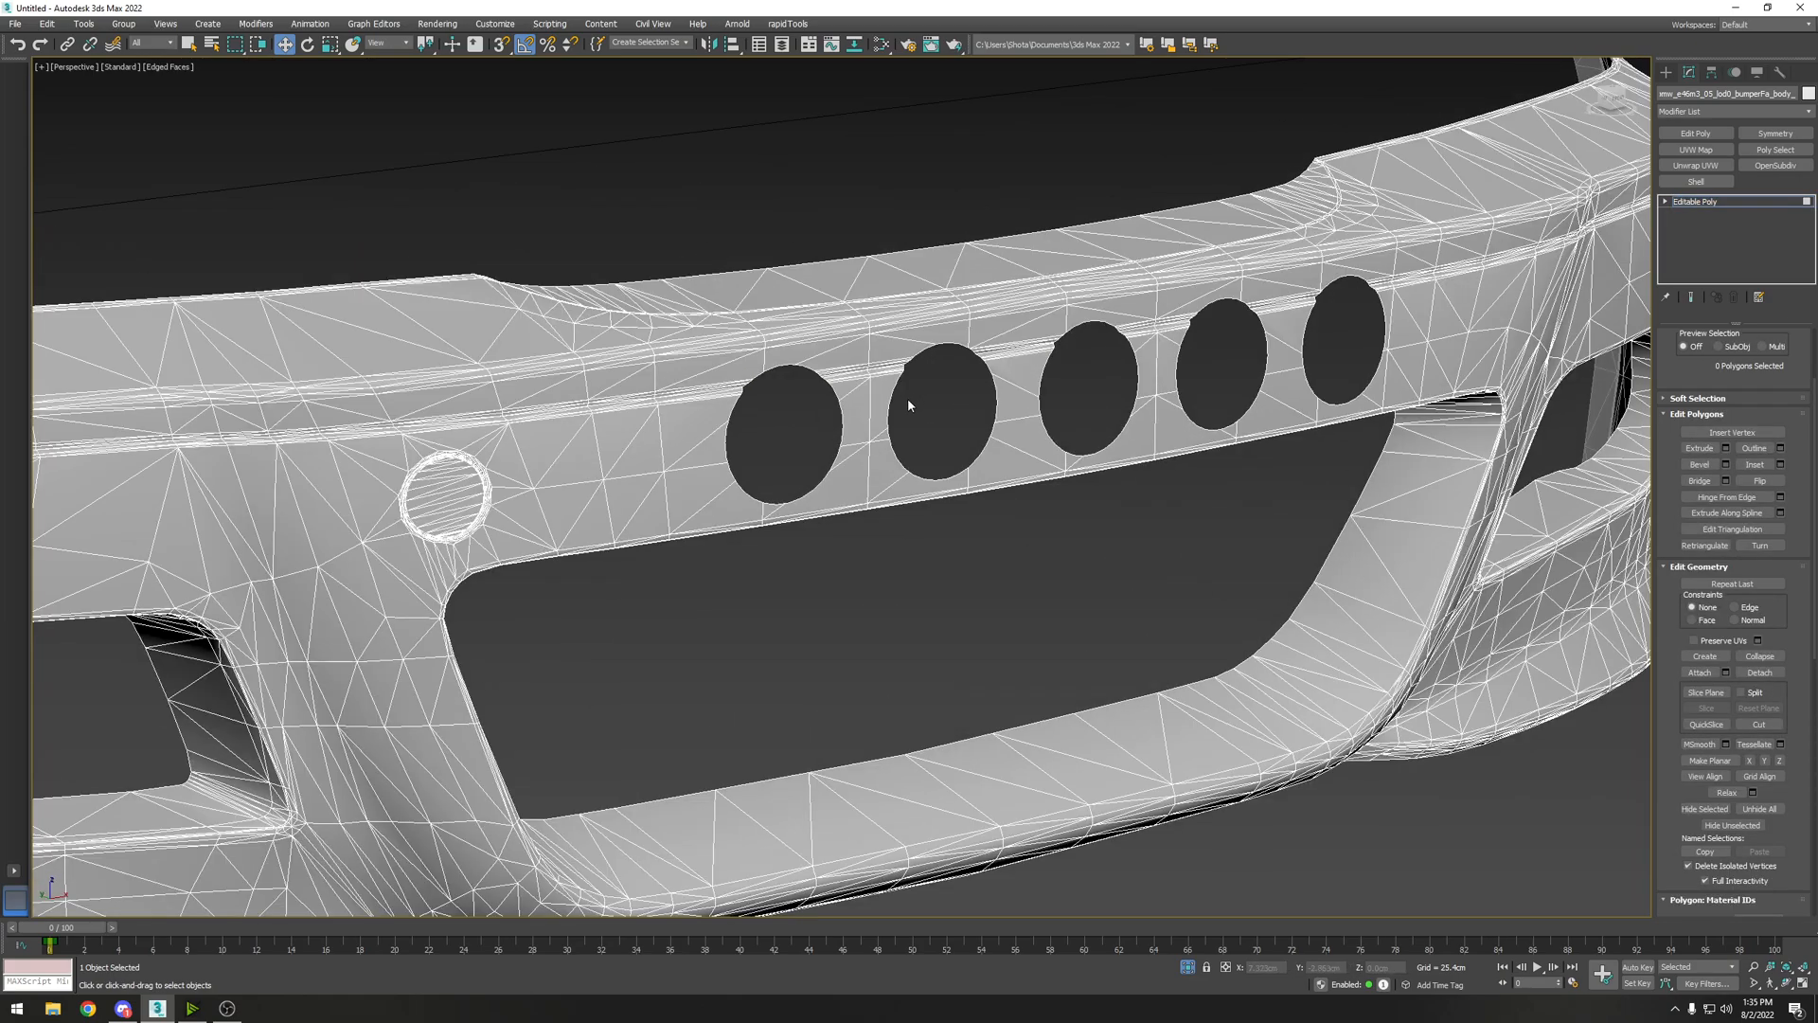
# Step: Select the five hole borders and extrude them inward to form inset inner walls
pyautogui.click(938, 411)
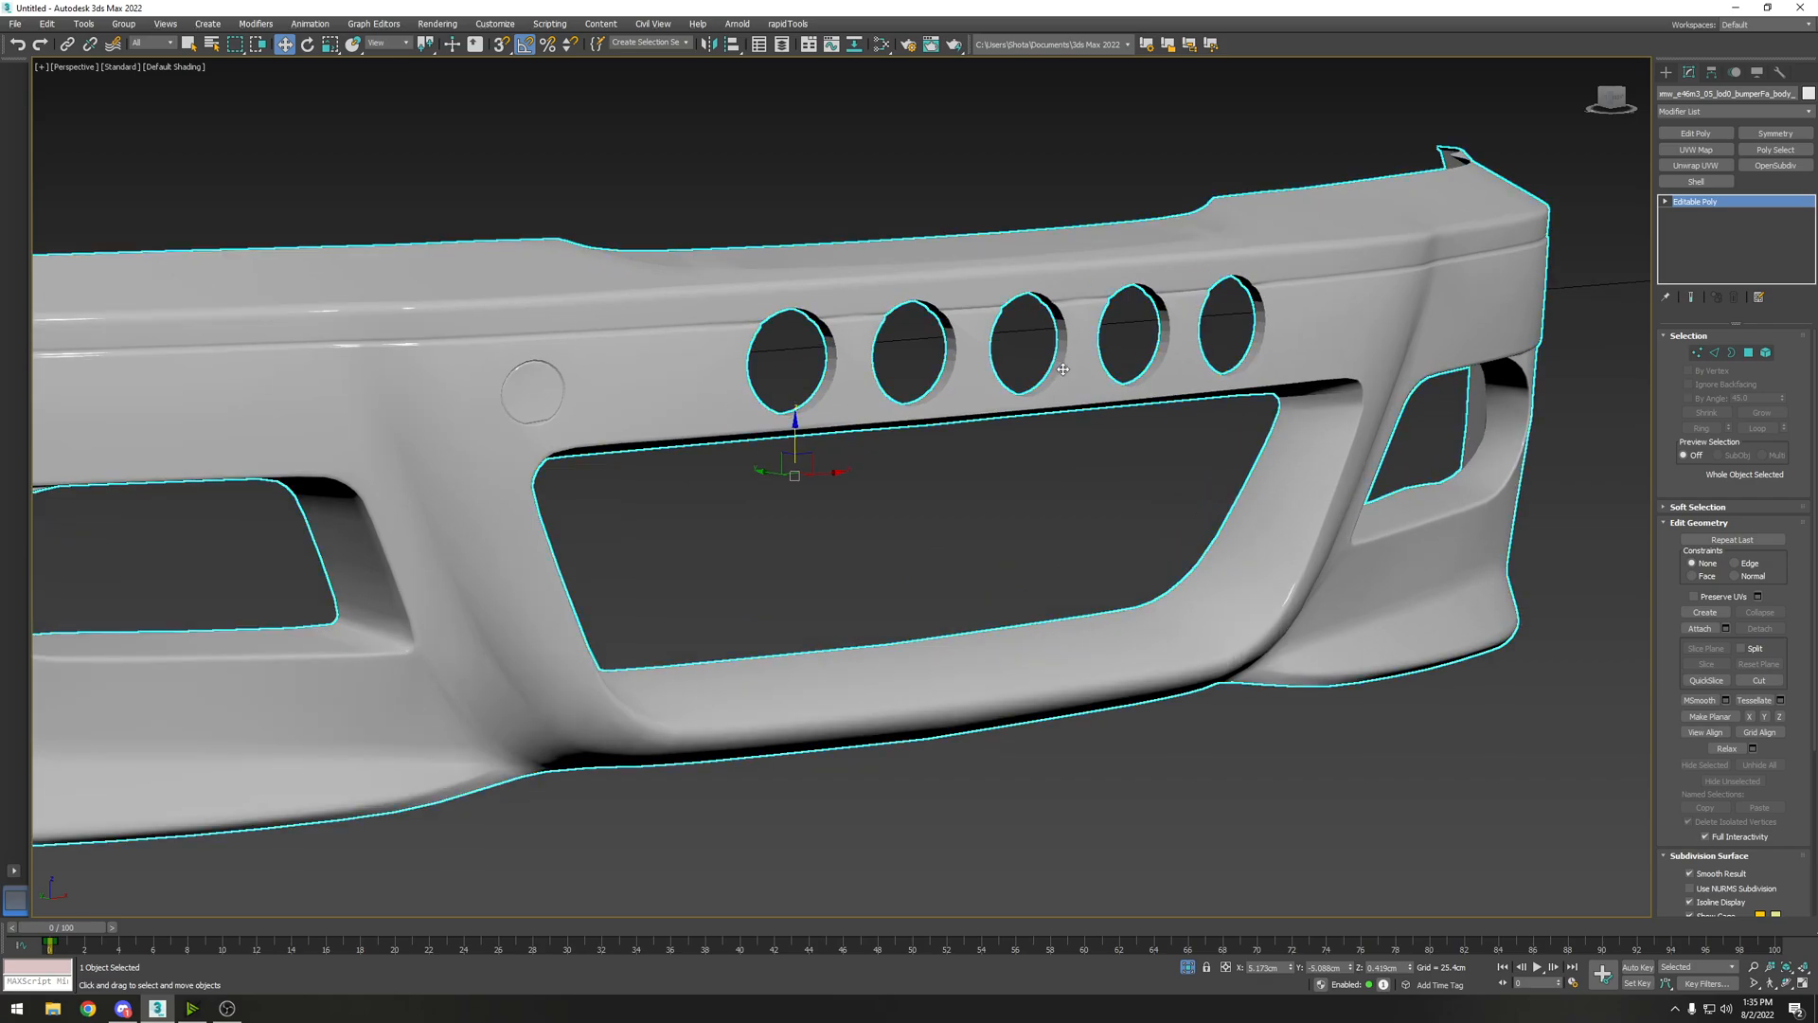
pyautogui.click(1729, 352)
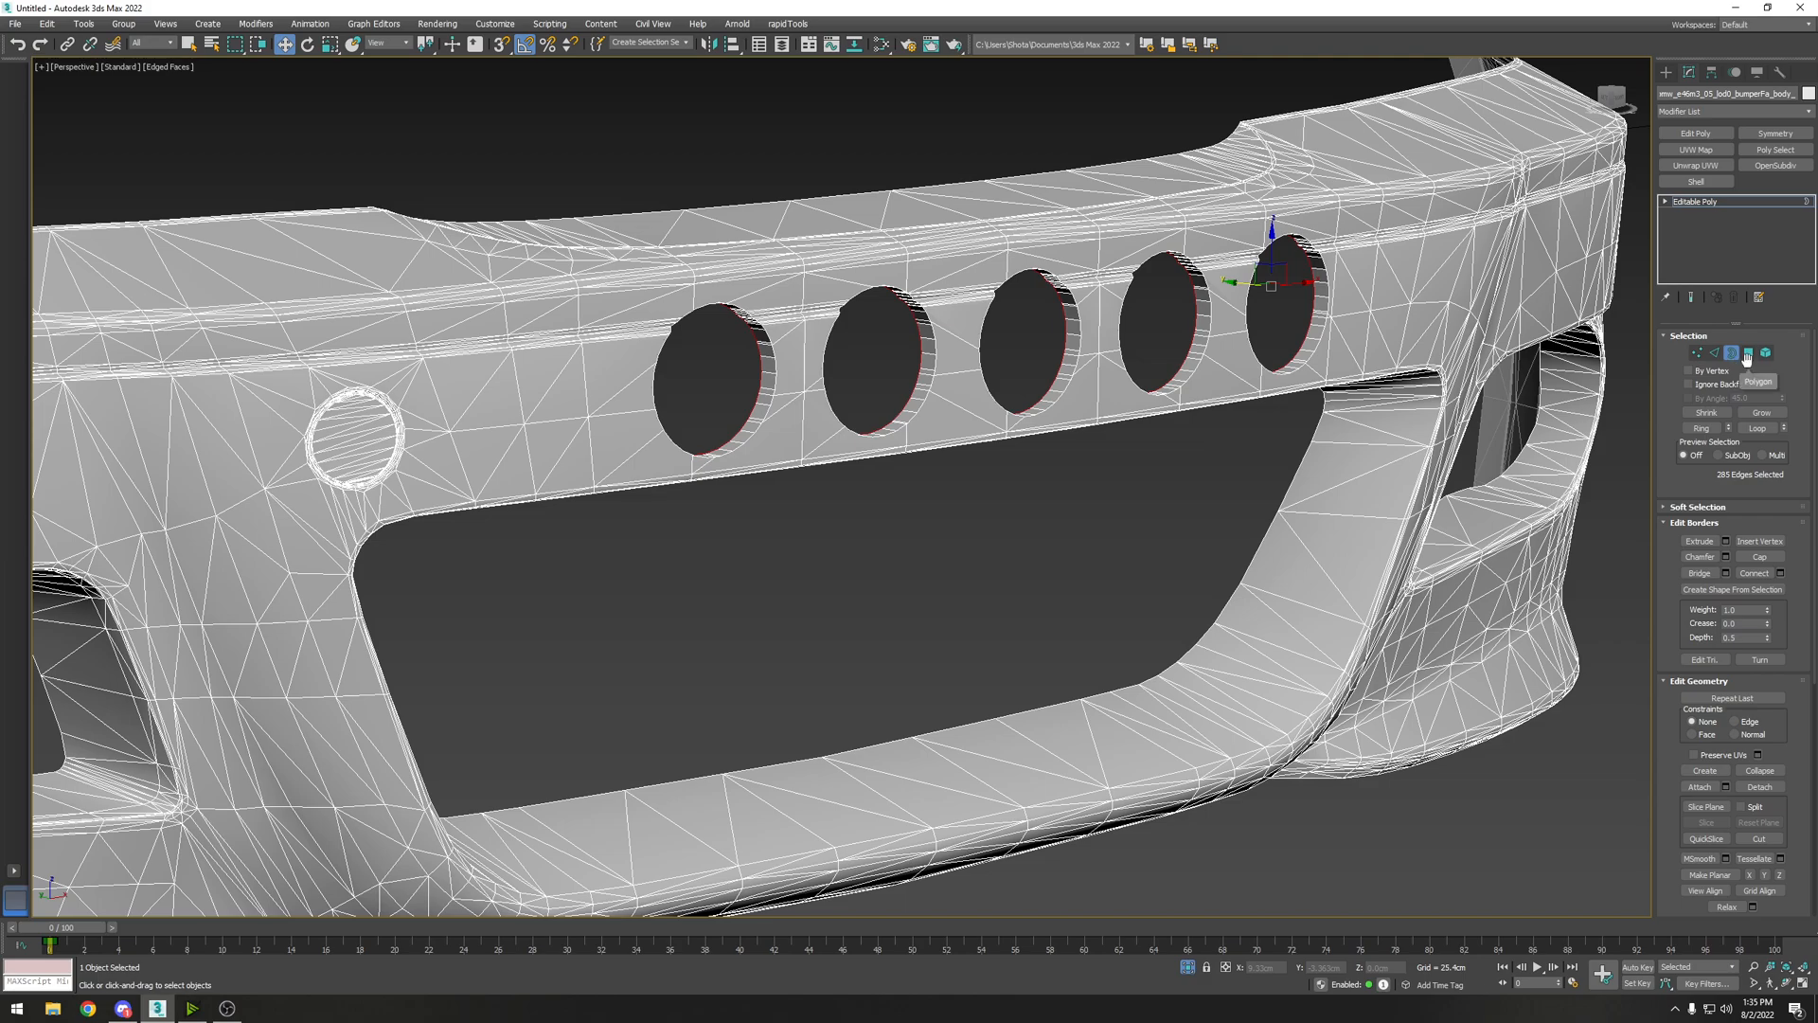
pyautogui.click(1767, 352)
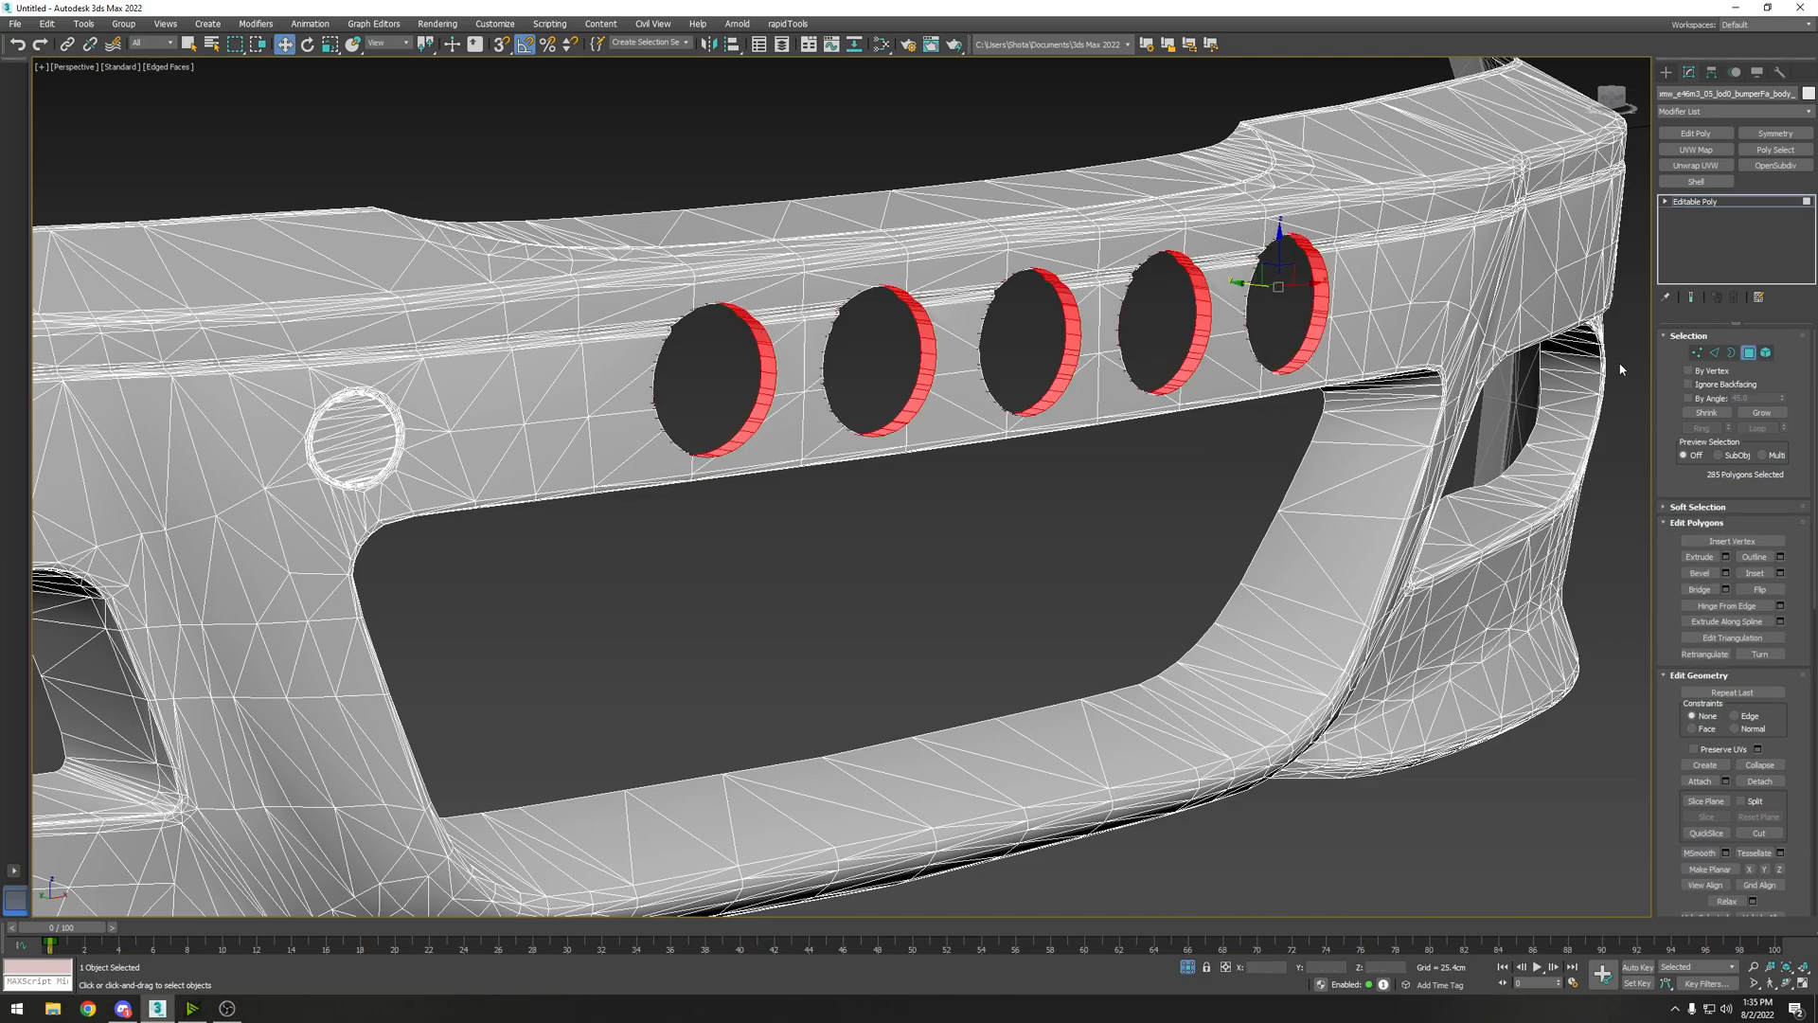
pyautogui.moveTo(813, 464); pyautogui.dragTo(812, 417)
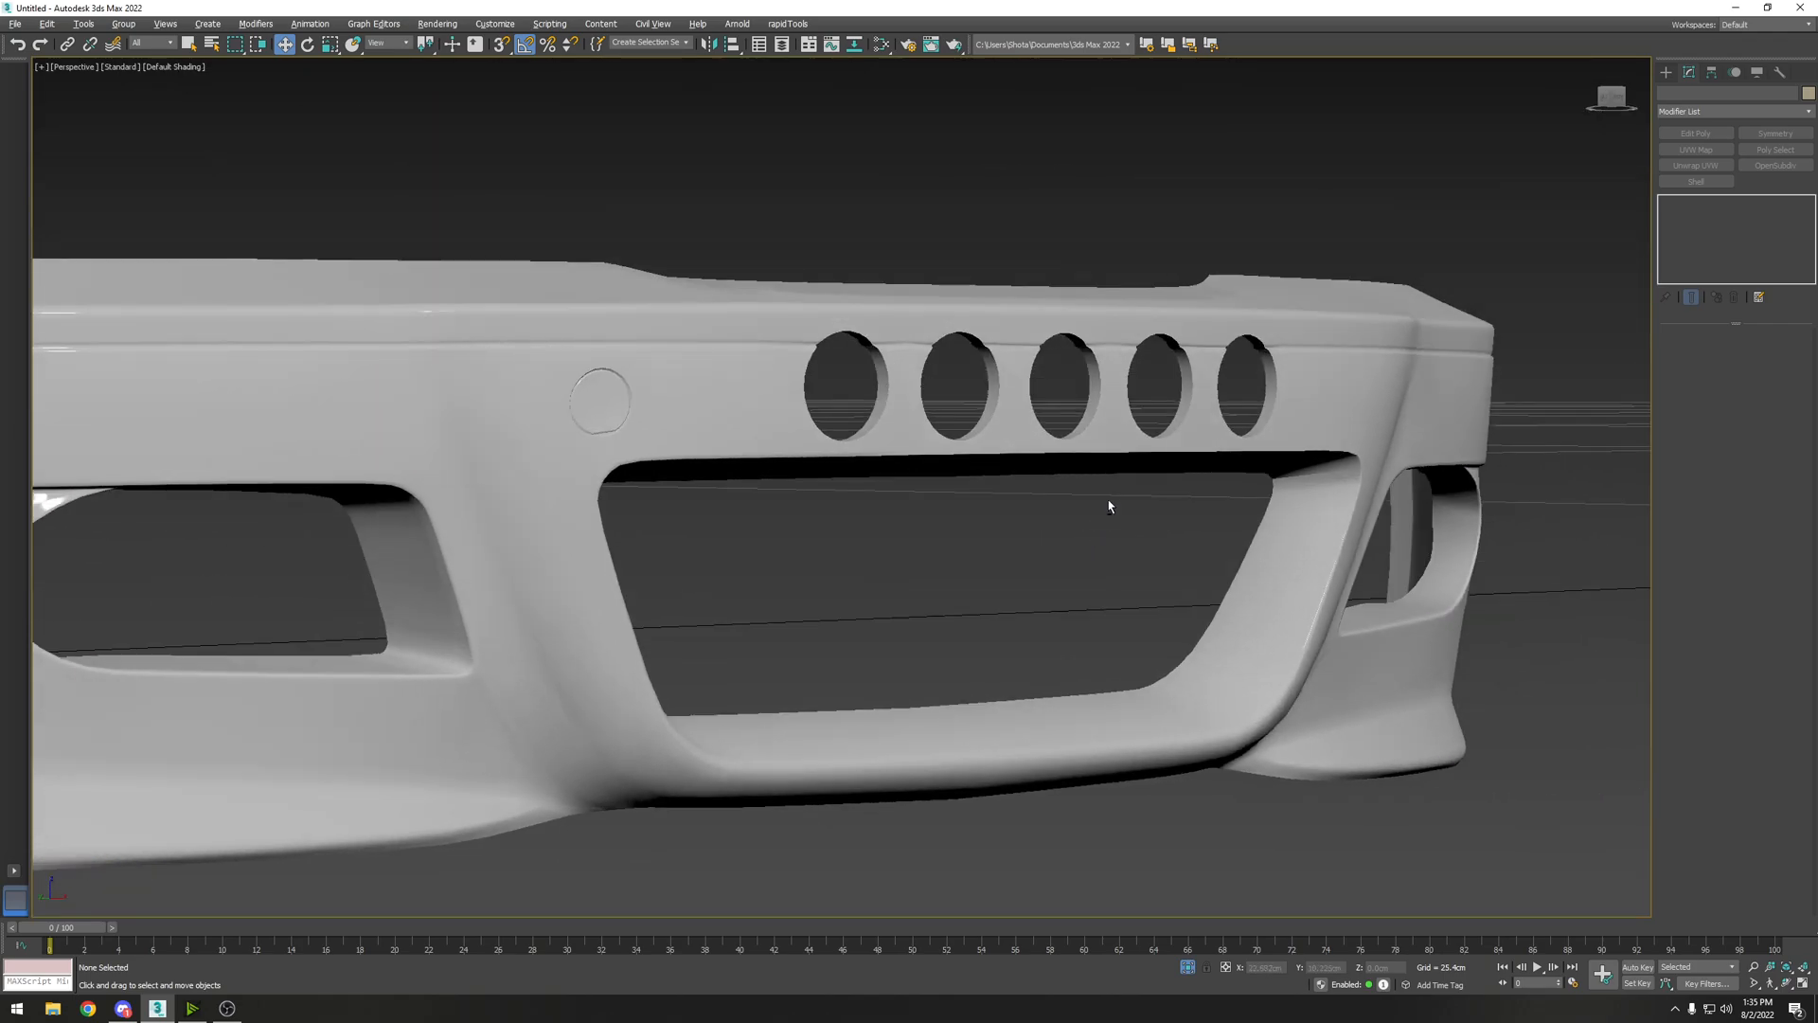
pyautogui.scroll(3)
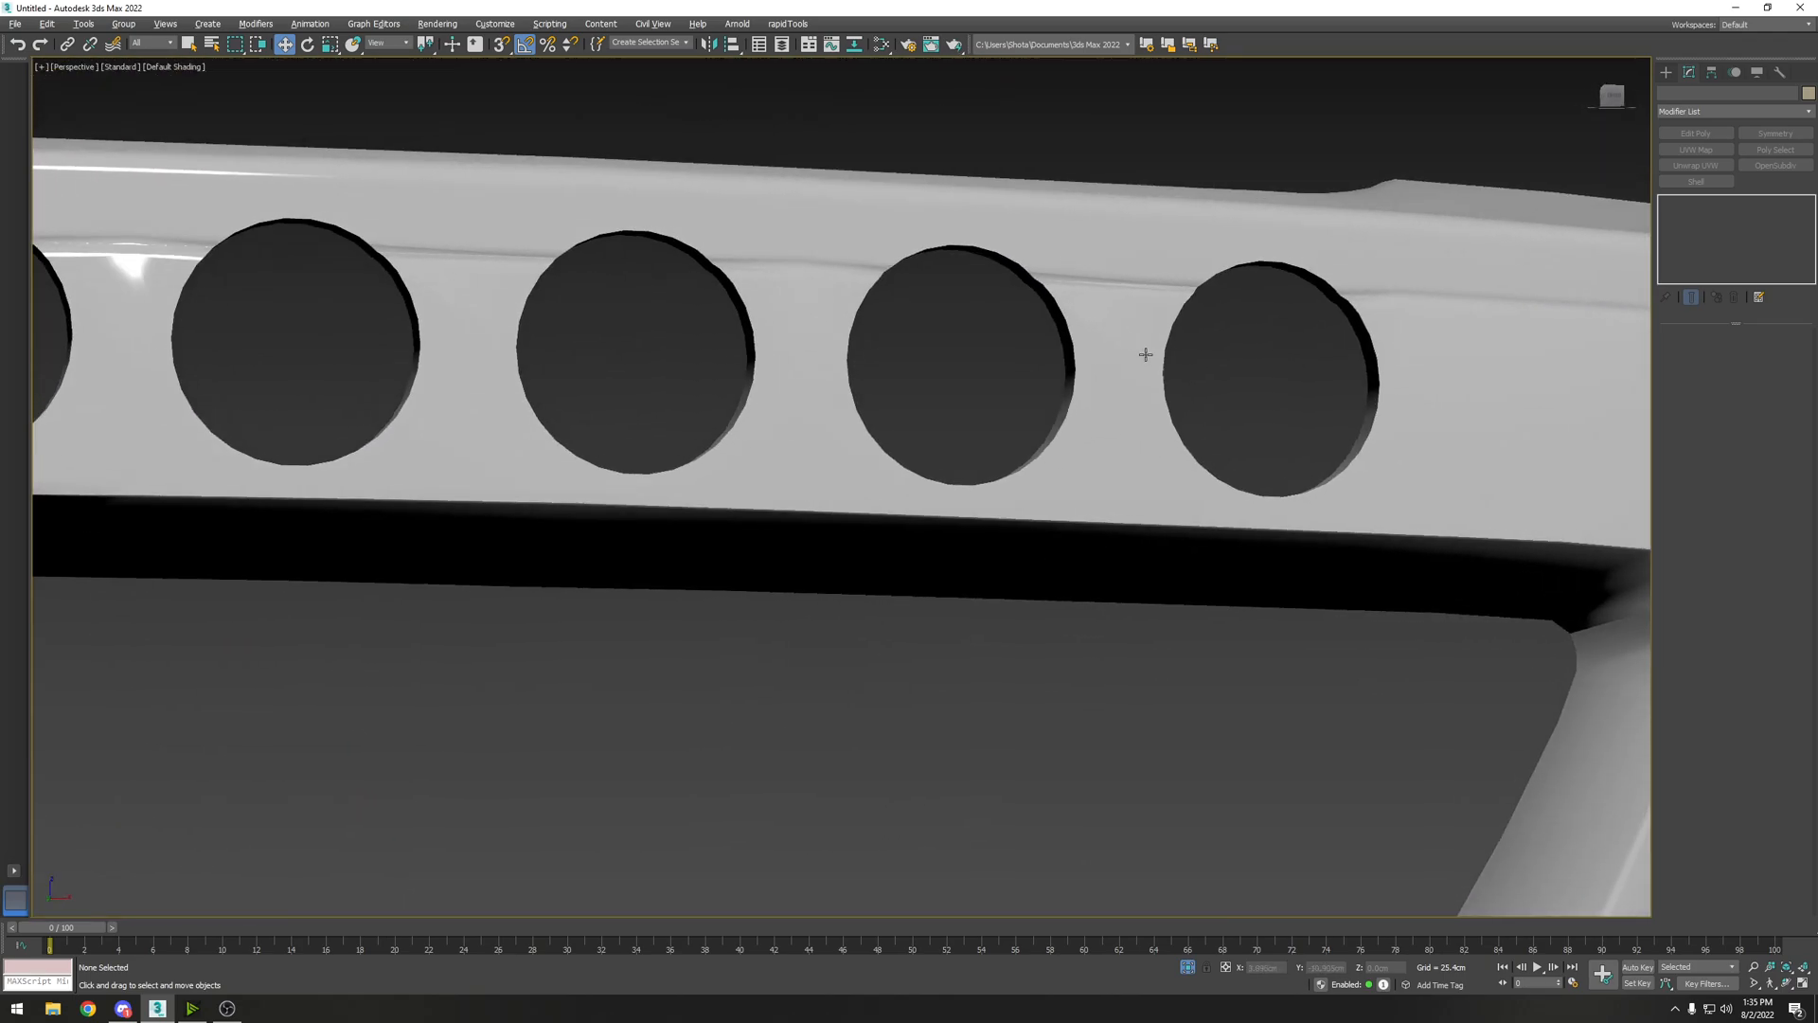